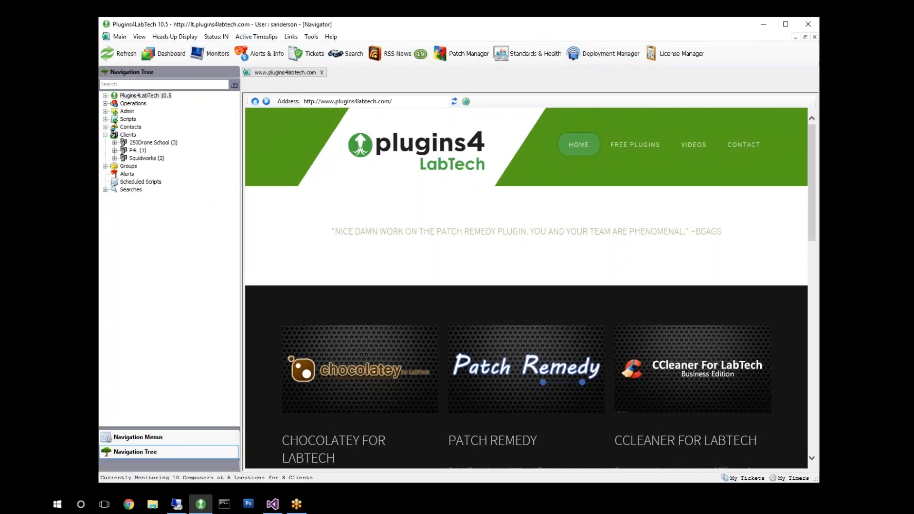
Browse Free Plugins to the Expiry AD plugin page and scroll to its Download button.
left_click(373, 101)
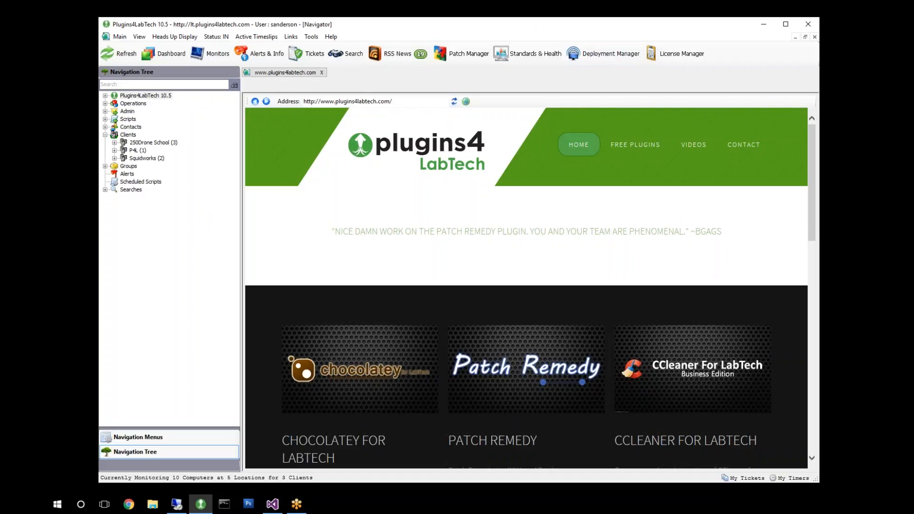
left_click(635, 145)
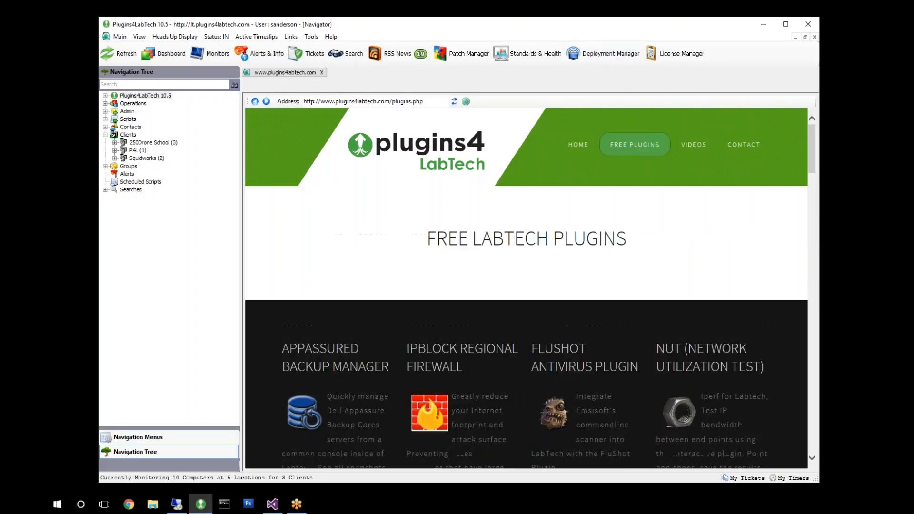
scroll("down", 3)
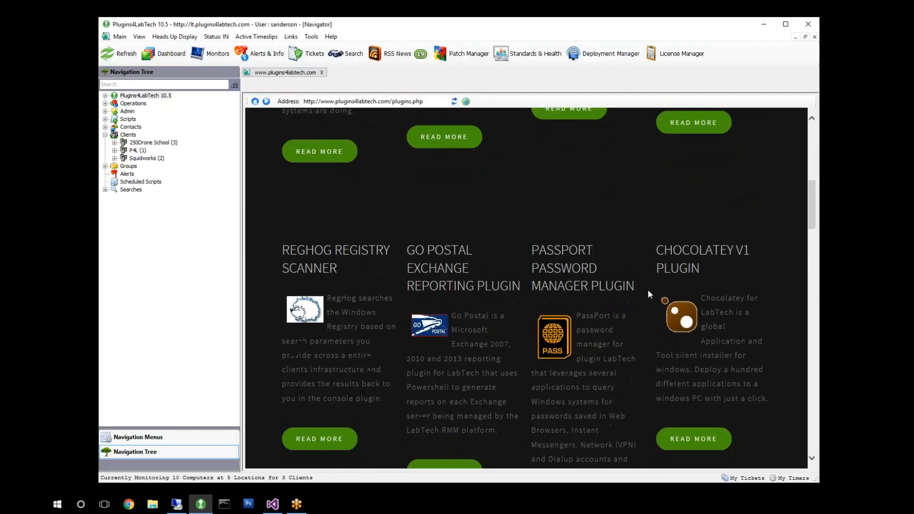
scroll("down", 3)
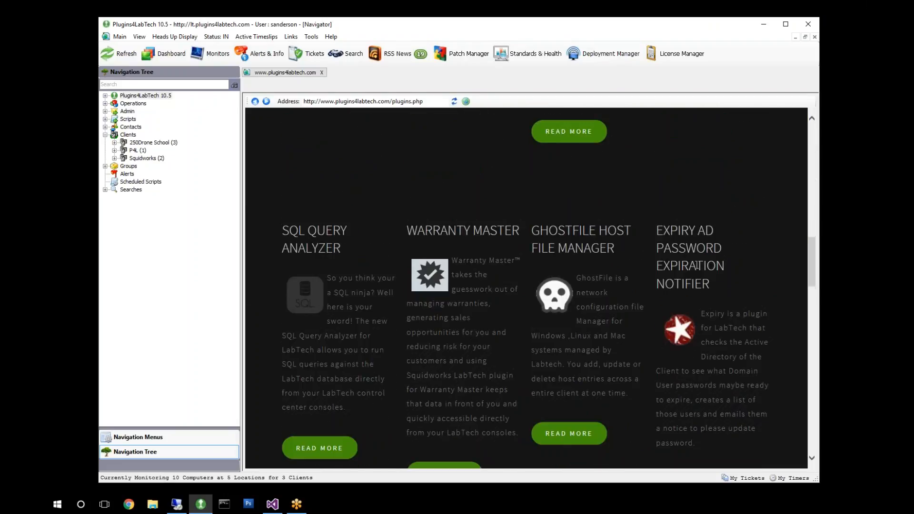
scroll("down", 3)
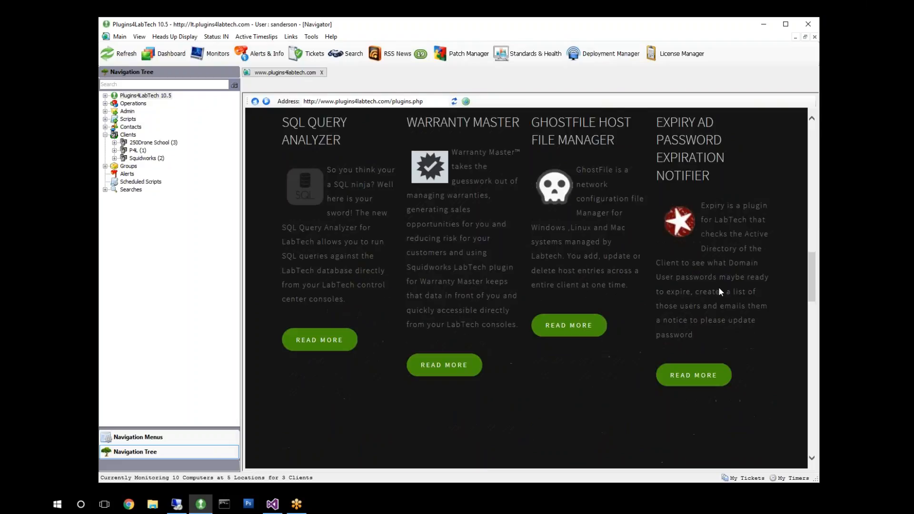
left_click(694, 374)
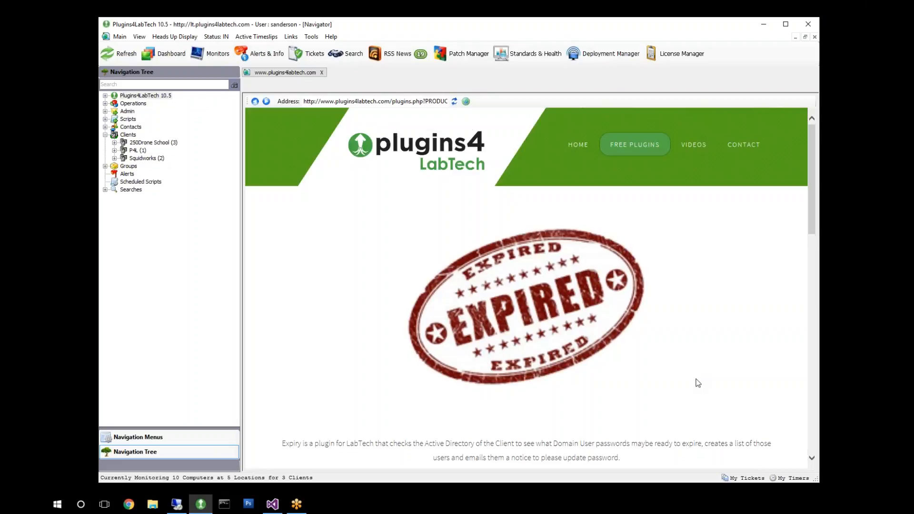
scroll("down", 3)
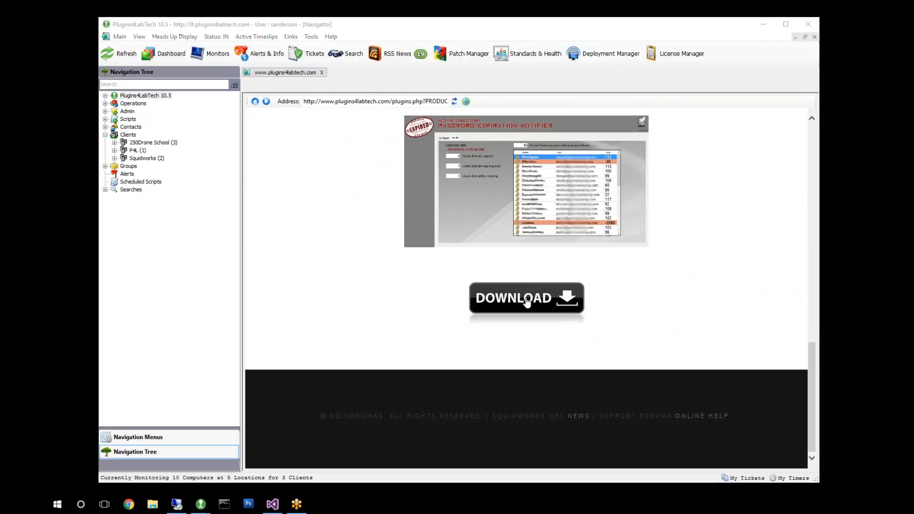
Download the Expiry AD archive, extract Expiry.dll to the Desktop, and close WinRAR.
left_click(526, 299)
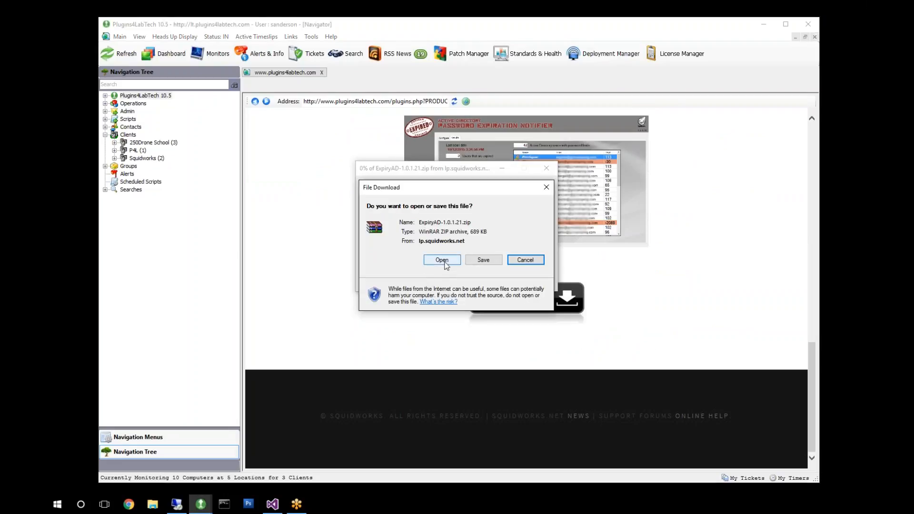
left_click(442, 259)
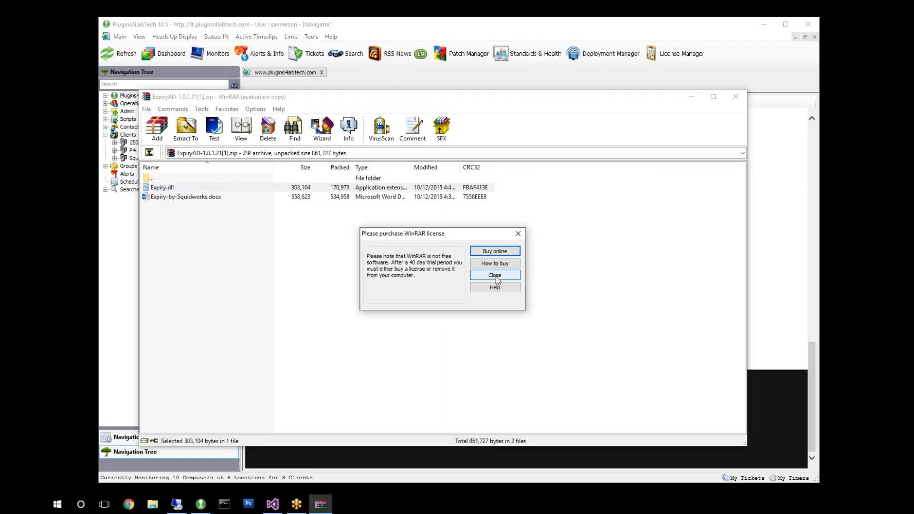
left_click(495, 274)
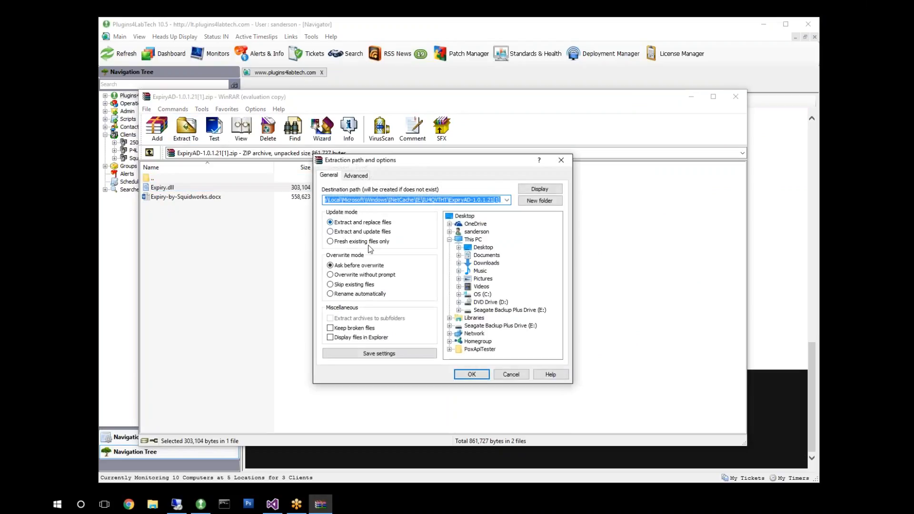
left_click(483, 247)
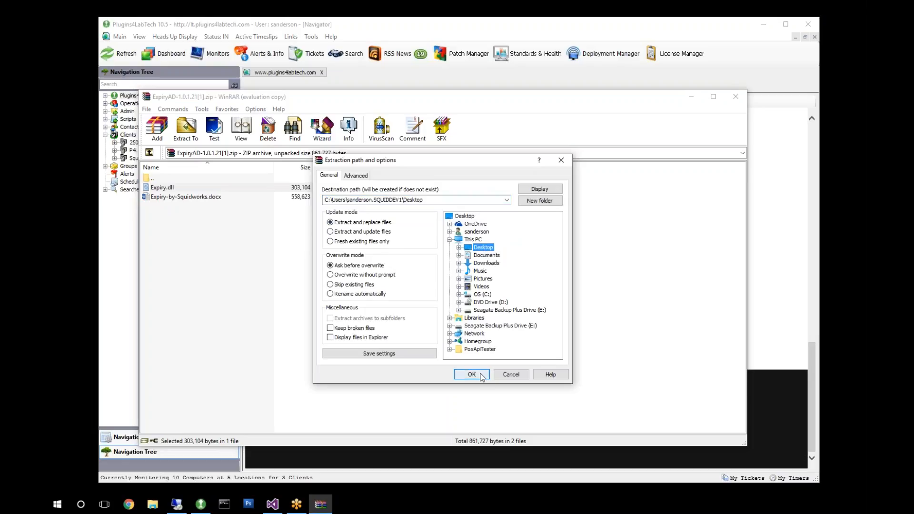
left_click(472, 375)
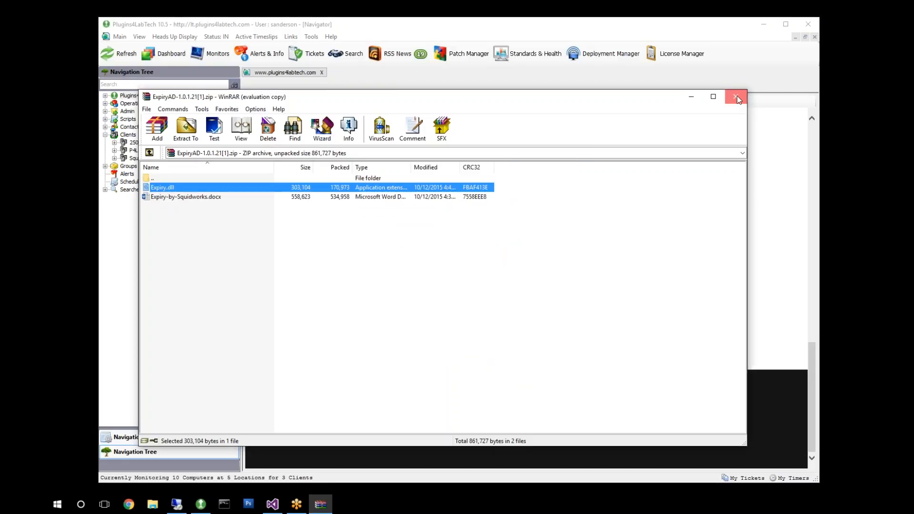
left_click(737, 96)
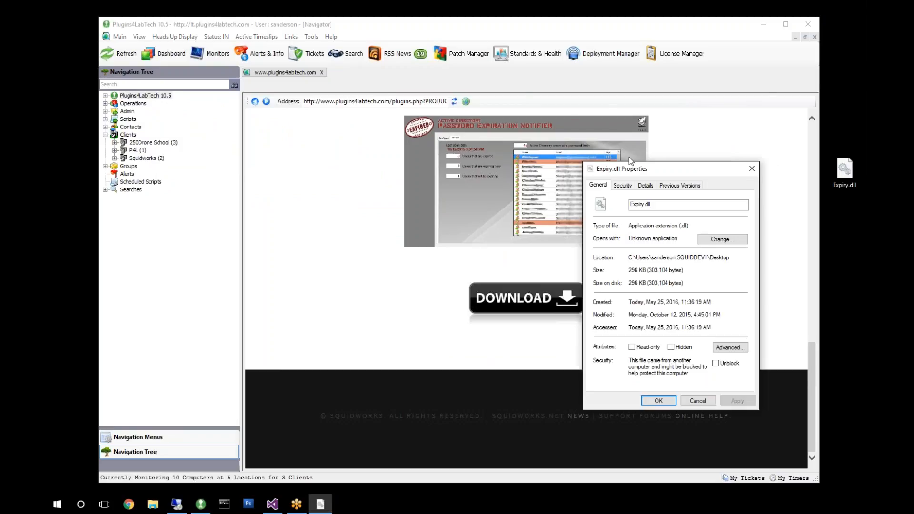
Mark Expiry.dll as unblocked in its Properties sheet and apply the change.
left_click_drag(622, 169, 467, 114)
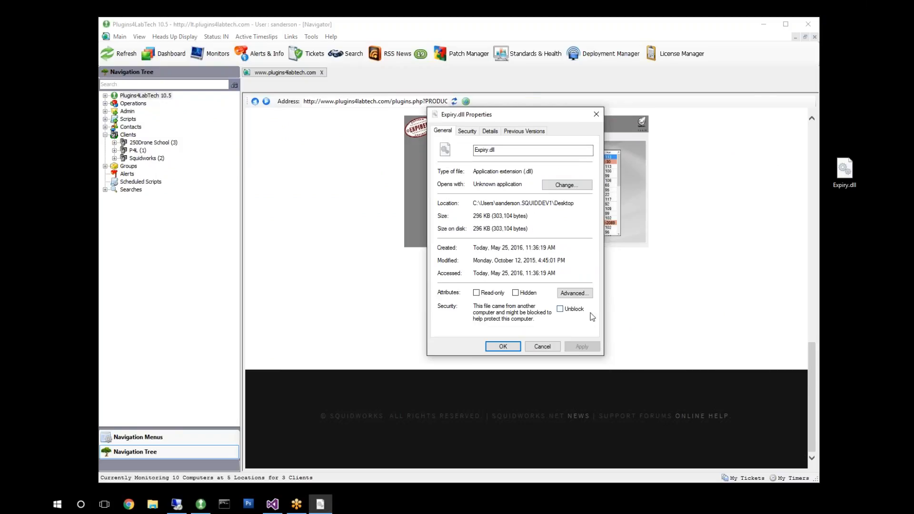
left_click(561, 309)
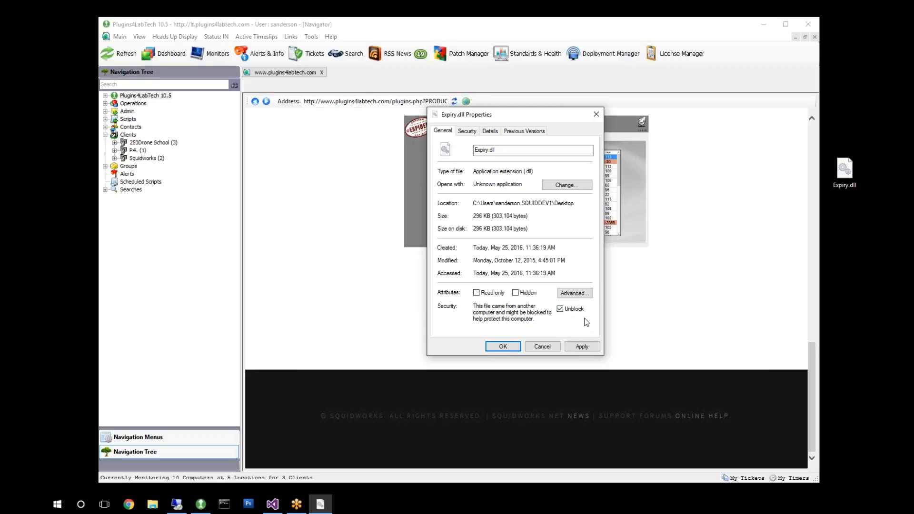
mouse_move(576, 322)
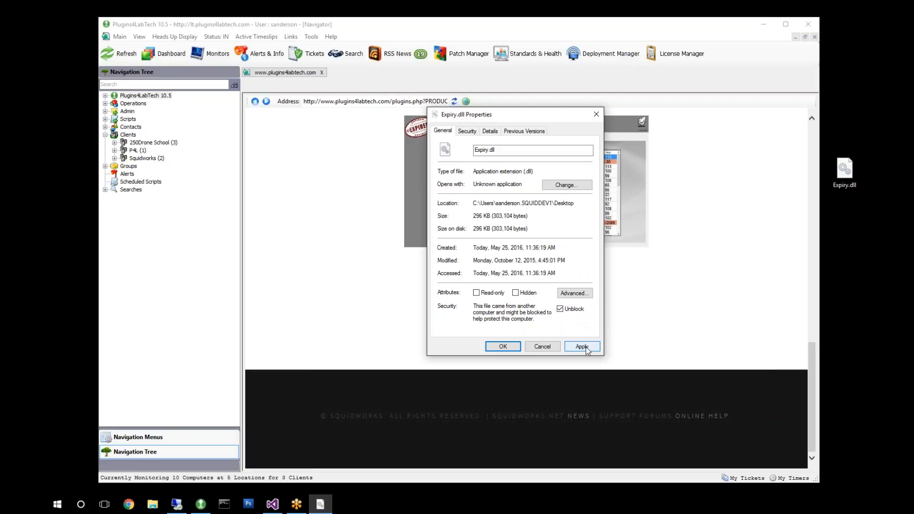
left_click(581, 346)
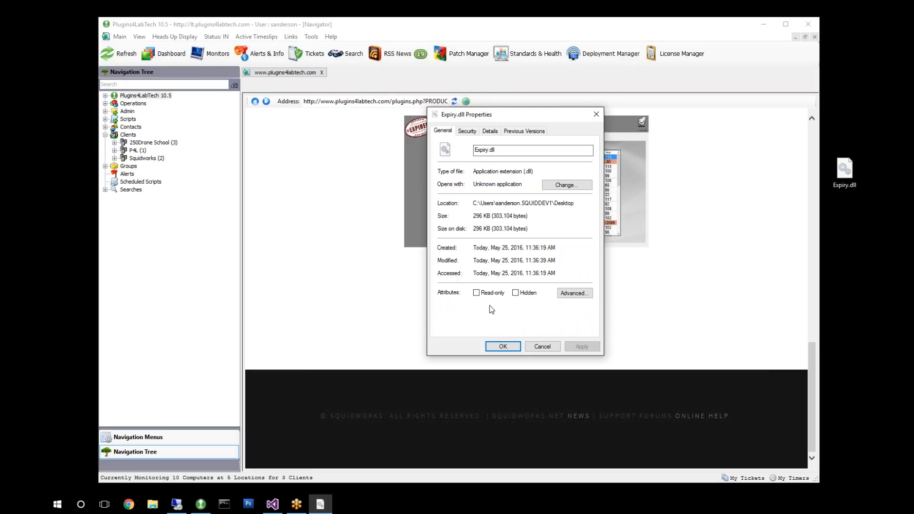
left_click(541, 346)
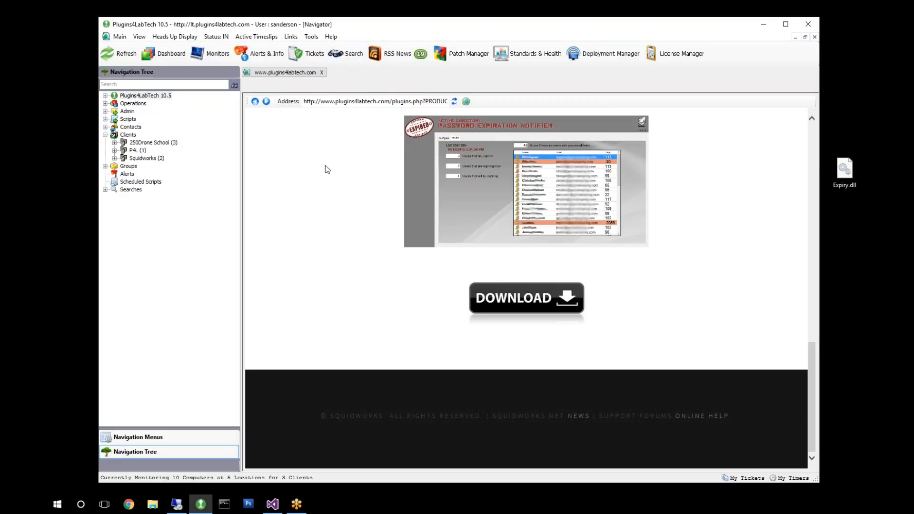
mouse_move(352, 28)
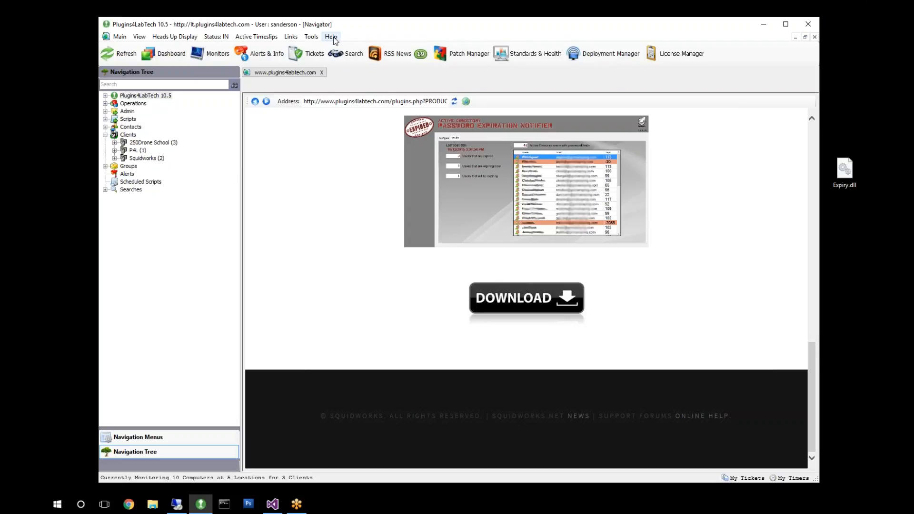
mouse_move(219, 179)
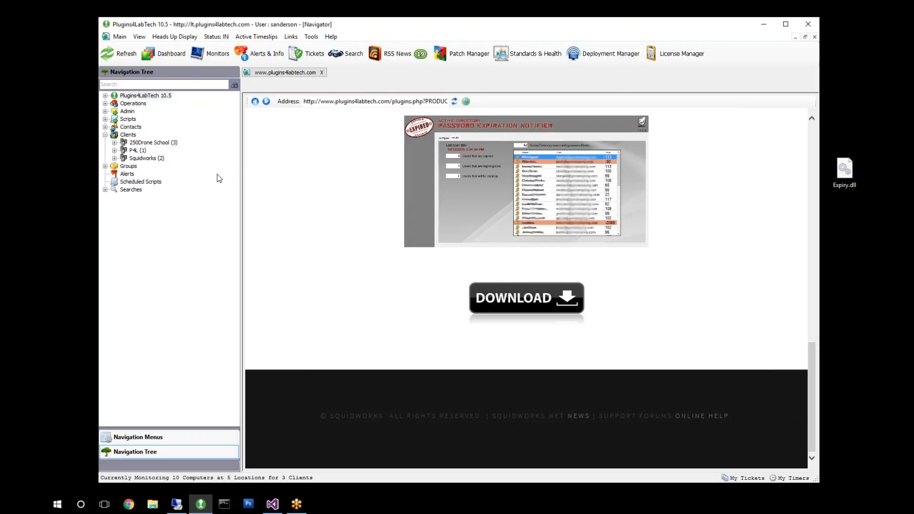
mouse_move(266, 200)
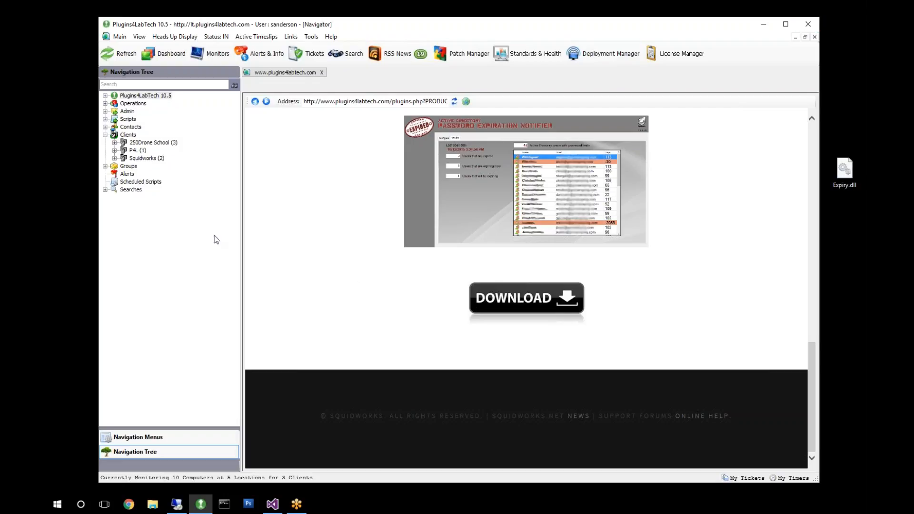
mouse_move(330, 36)
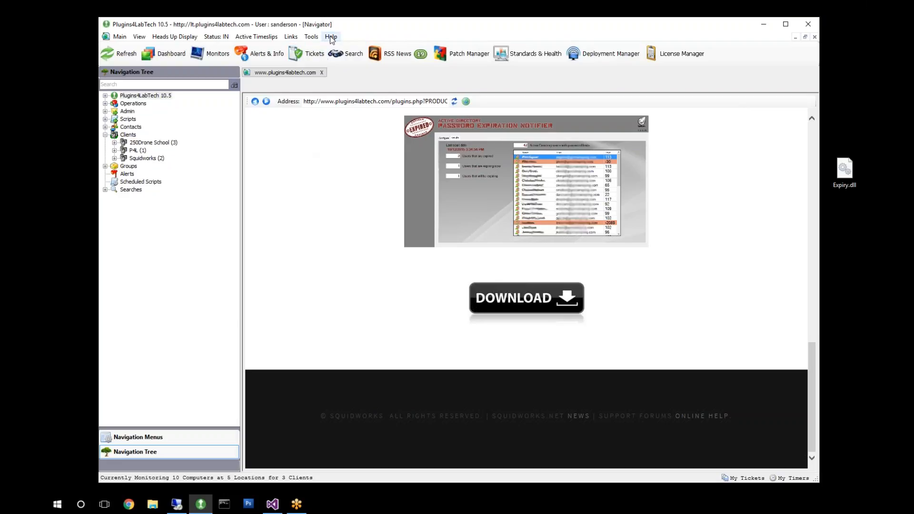
Open the Control Center's Help menu.
left_click(331, 36)
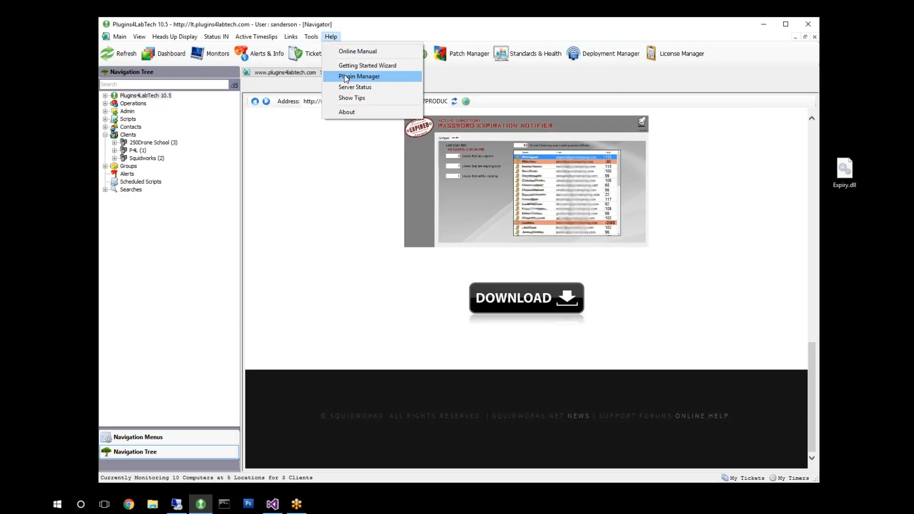
Add Desktop Expiry.dll in Plugin Manager, declining to update the existing Expiry plugin.
left_click(359, 77)
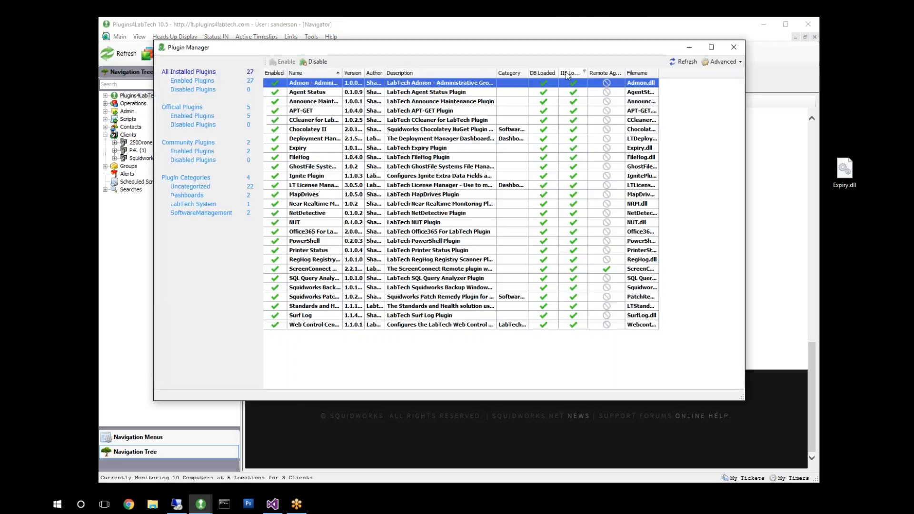
left_click(723, 61)
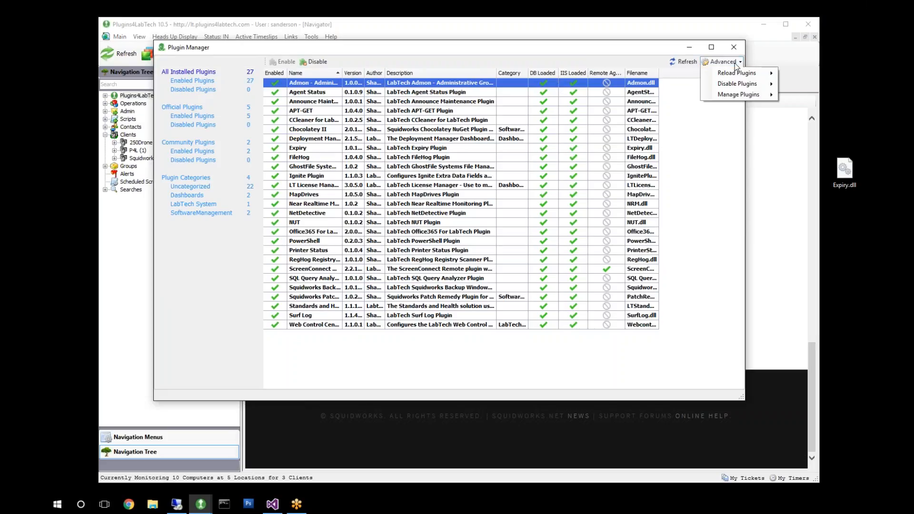
mouse_move(739, 95)
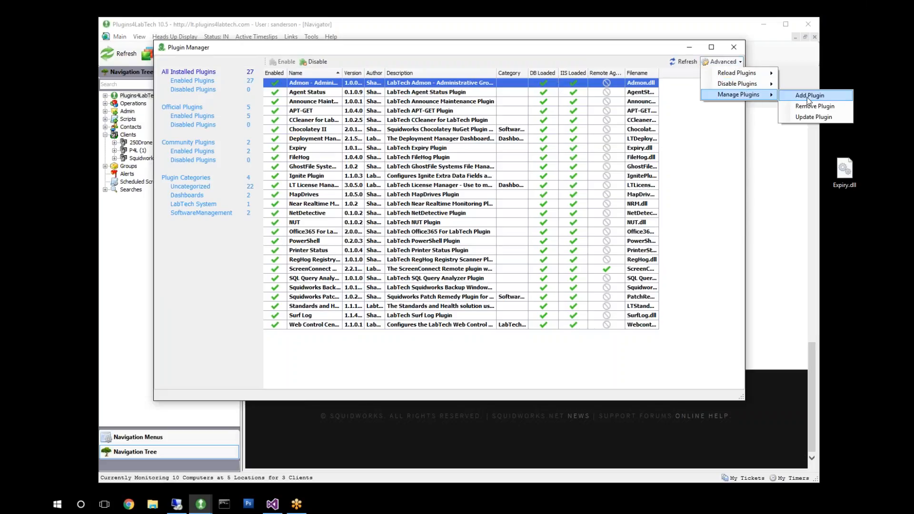
left_click(809, 95)
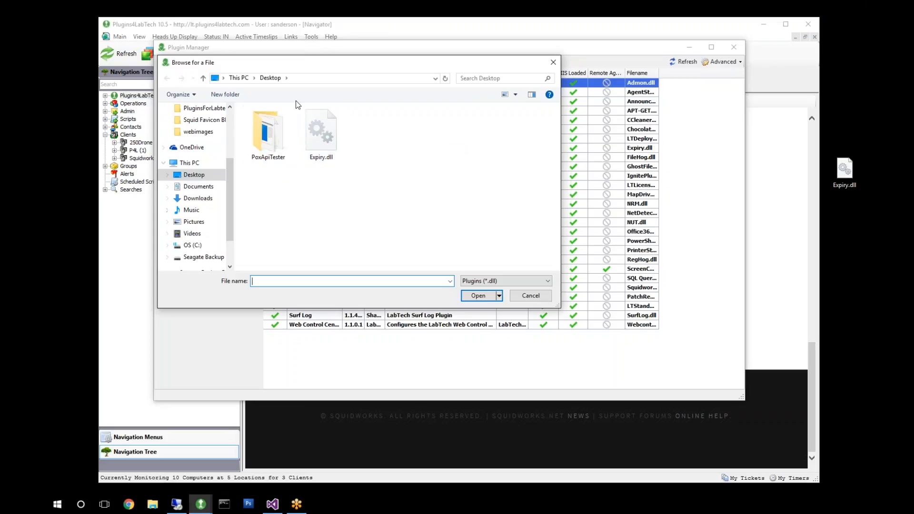
left_click(320, 128)
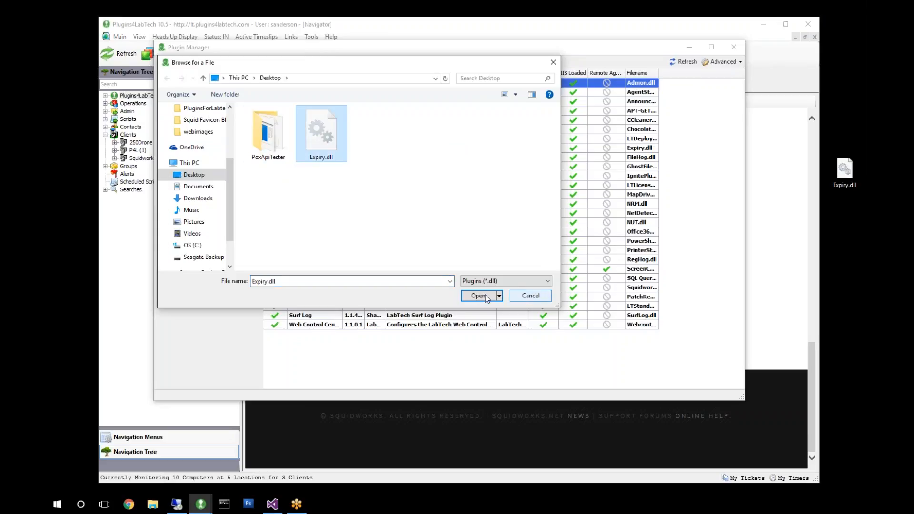
left_click(479, 296)
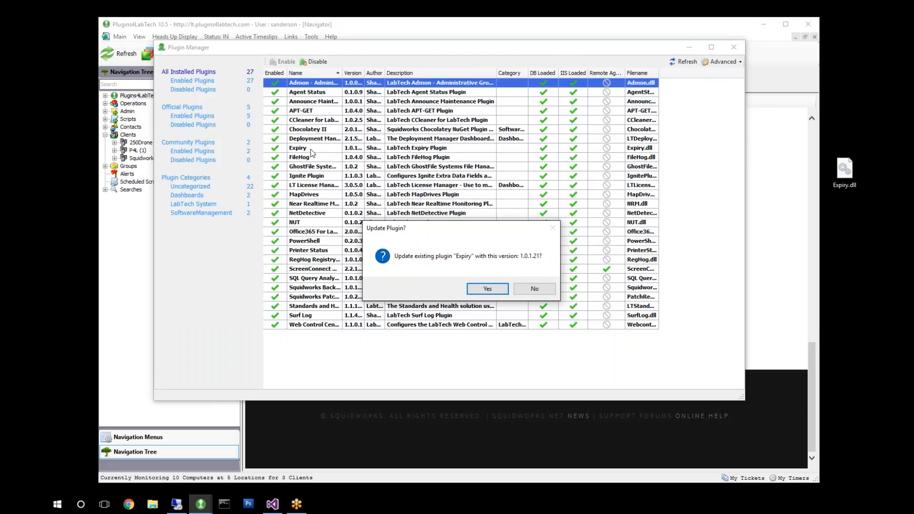
mouse_move(403, 264)
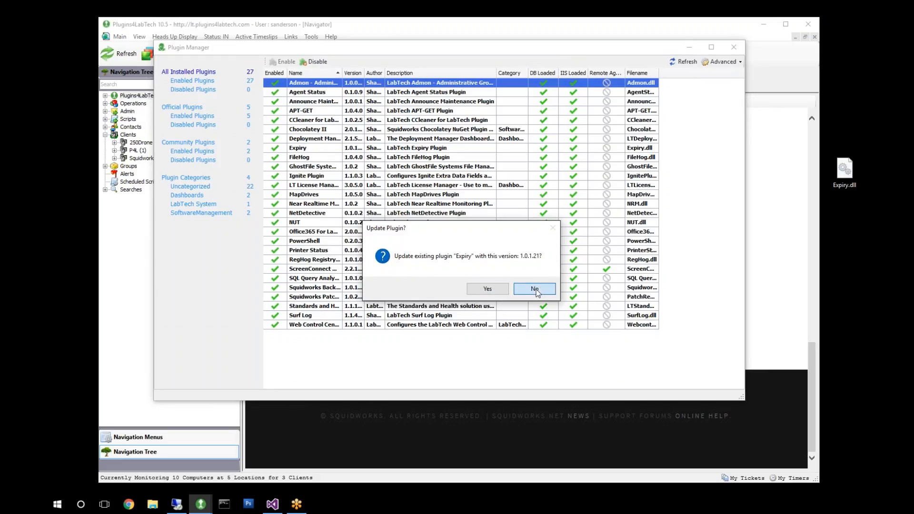
left_click(533, 289)
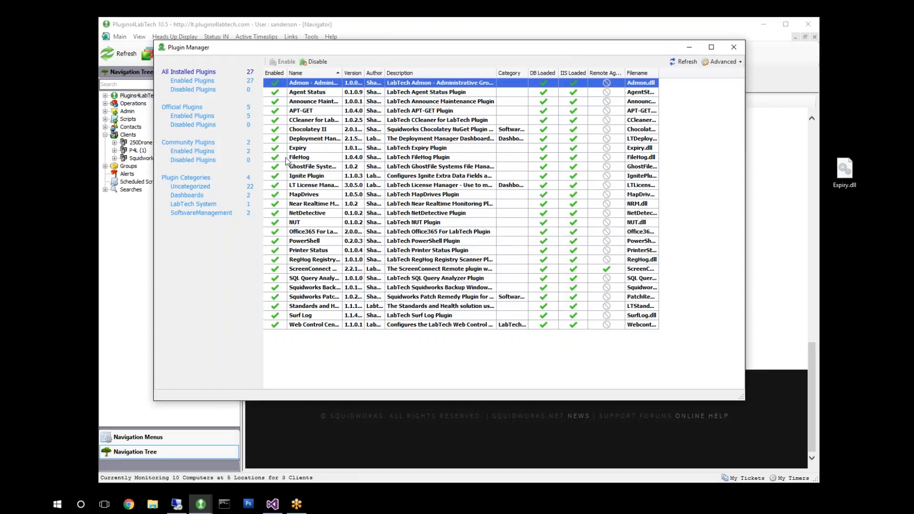
mouse_move(294, 156)
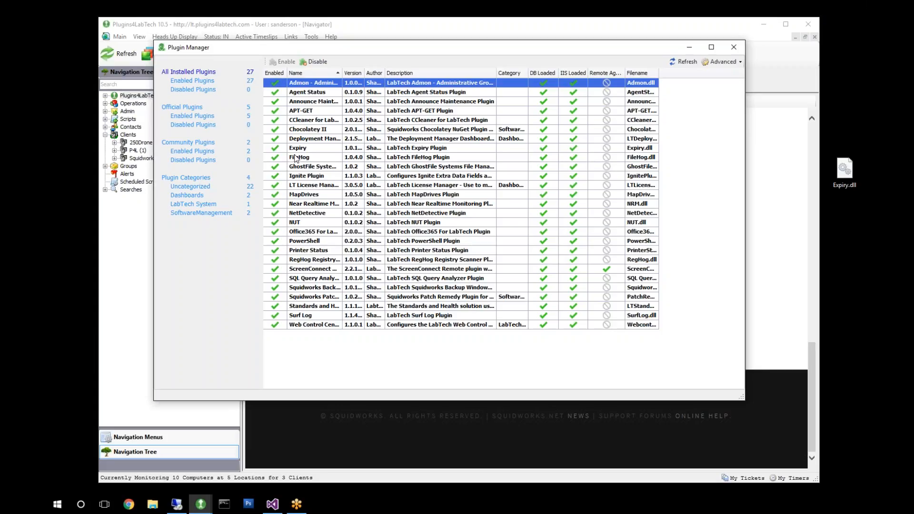
mouse_move(301, 154)
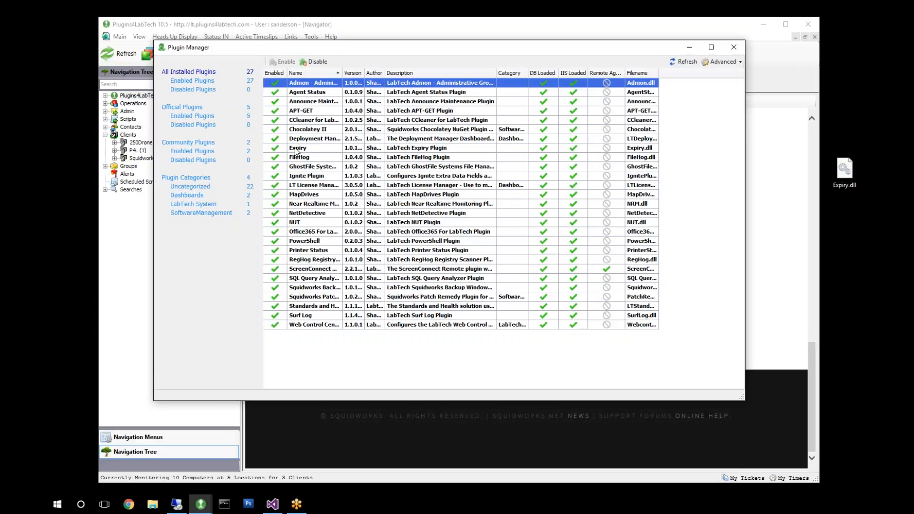
Select the Expiry plugin and reload the DBAgent plugins from the advanced options.
left_click(297, 148)
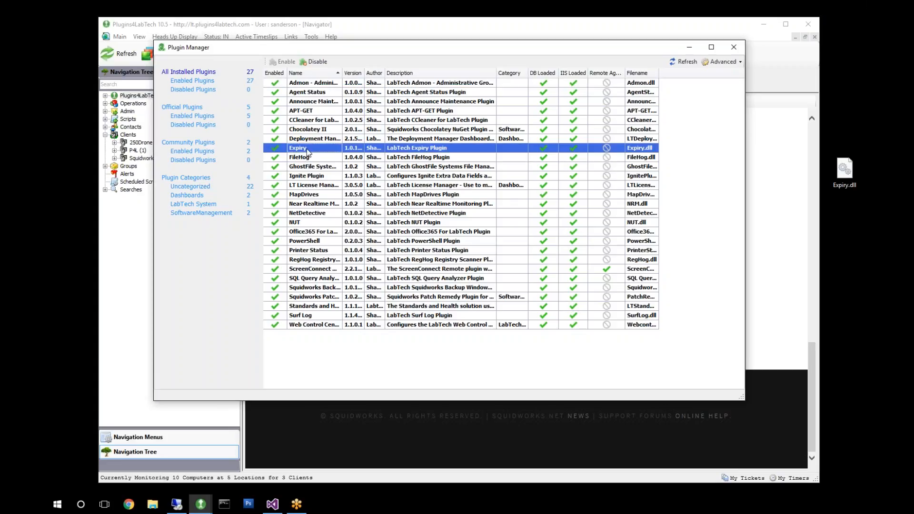
right_click(308, 147)
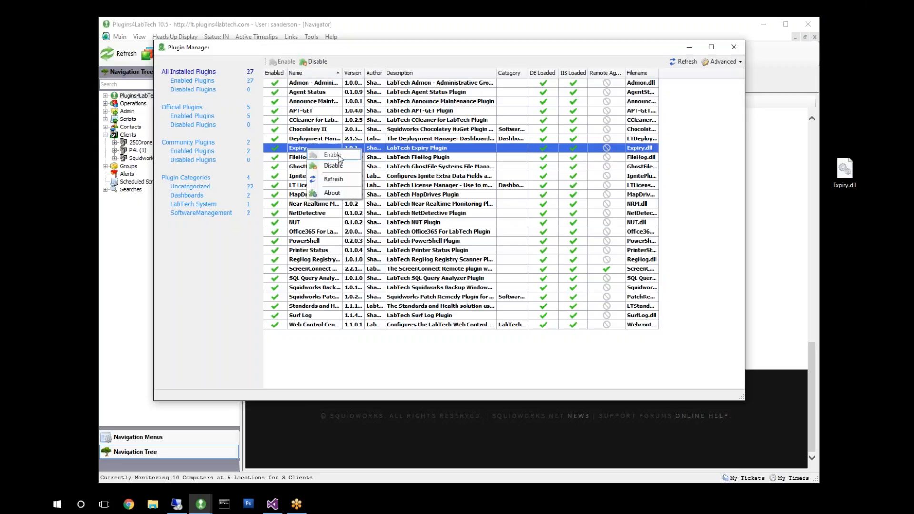
left_click(722, 61)
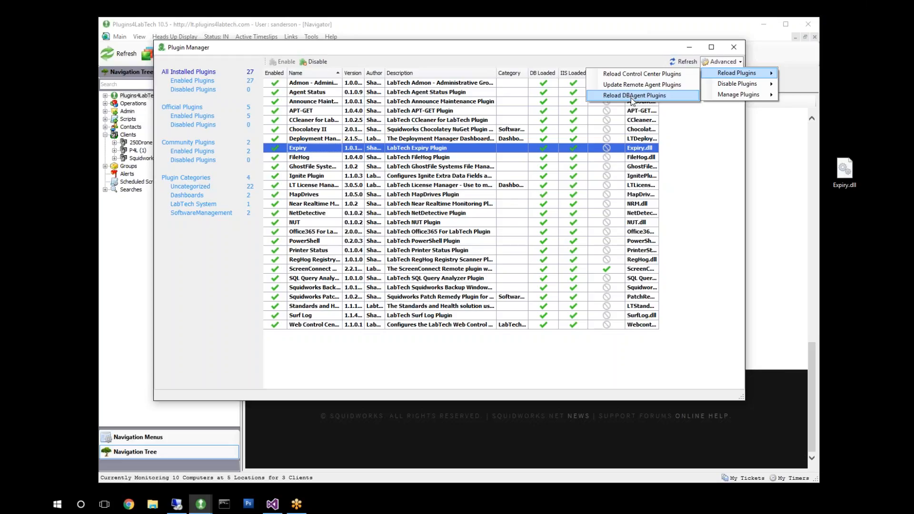
mouse_move(669, 101)
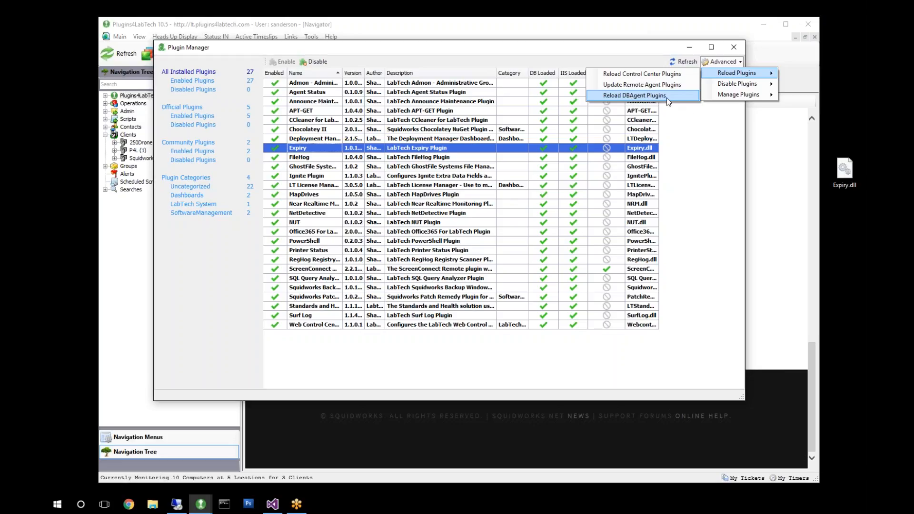
left_click(633, 96)
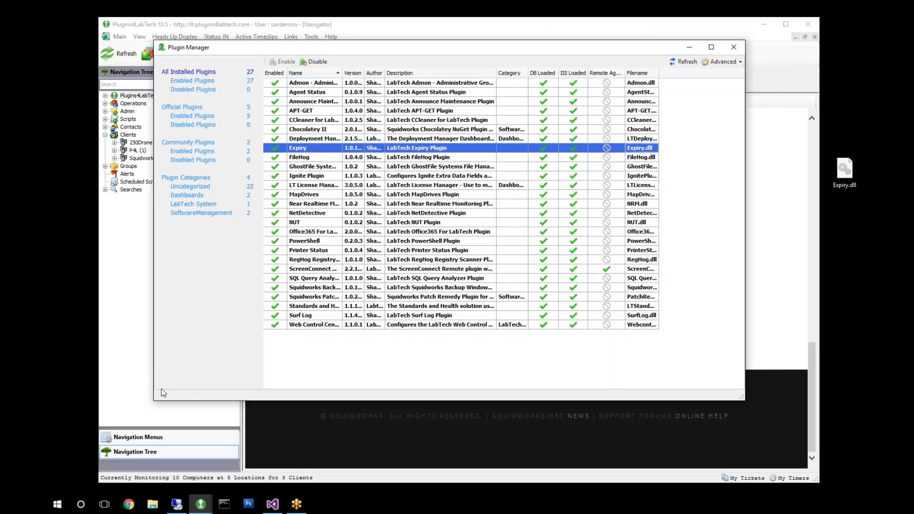
mouse_move(191, 399)
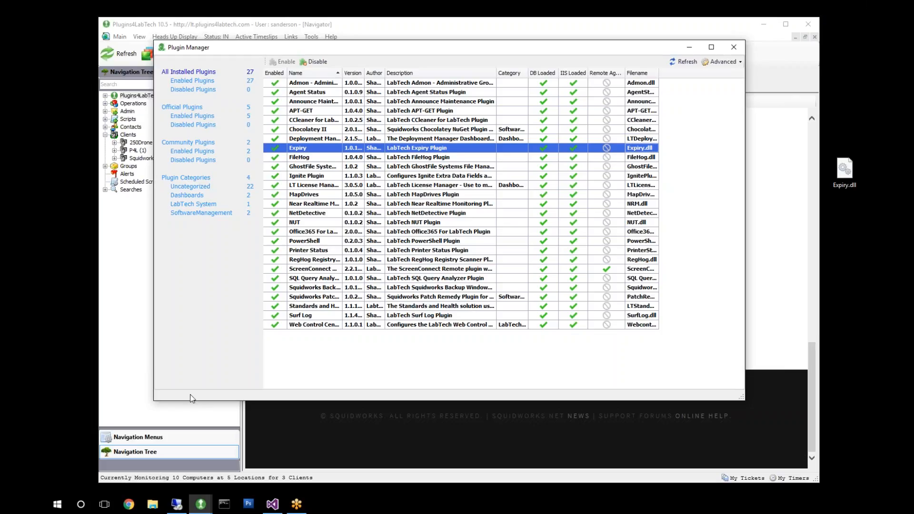
mouse_move(726, 97)
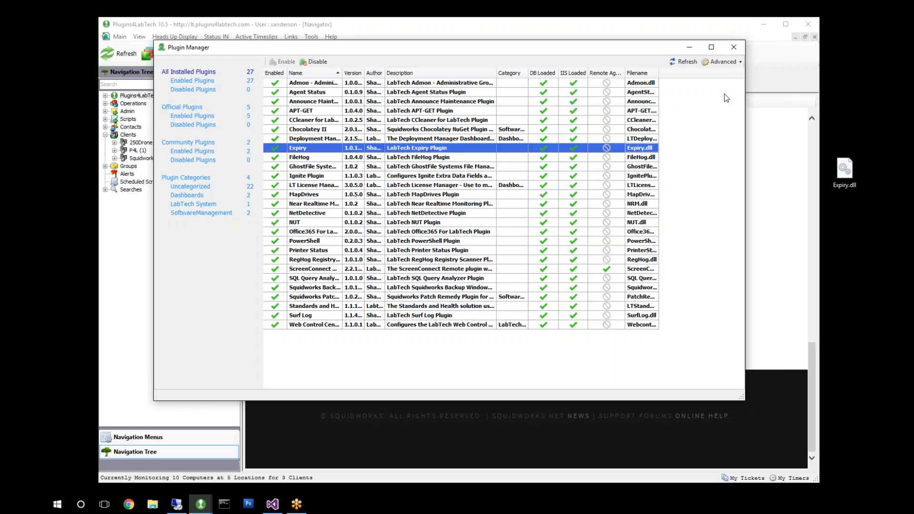
Close Plugin Manager and exit Control Center, confirming the exit prompt.
left_click(733, 47)
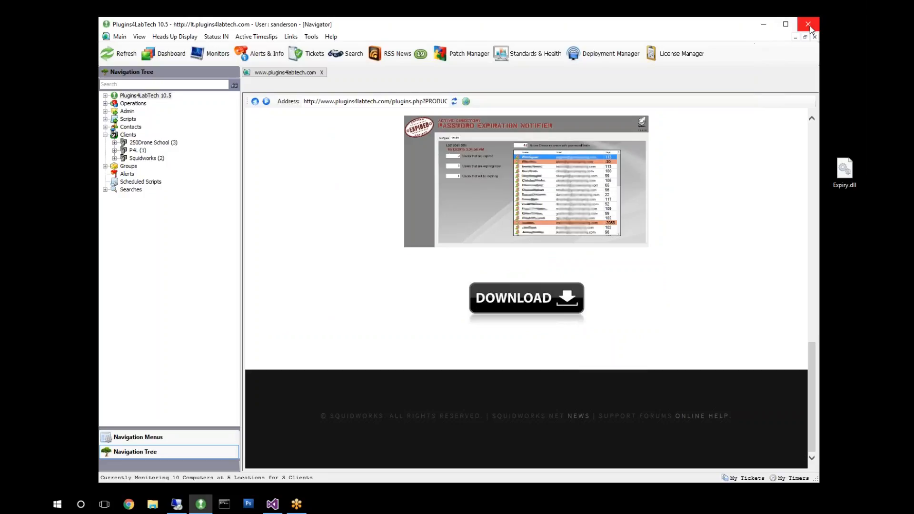
left_click(809, 24)
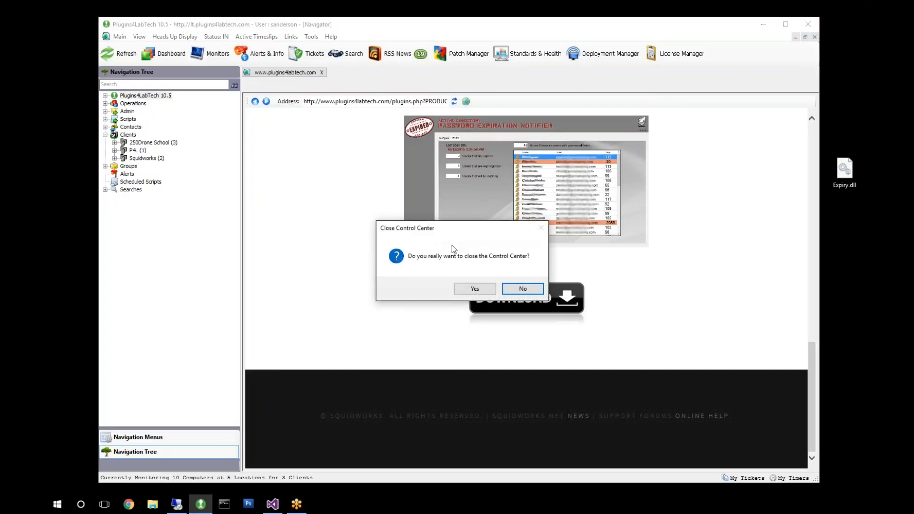
left_click(475, 289)
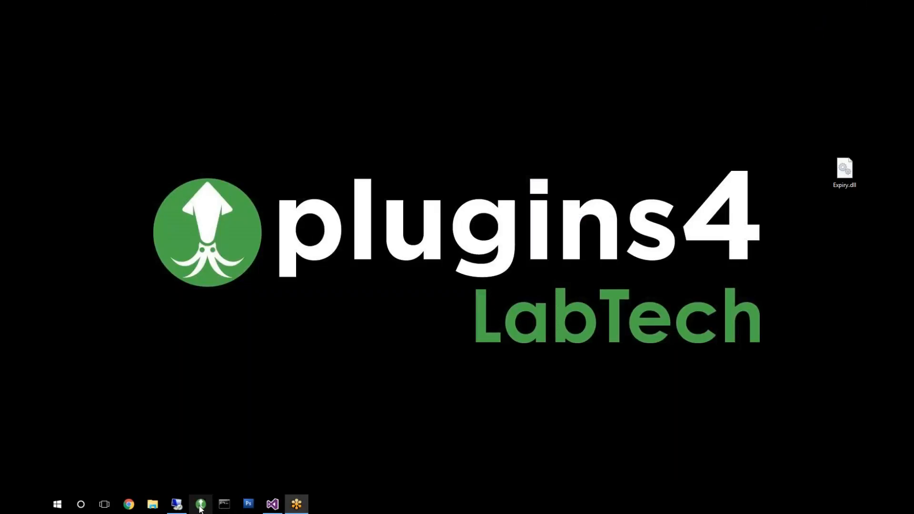
Relaunch LabTech from the taskbar and log in with the saved credentials.
left_click(200, 504)
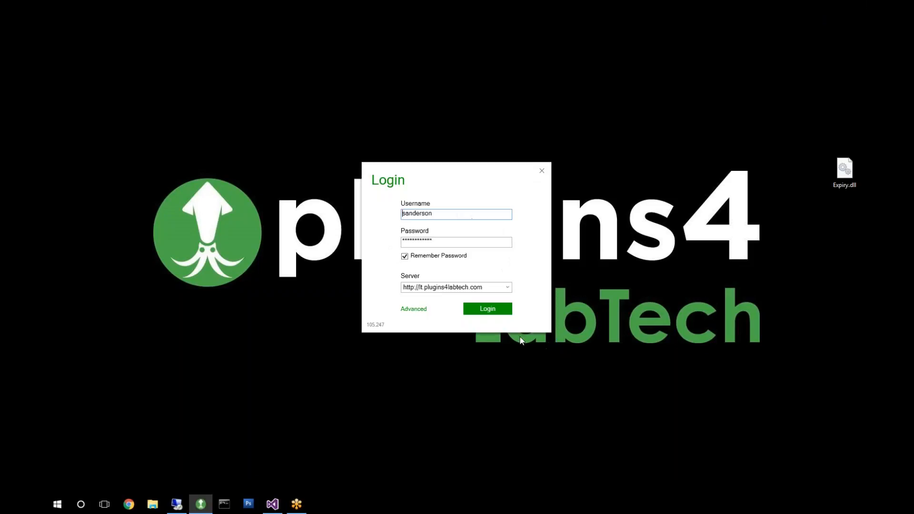
left_click(487, 309)
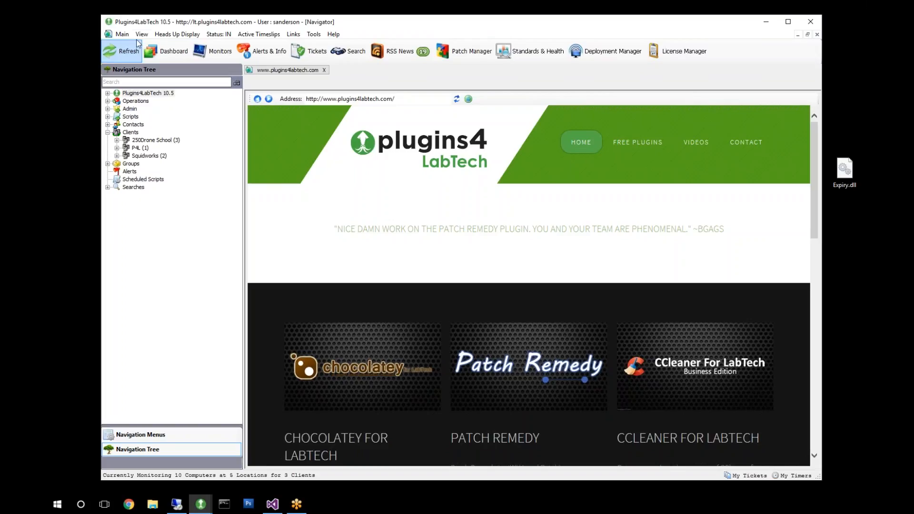
Refresh the console and open the 250Drone School client from the Navigation Tree.
left_click(141, 34)
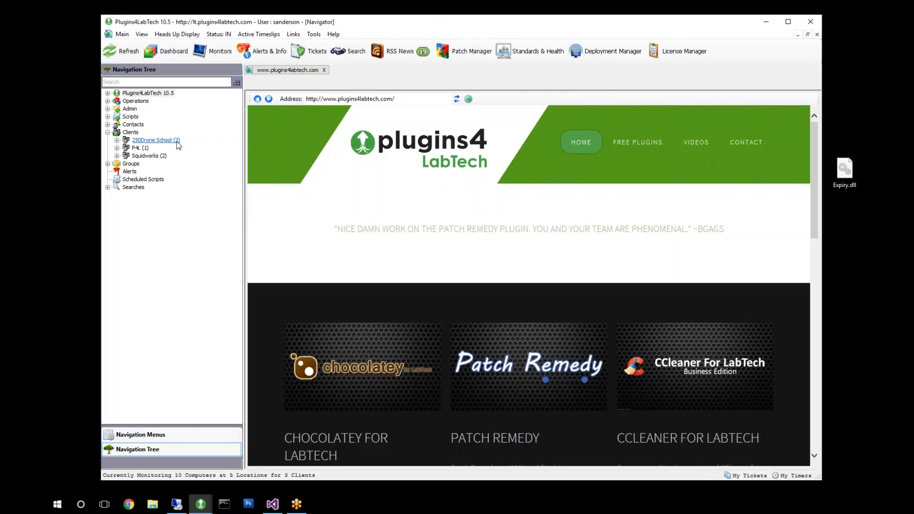
left_click(155, 141)
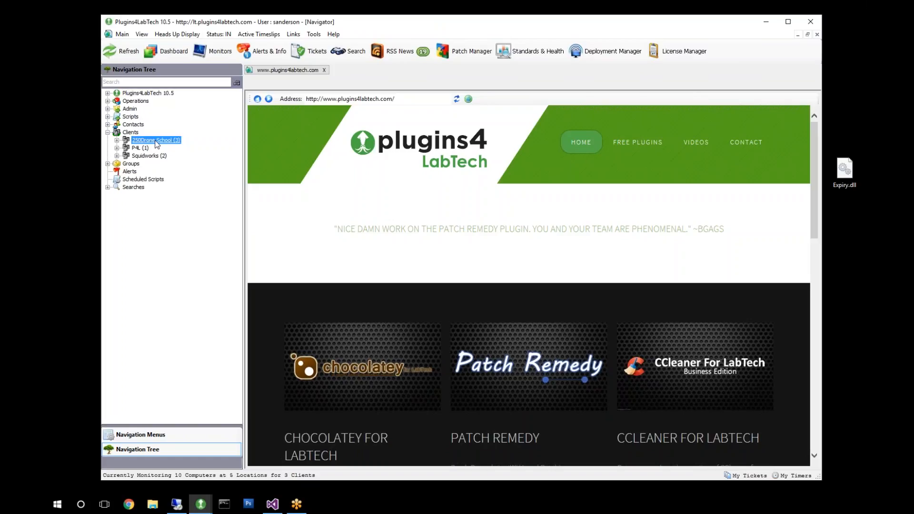
double_click(155, 140)
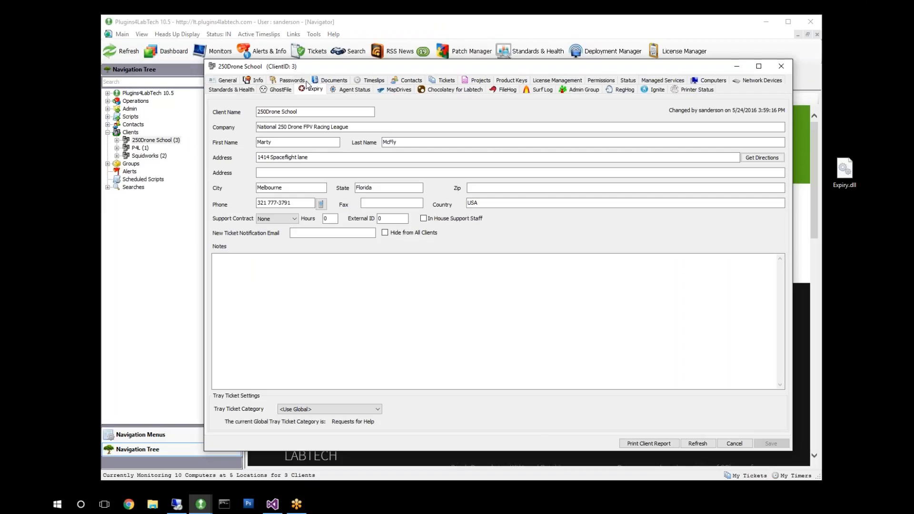
Enable Notify Users on server 250DRONE1 with 5 days' notice and LDAP root DC=dronelabs,DC=local.
left_click(314, 88)
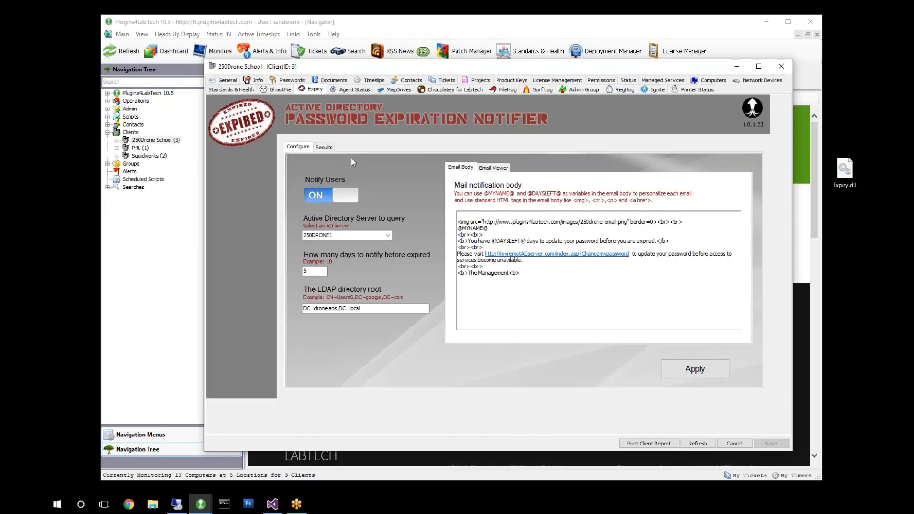
mouse_move(592, 155)
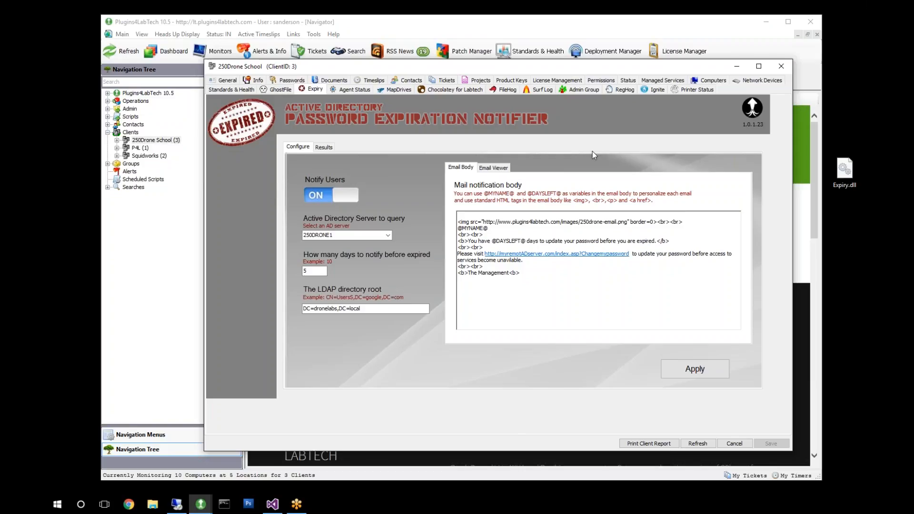
mouse_move(762, 239)
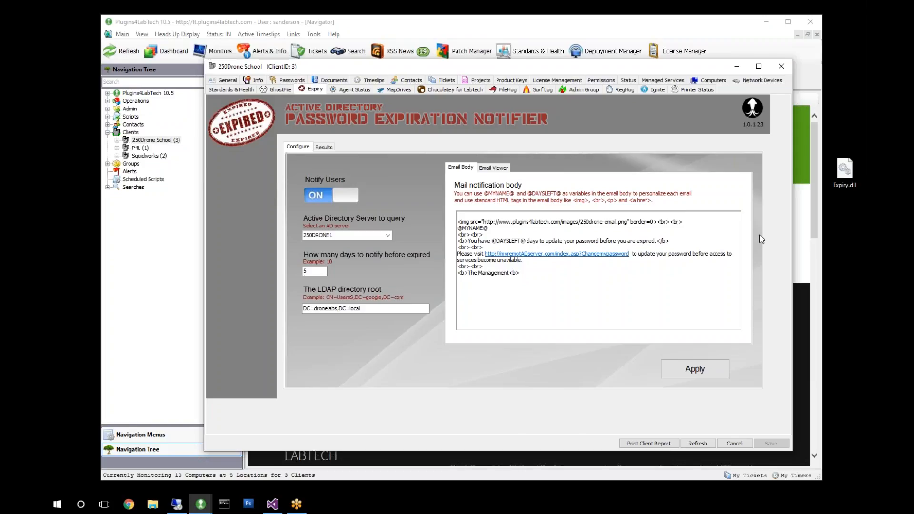
mouse_move(343, 195)
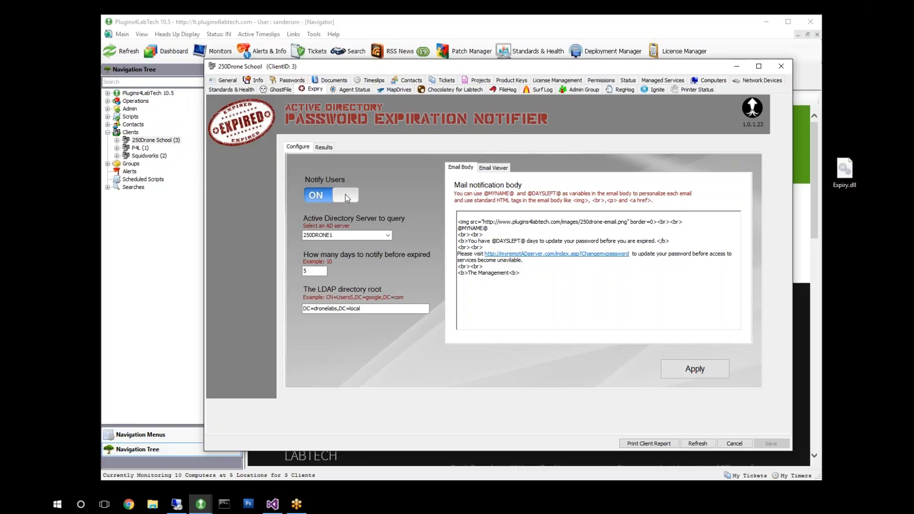
mouse_move(501, 184)
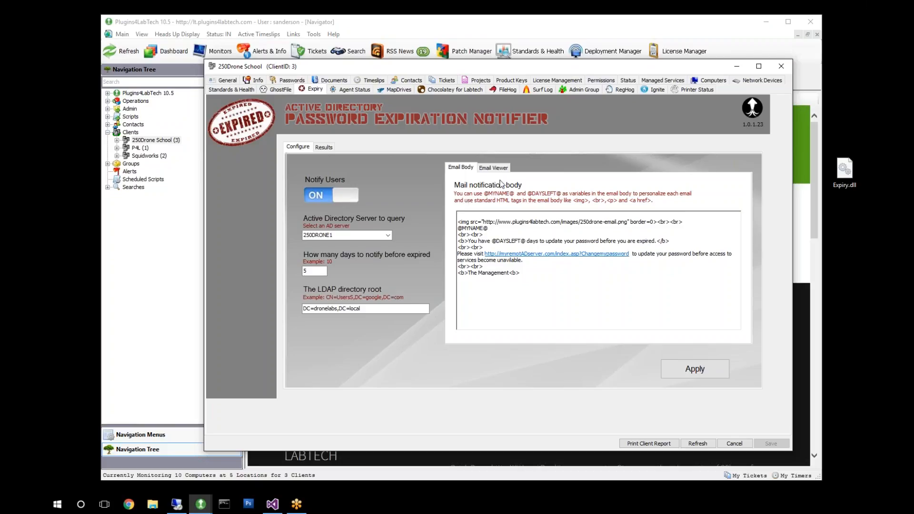
mouse_move(580, 193)
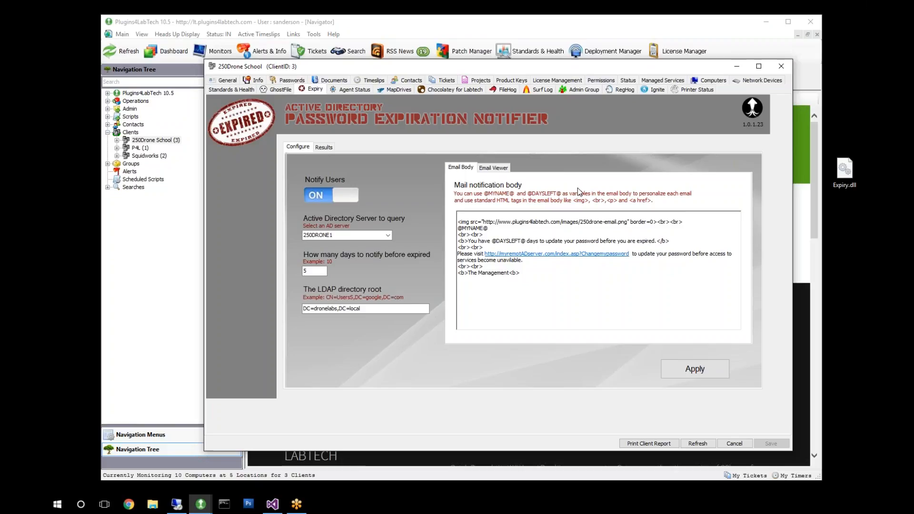
left_click(344, 234)
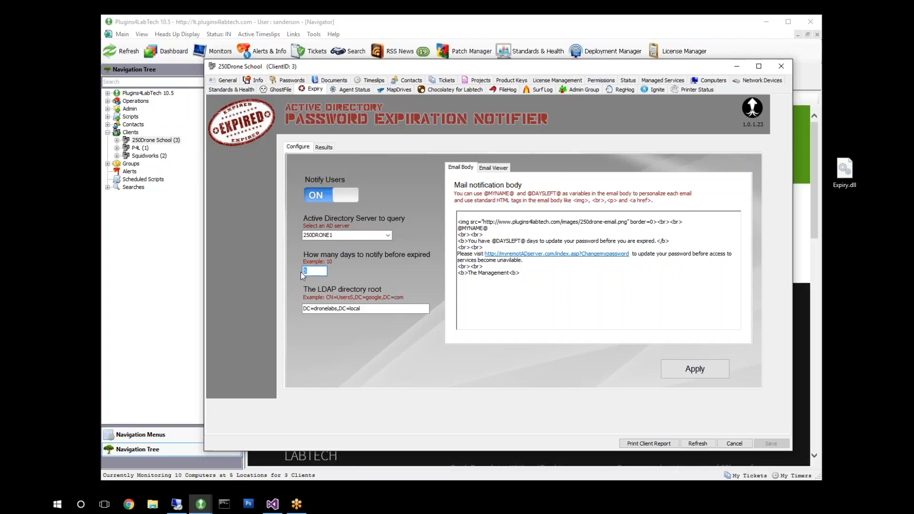
left_click(366, 309)
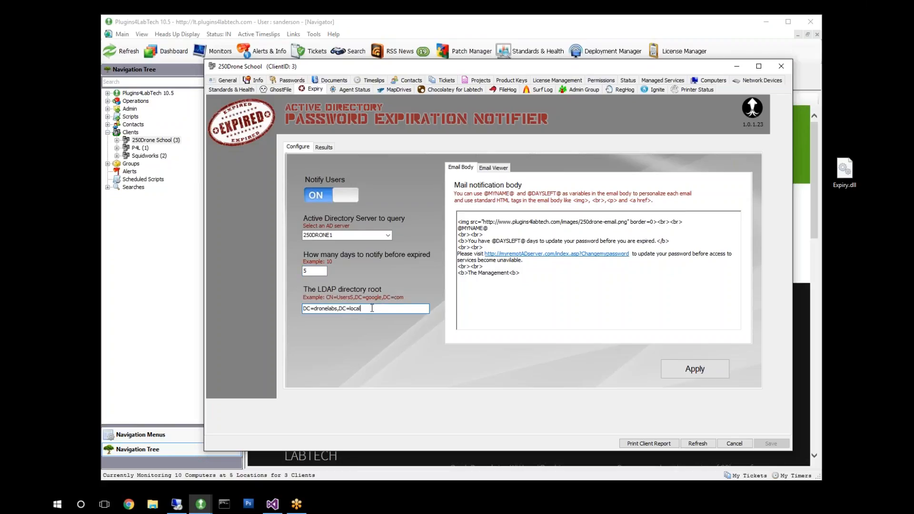
mouse_move(410, 293)
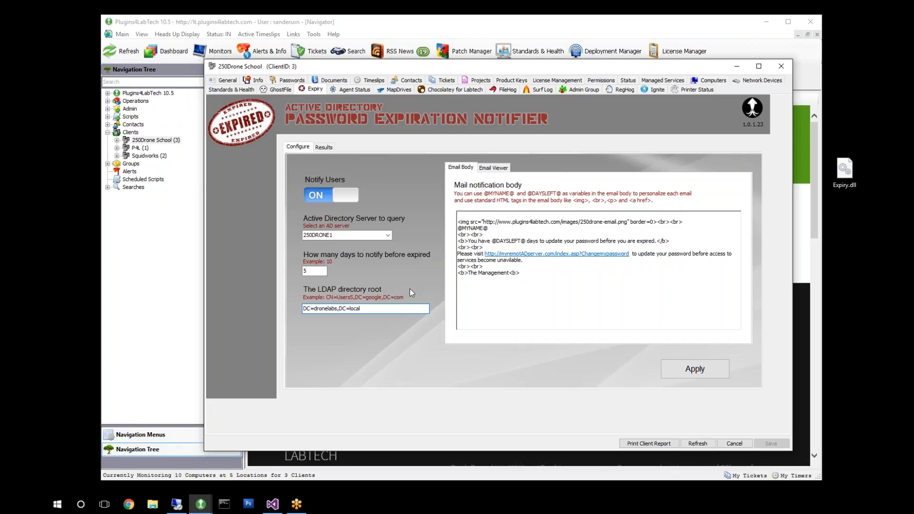
left_click(366, 308)
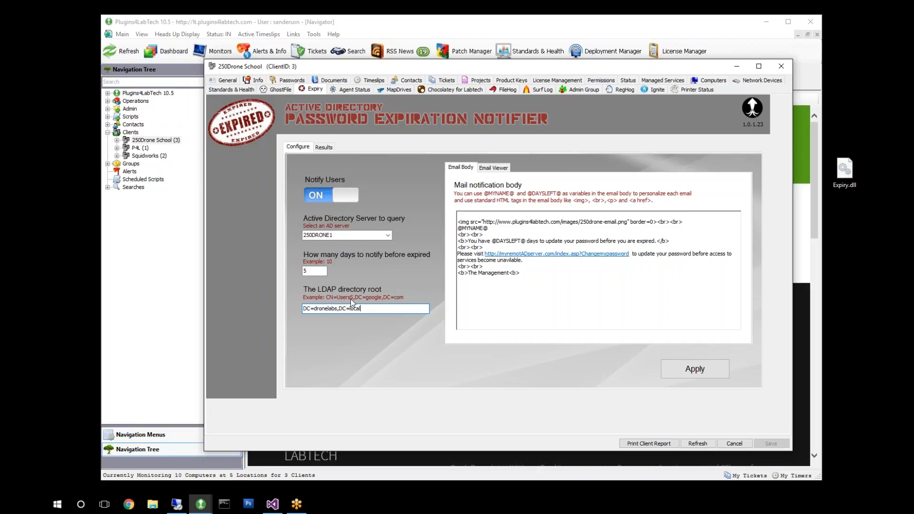
mouse_move(330, 328)
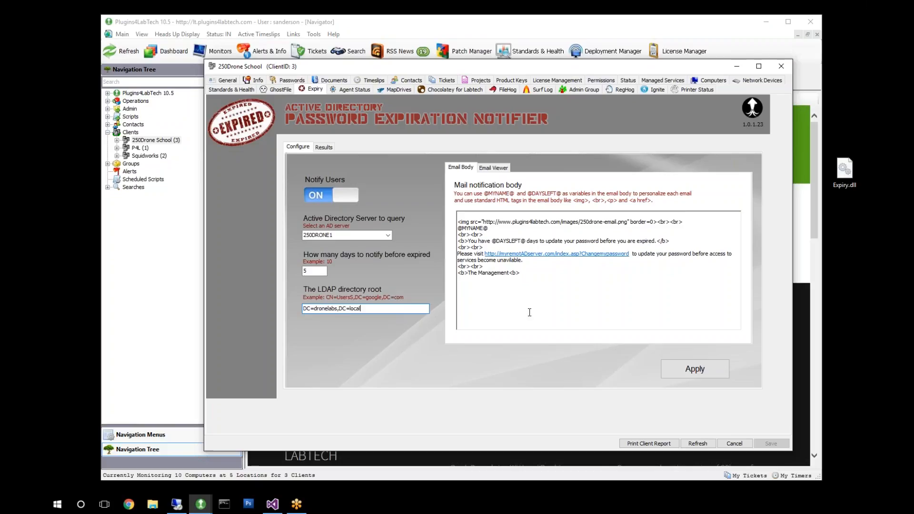
mouse_move(390, 343)
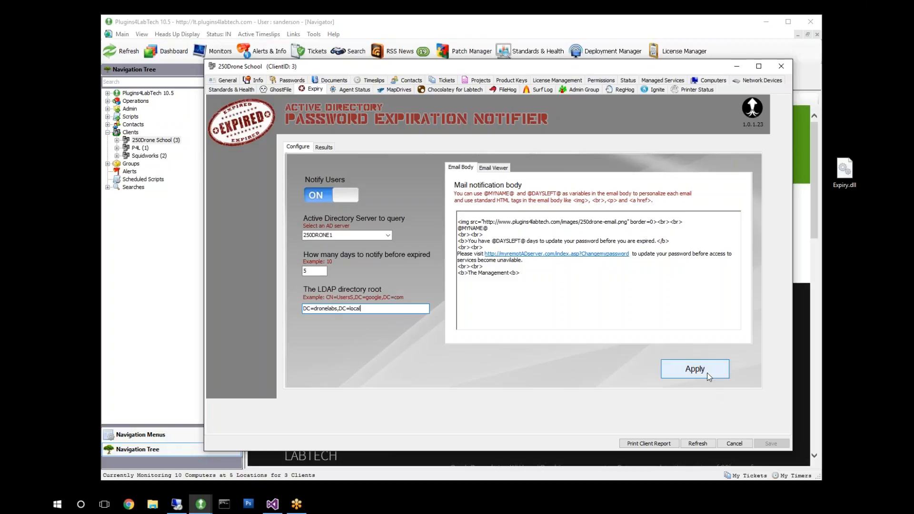
Apply the Expiry notifier settings for 250Drone School and decline the immediate AD scan.
left_click(694, 368)
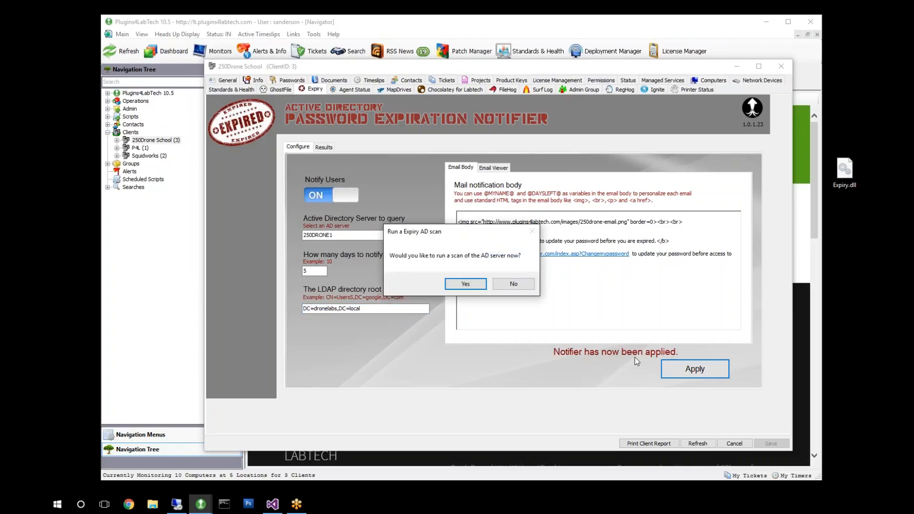
mouse_move(426, 267)
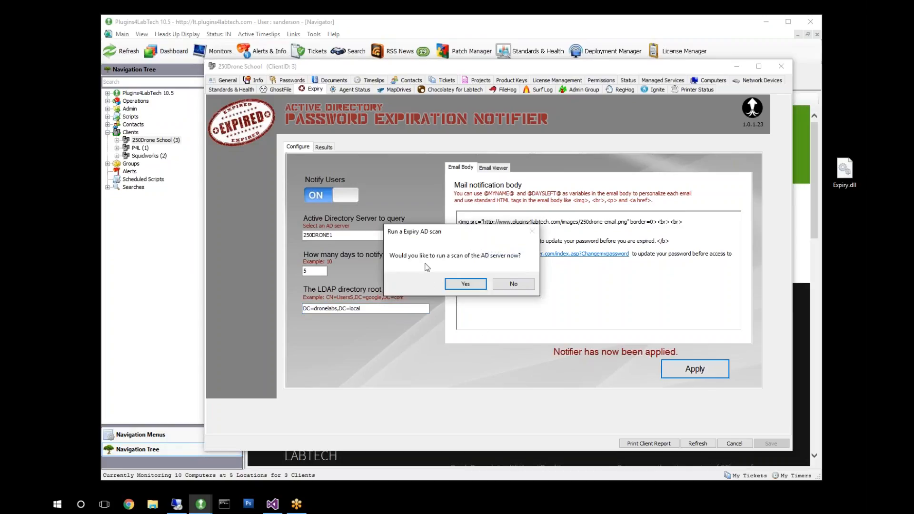
mouse_move(514, 266)
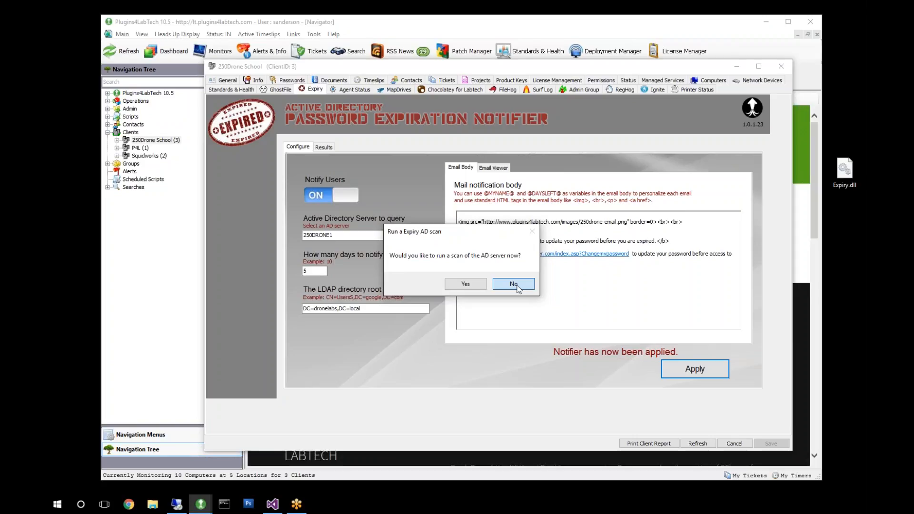
left_click(512, 284)
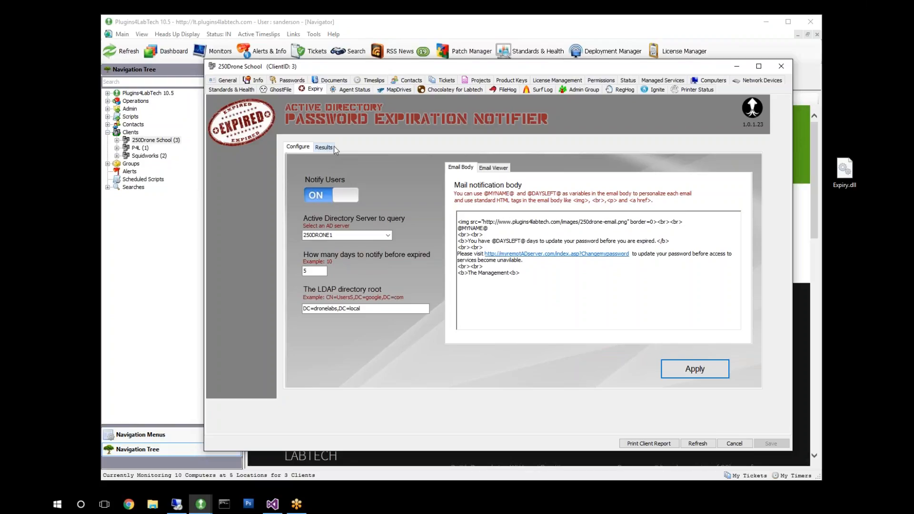
mouse_move(385, 161)
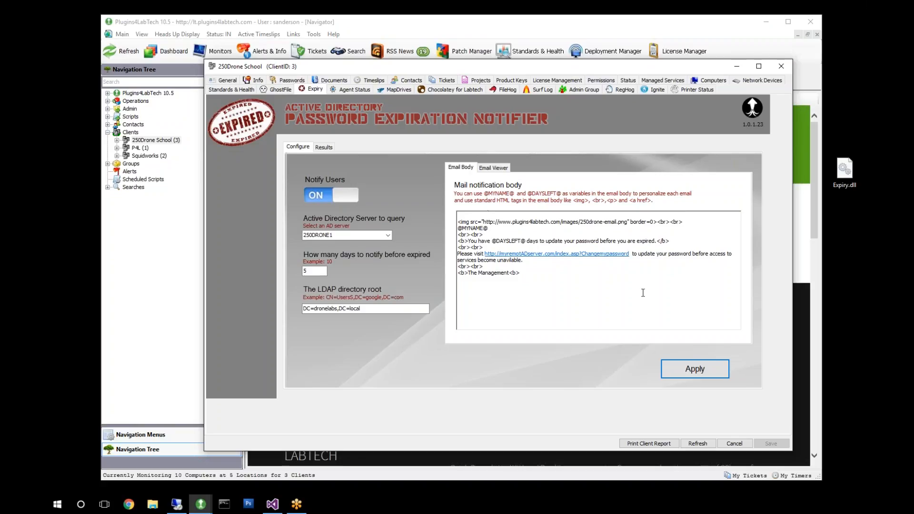
mouse_move(574, 277)
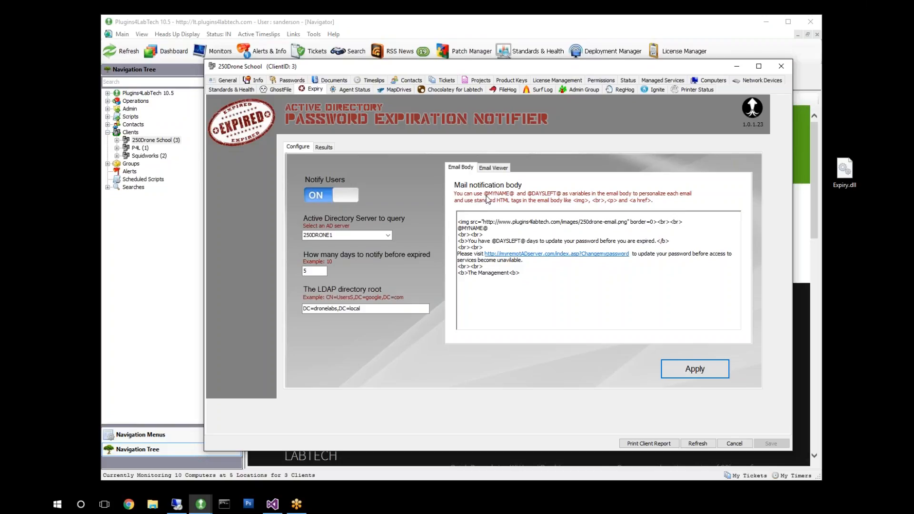
mouse_move(536, 201)
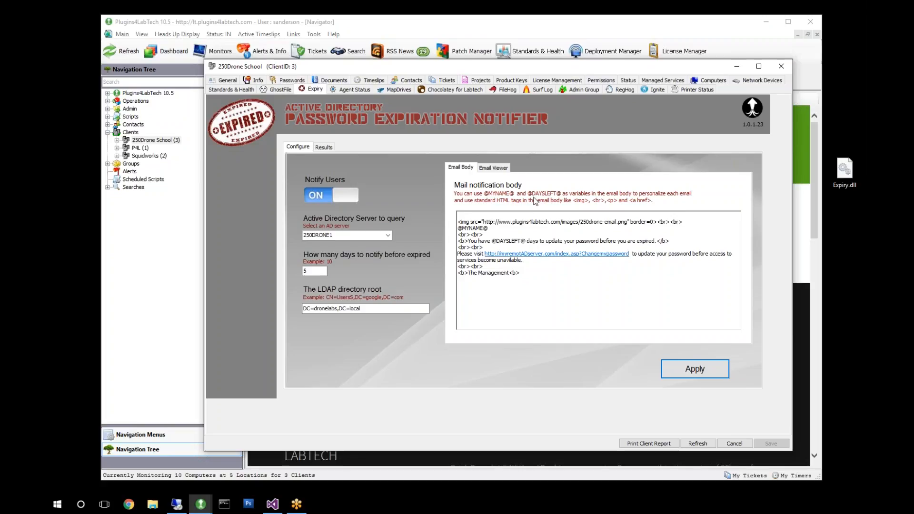
mouse_move(561, 201)
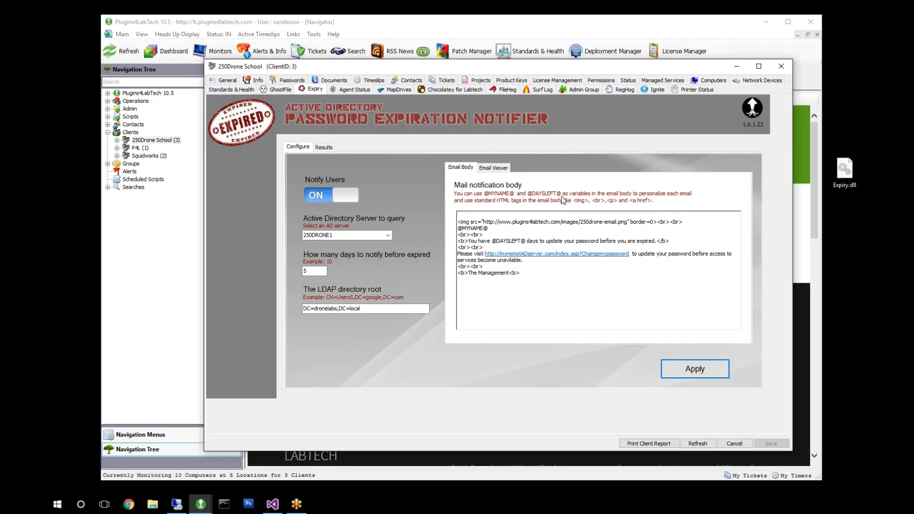
mouse_move(549, 205)
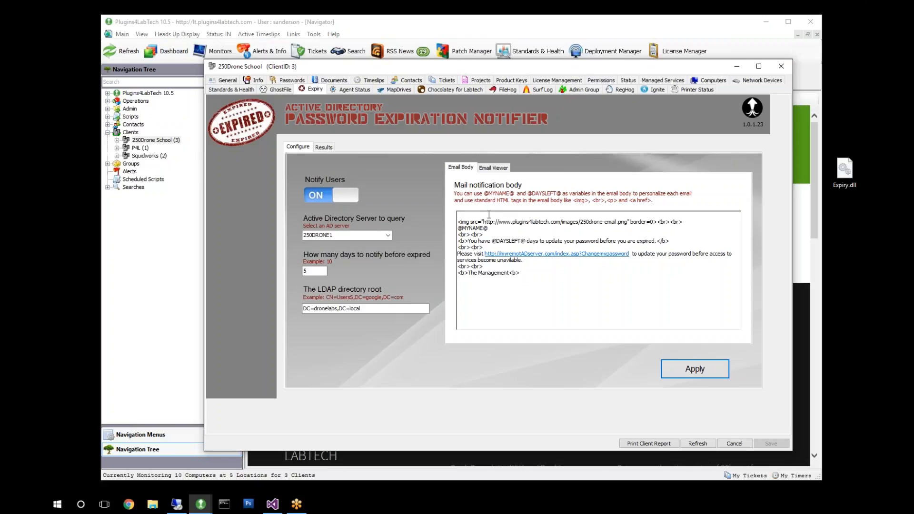
mouse_move(298, 268)
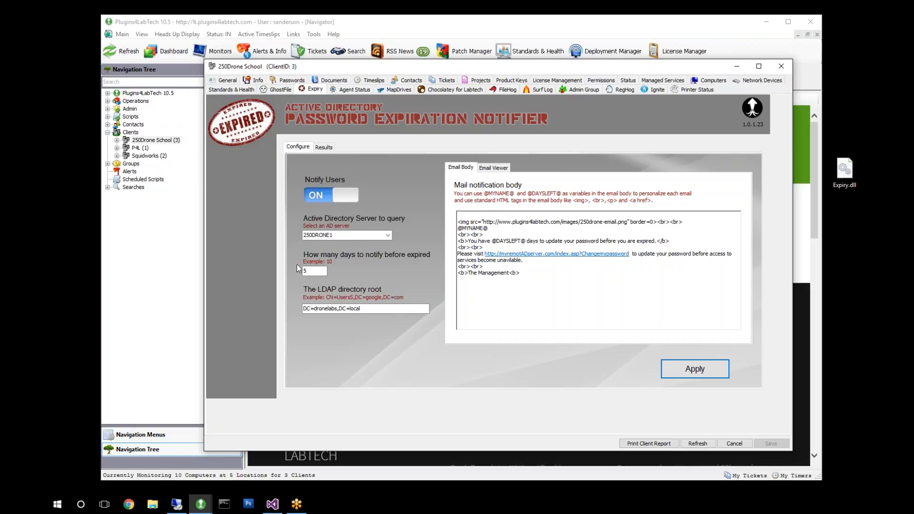
left_click(314, 271)
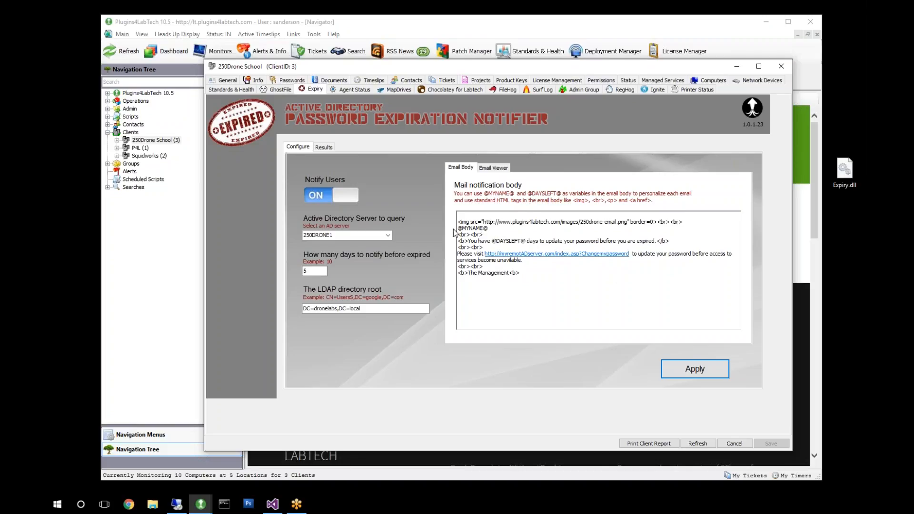
double_click(470, 228)
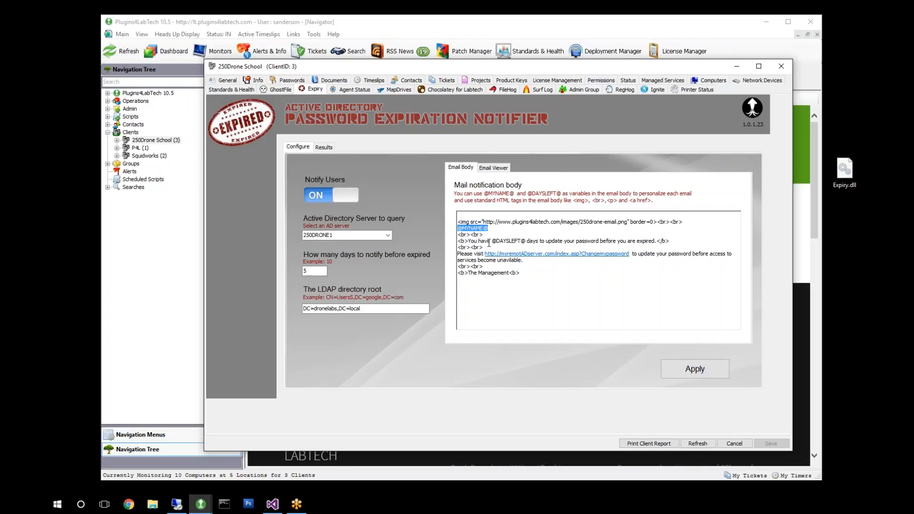
double_click(507, 241)
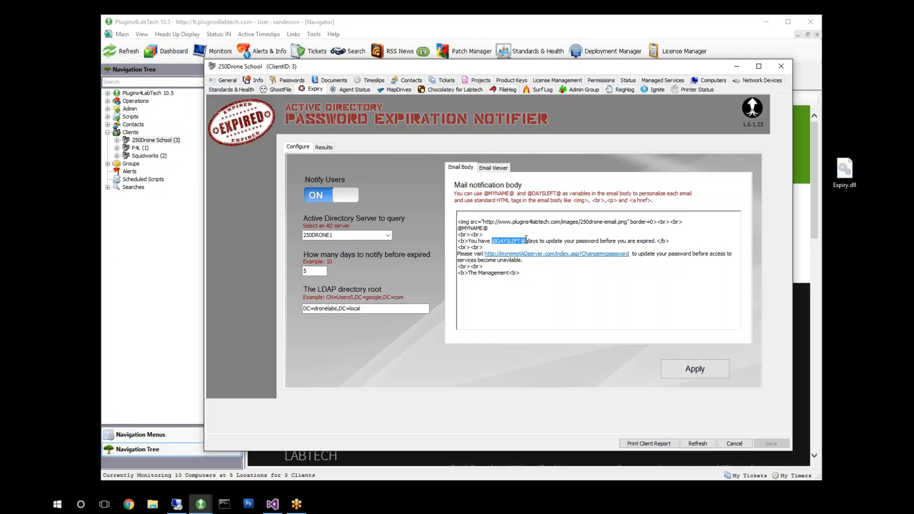
mouse_move(587, 249)
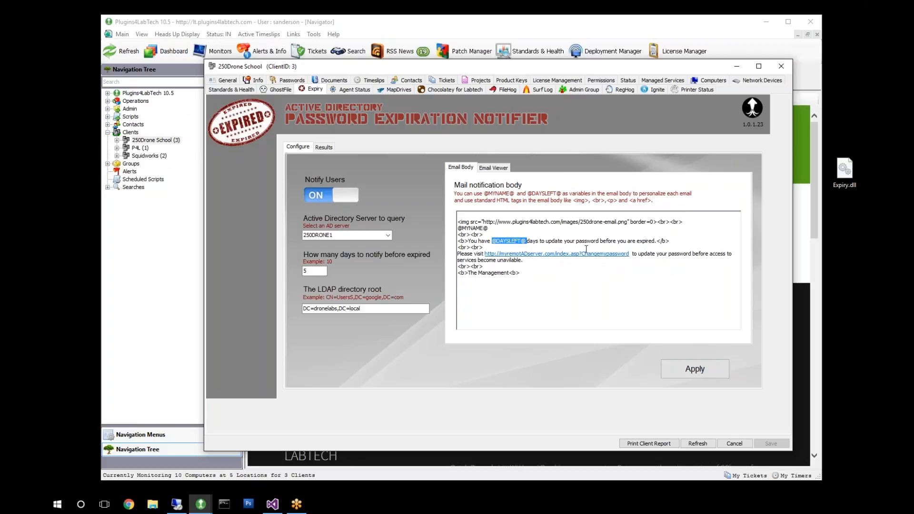
mouse_move(669, 242)
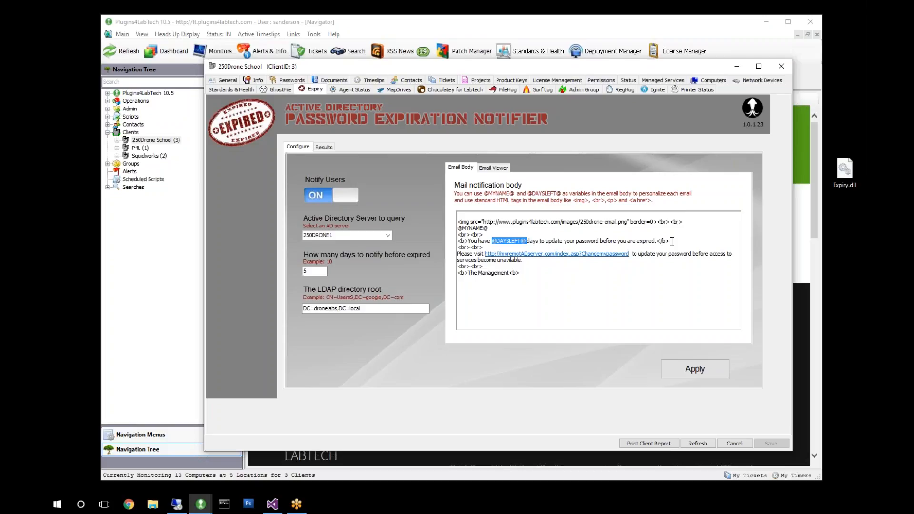
left_click(659, 222)
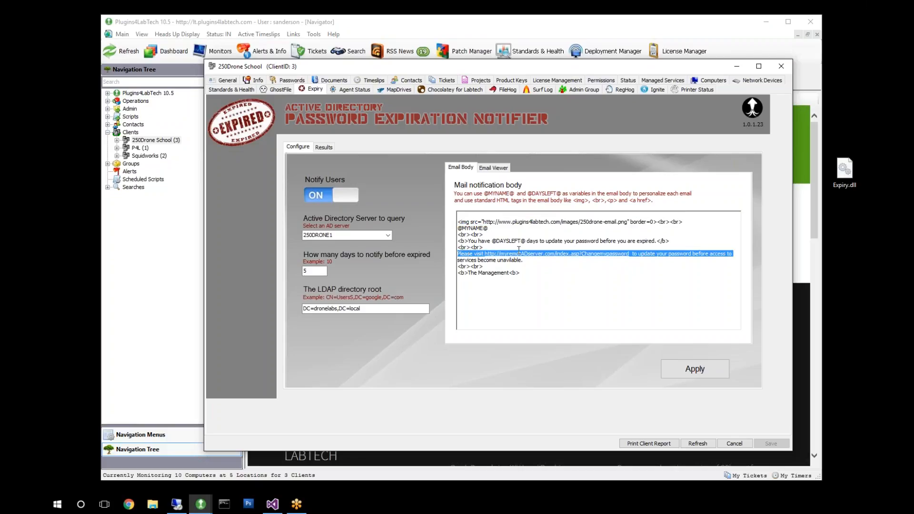
left_click(539, 259)
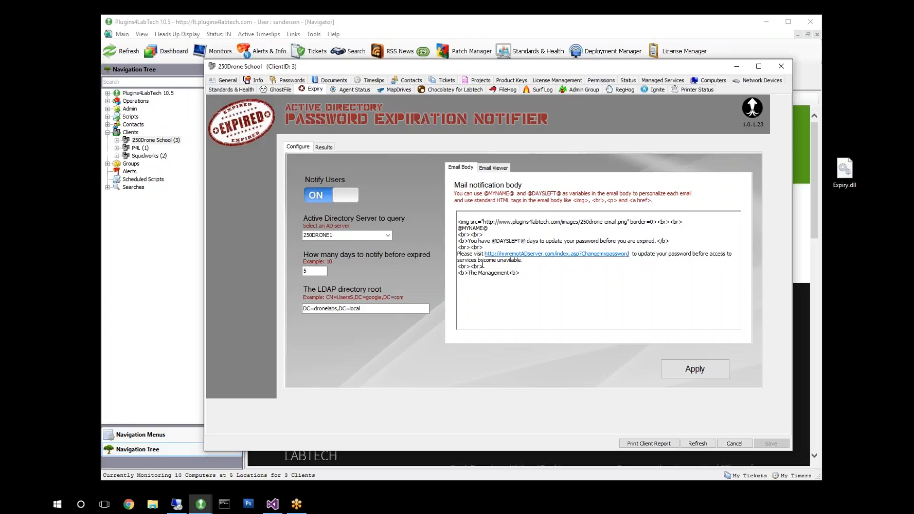
mouse_move(571, 259)
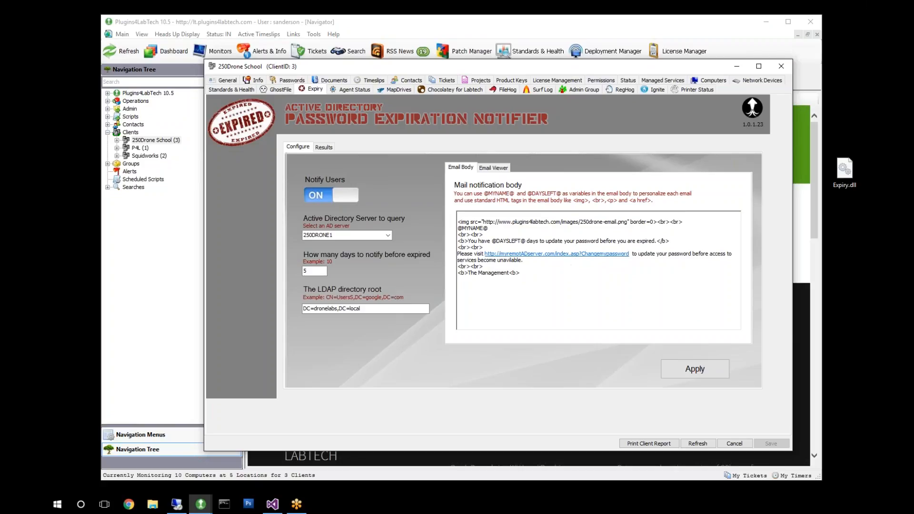
left_click(524, 260)
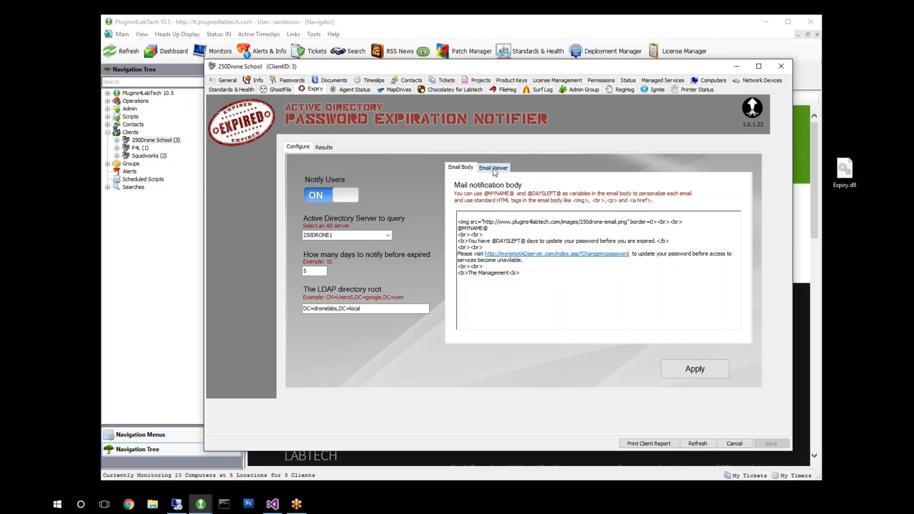
mouse_move(489, 171)
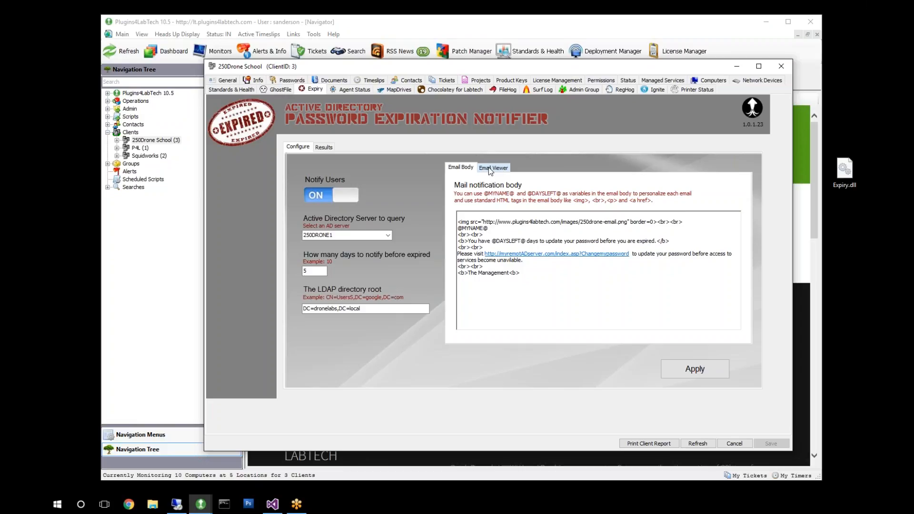
Switch to the Email Viewer to see the rendered email with the 250DRONE banner.
left_click(492, 168)
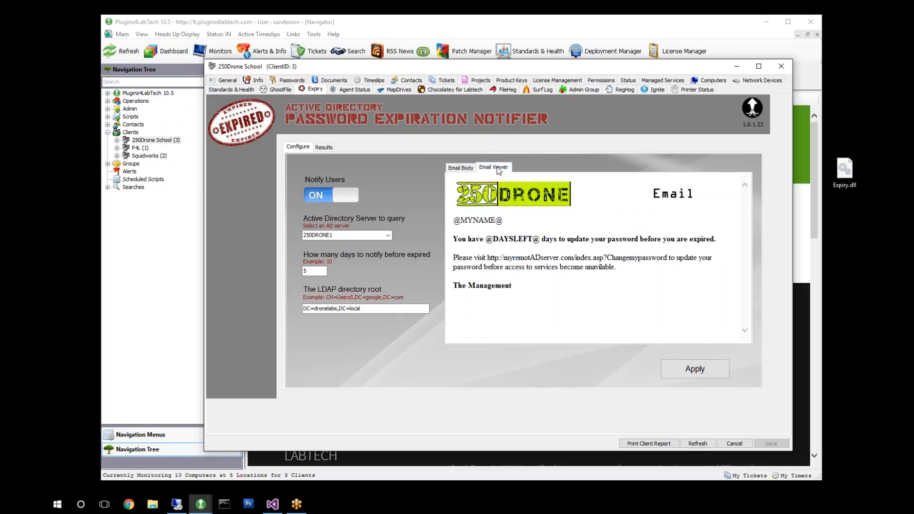
mouse_move(548, 207)
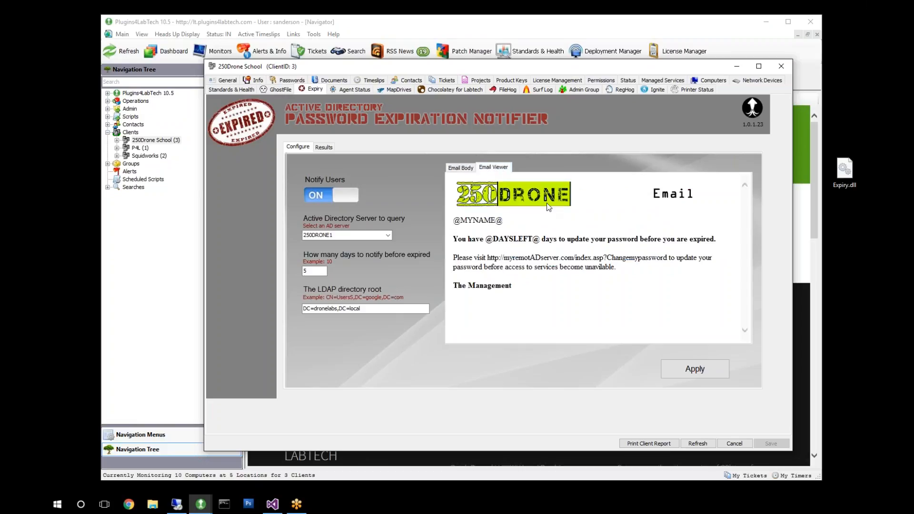
mouse_move(630, 298)
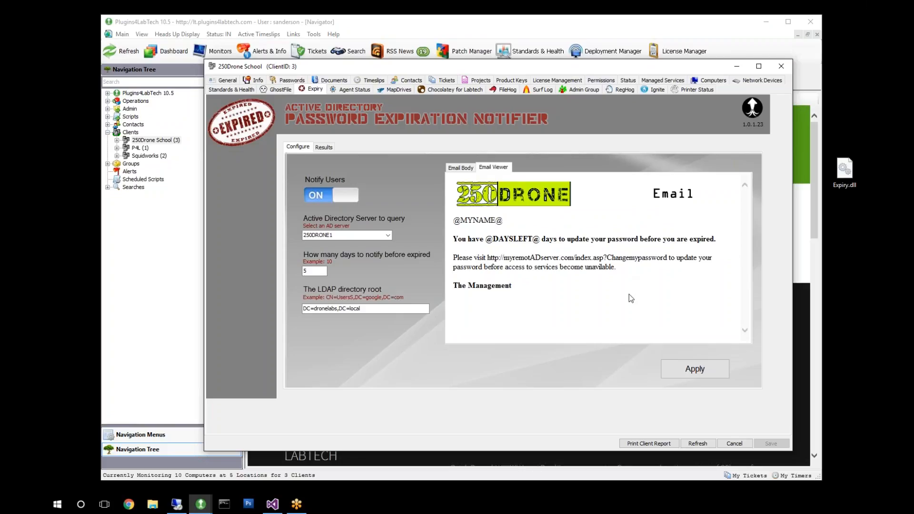
mouse_move(499, 308)
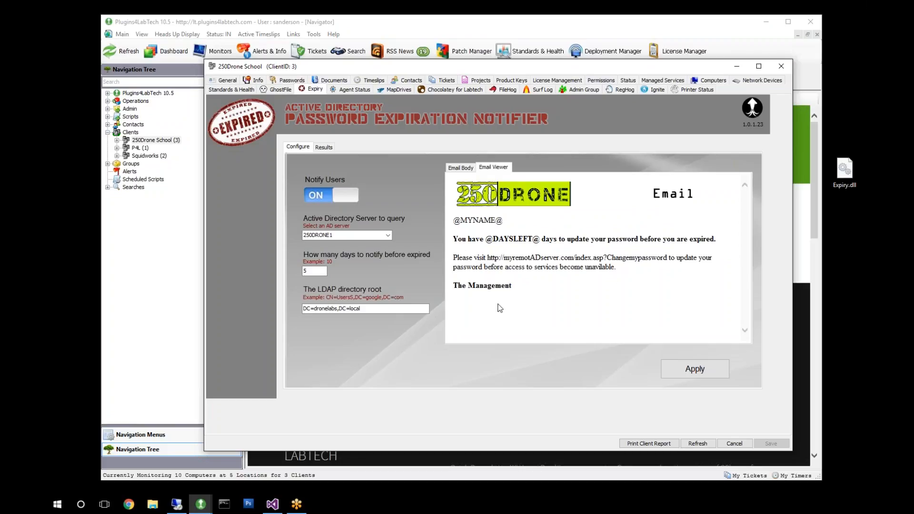
mouse_move(551, 296)
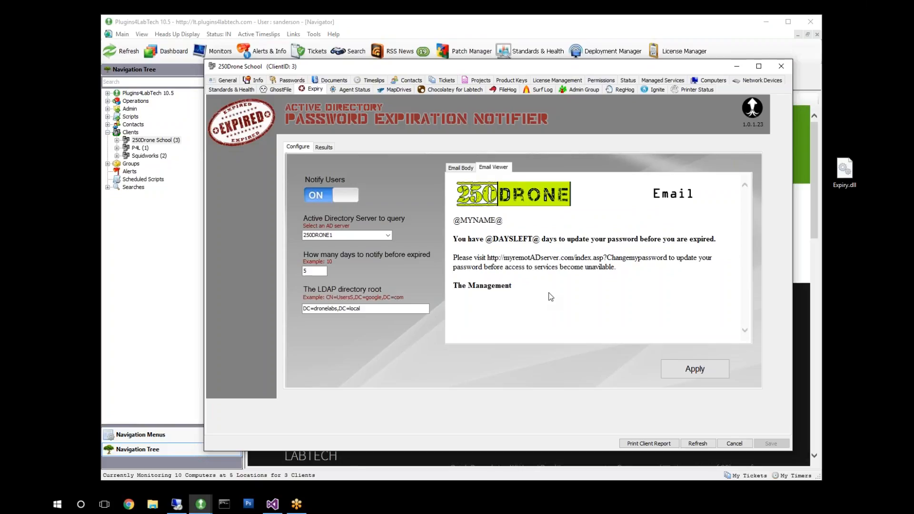
mouse_move(499, 209)
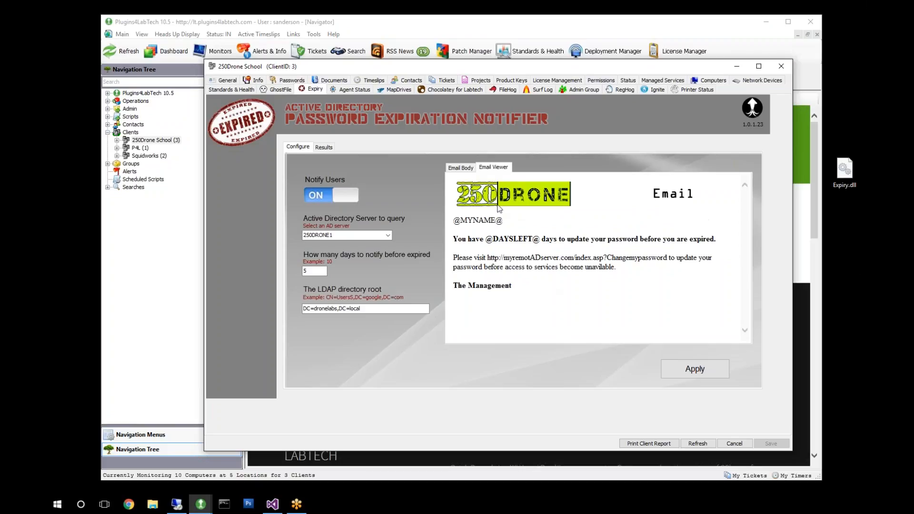
mouse_move(681, 198)
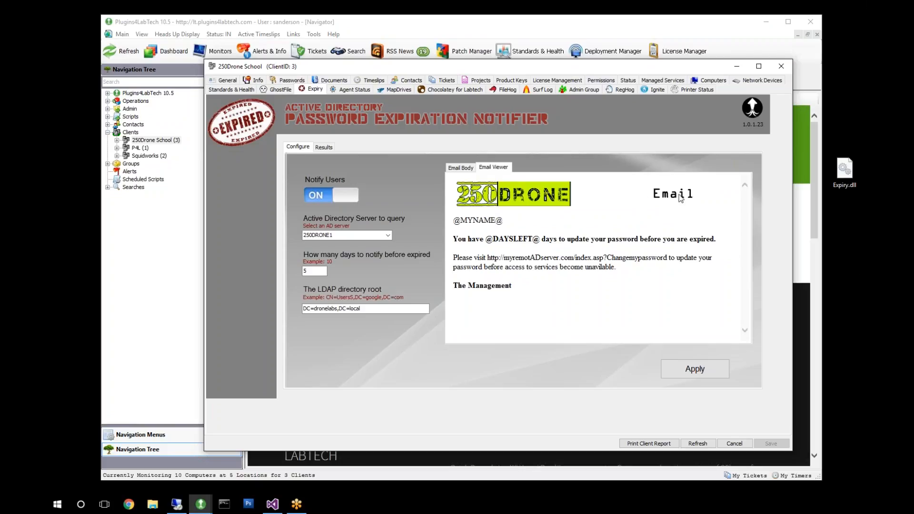
mouse_move(679, 325)
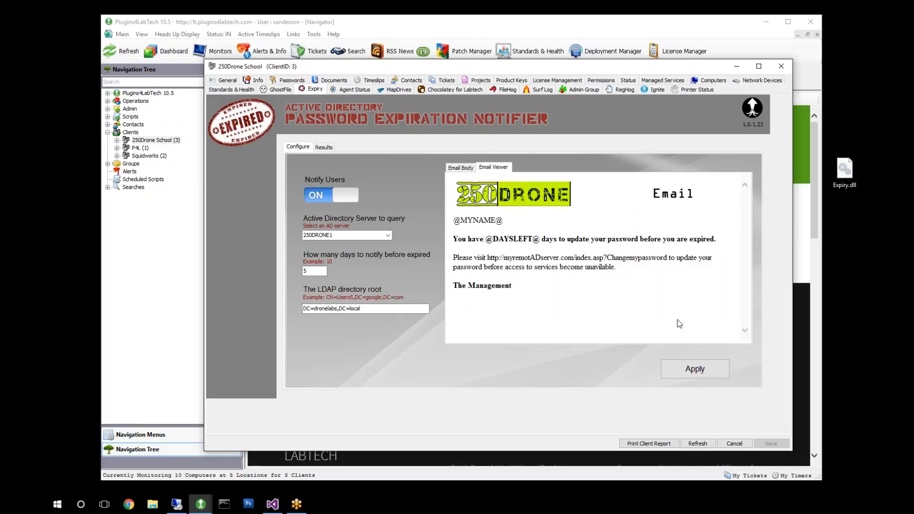
mouse_move(693, 302)
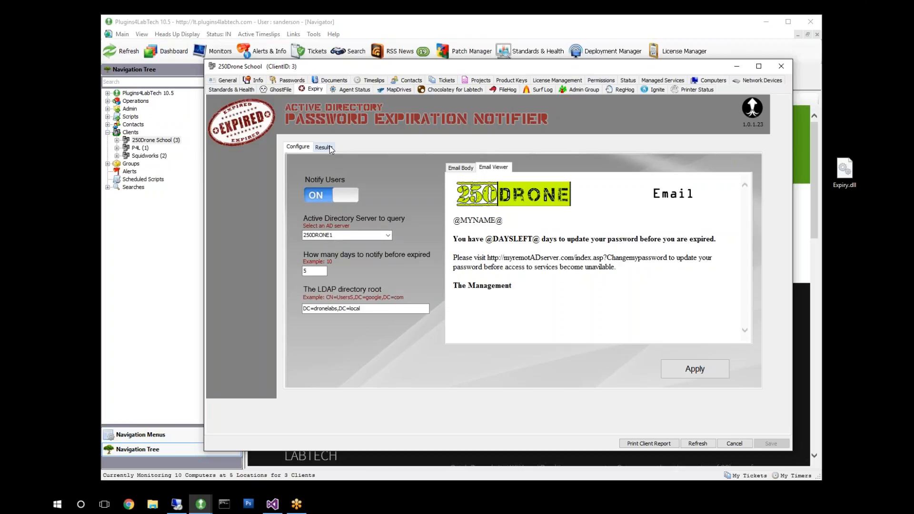
Switch to the Results tab listing the five scanned AD users and their password limits.
left_click(323, 146)
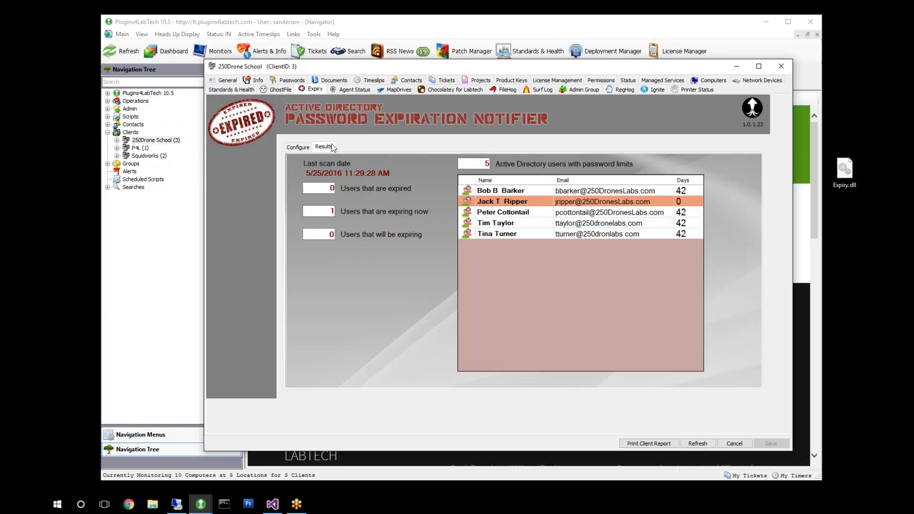
mouse_move(359, 176)
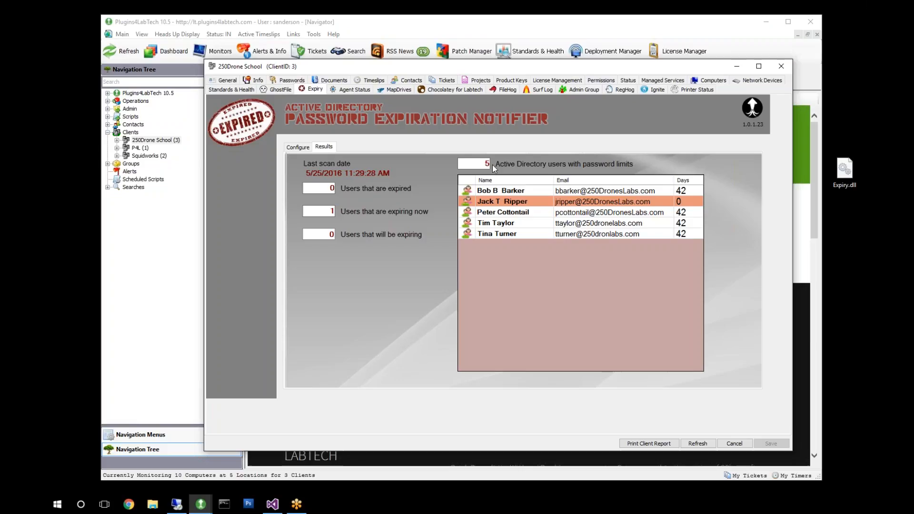
mouse_move(298, 146)
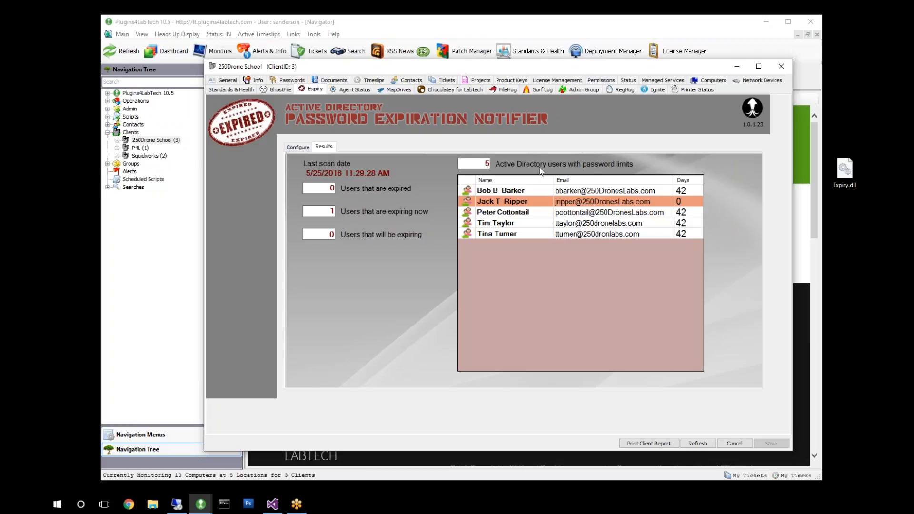
mouse_move(294, 223)
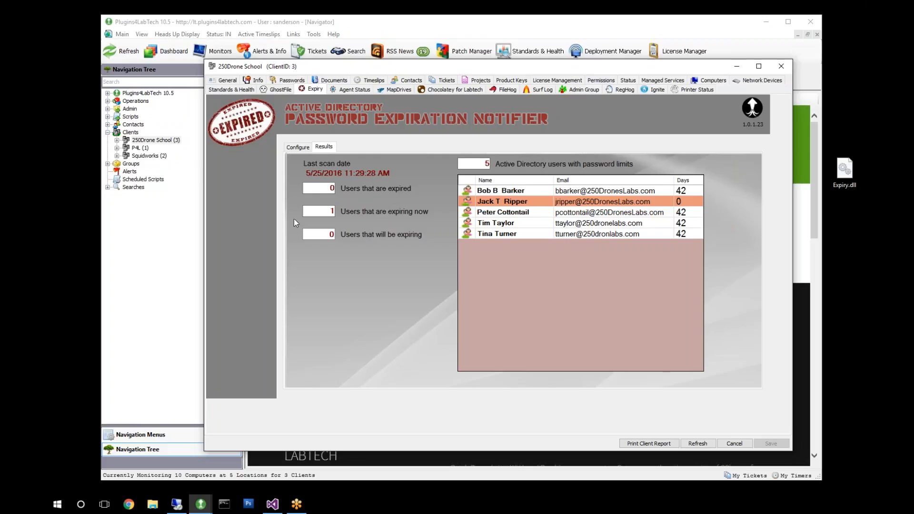
mouse_move(335, 223)
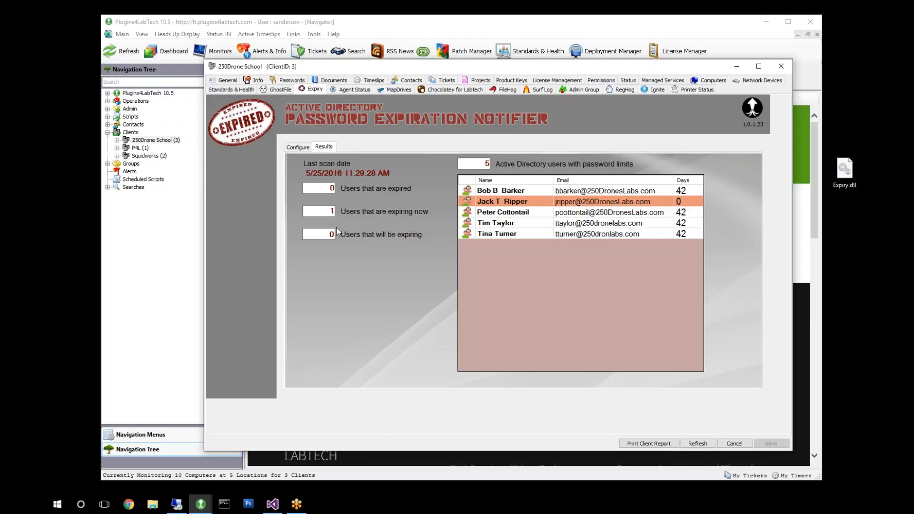
mouse_move(426, 205)
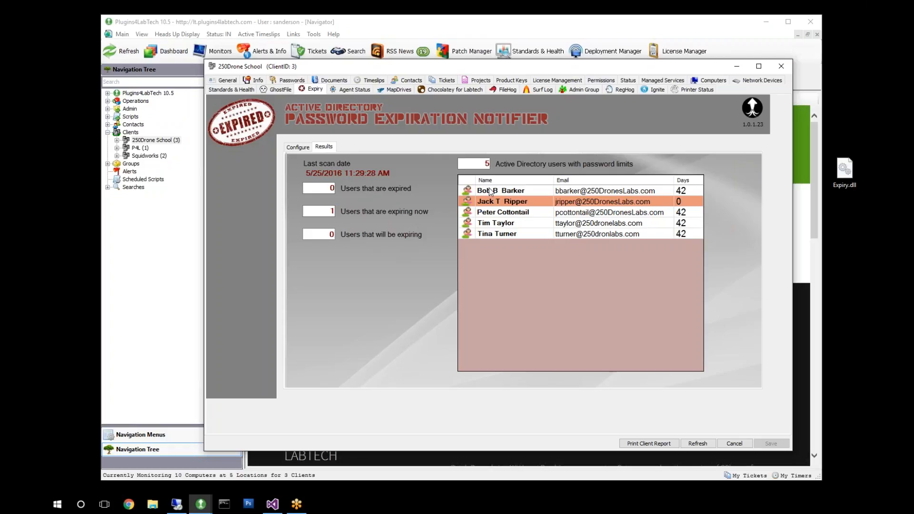
left_click(298, 146)
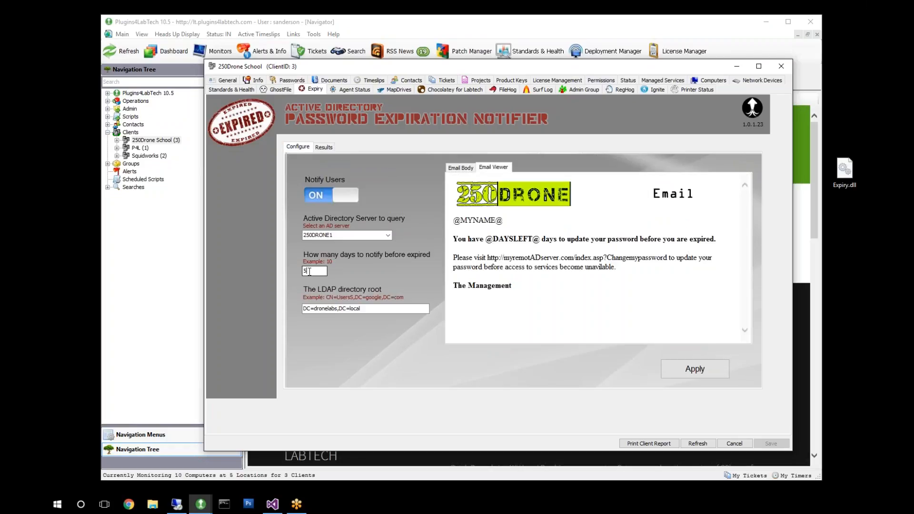
left_click(325, 146)
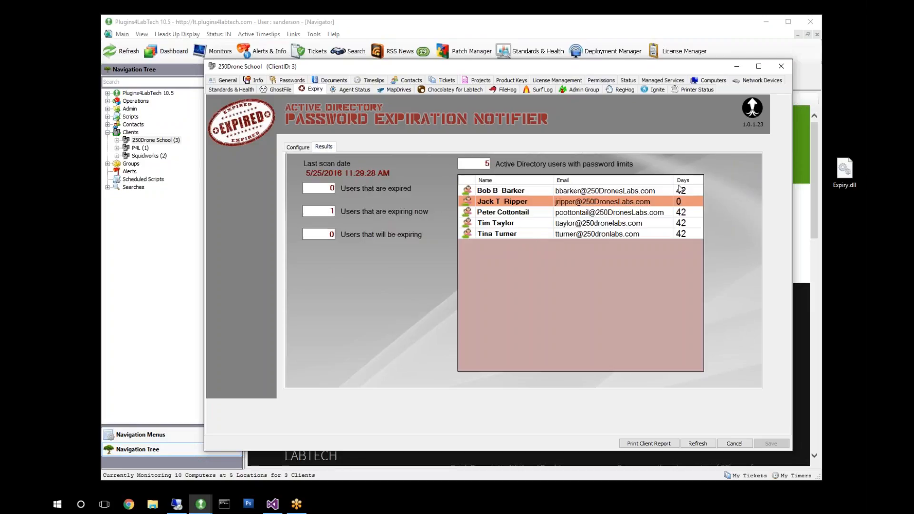
mouse_move(449, 253)
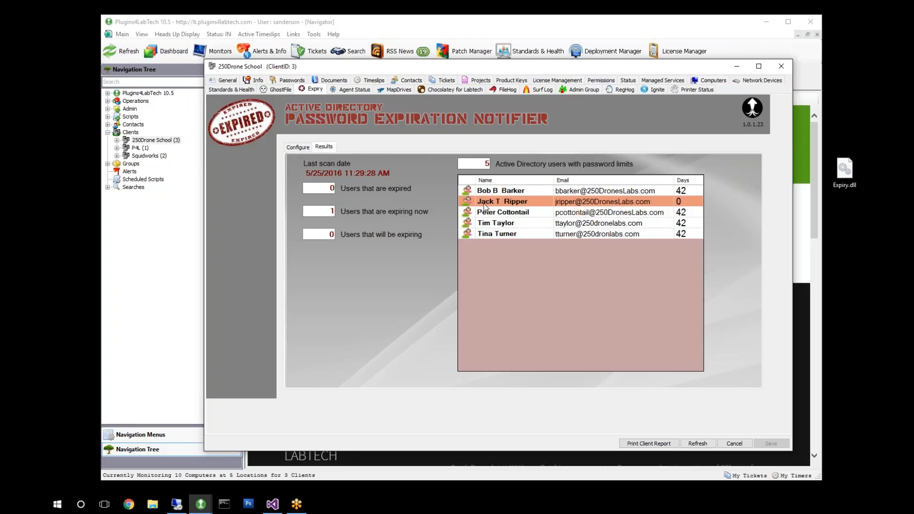
mouse_move(500, 208)
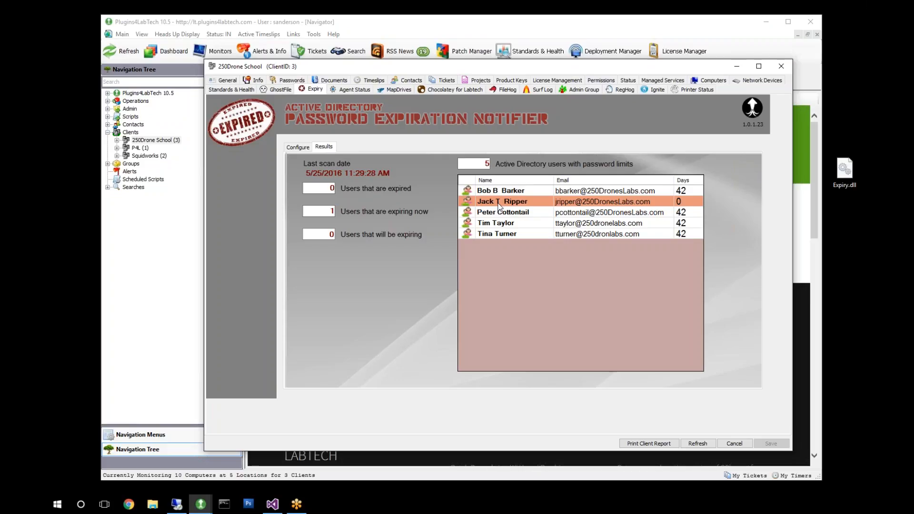
mouse_move(633, 204)
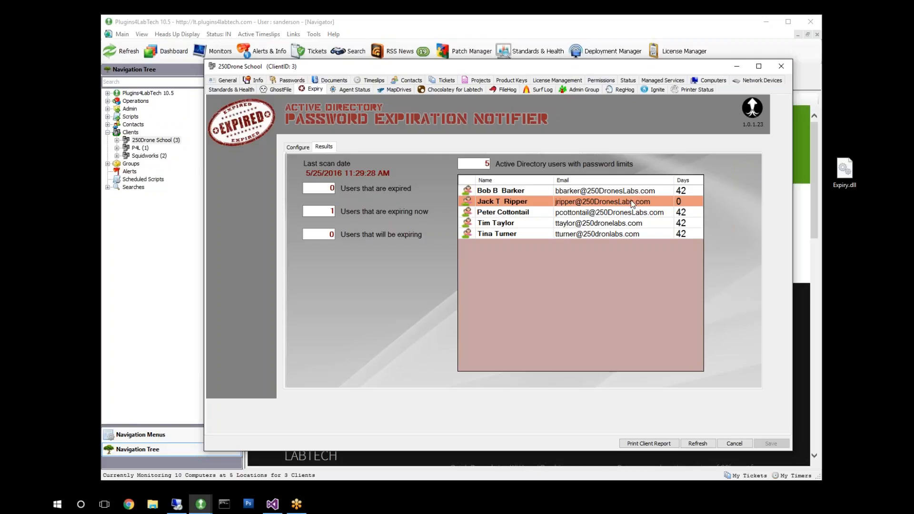
mouse_move(500, 246)
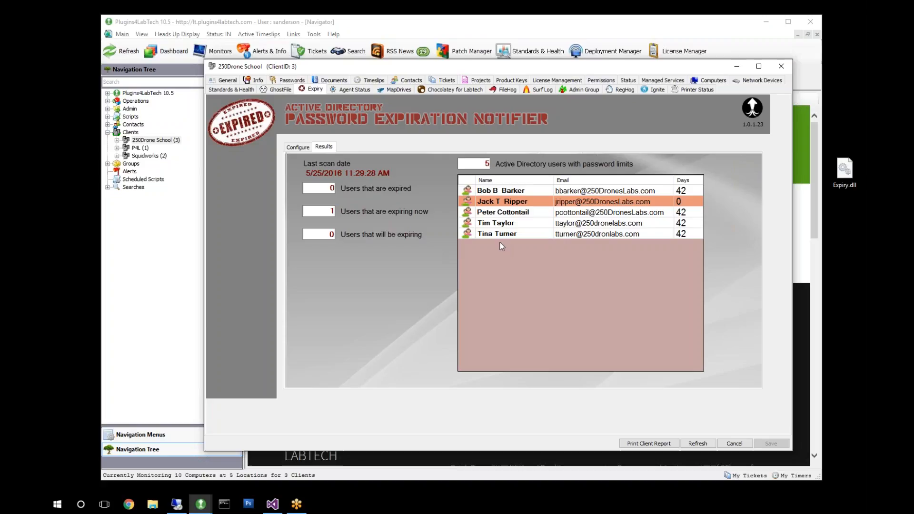
mouse_move(225, 168)
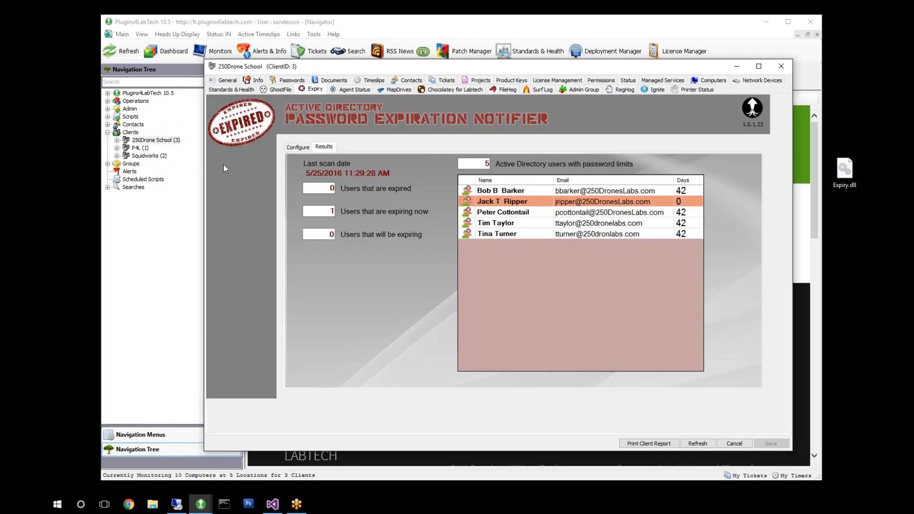
mouse_move(504, 180)
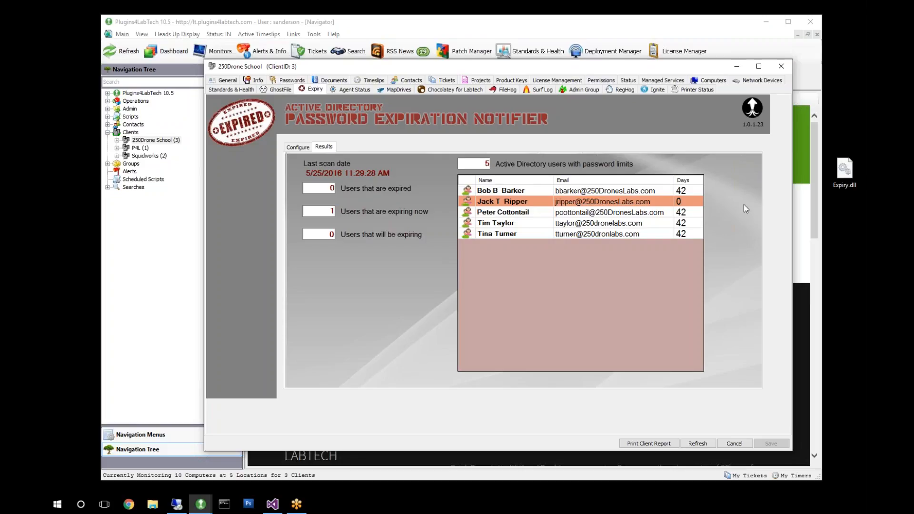
mouse_move(668, 204)
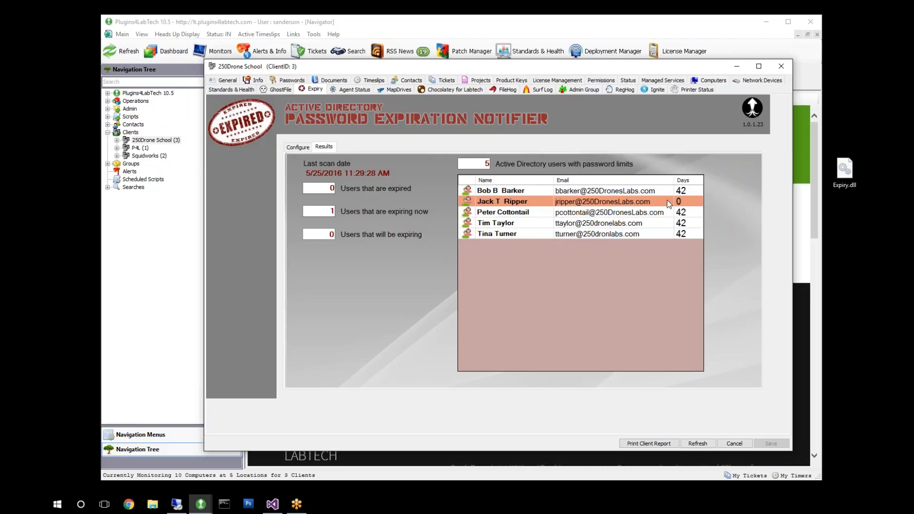
mouse_move(688, 238)
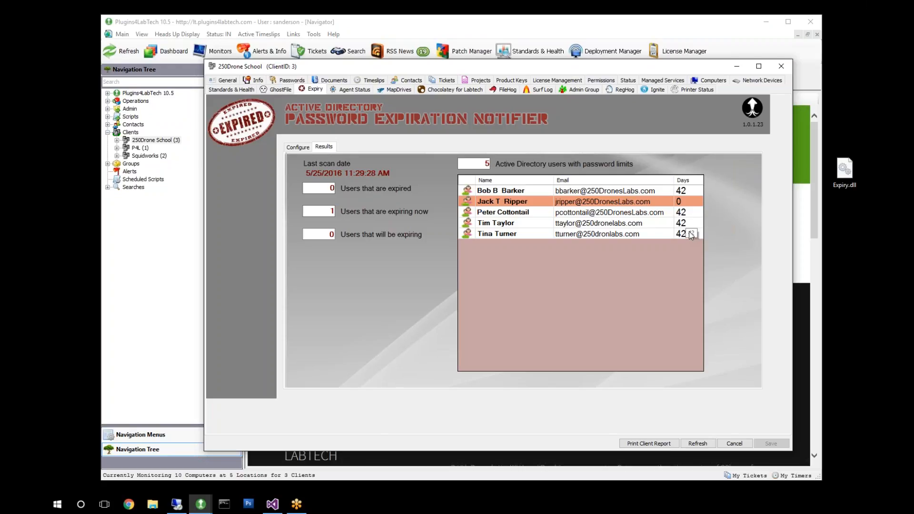
mouse_move(503, 246)
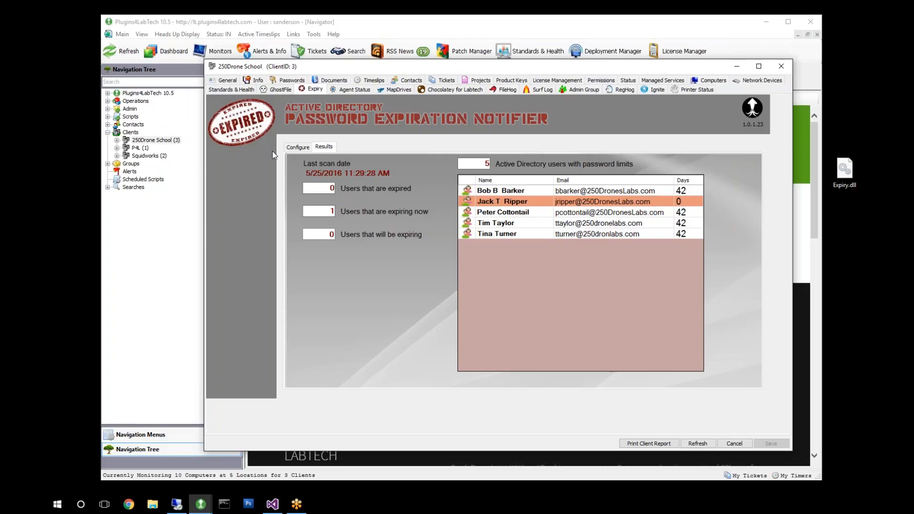
left_click(297, 146)
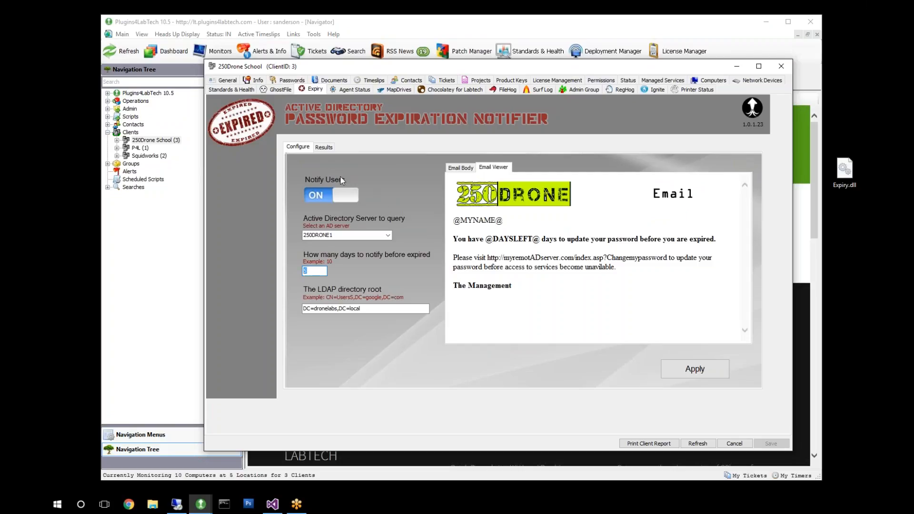
left_click(324, 146)
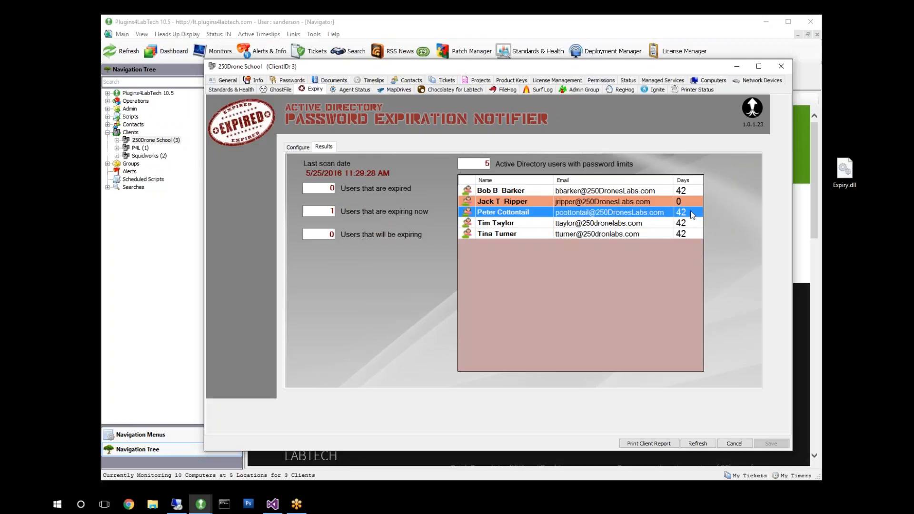
mouse_move(687, 216)
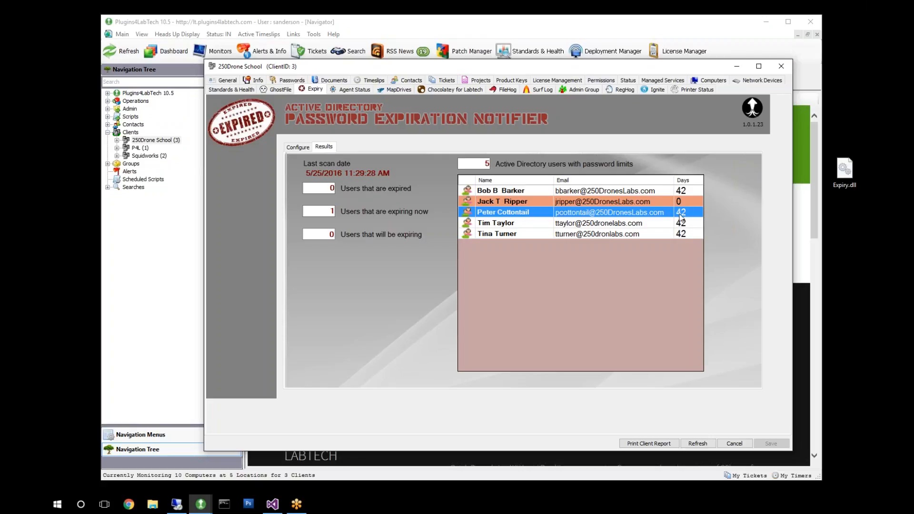
mouse_move(631, 227)
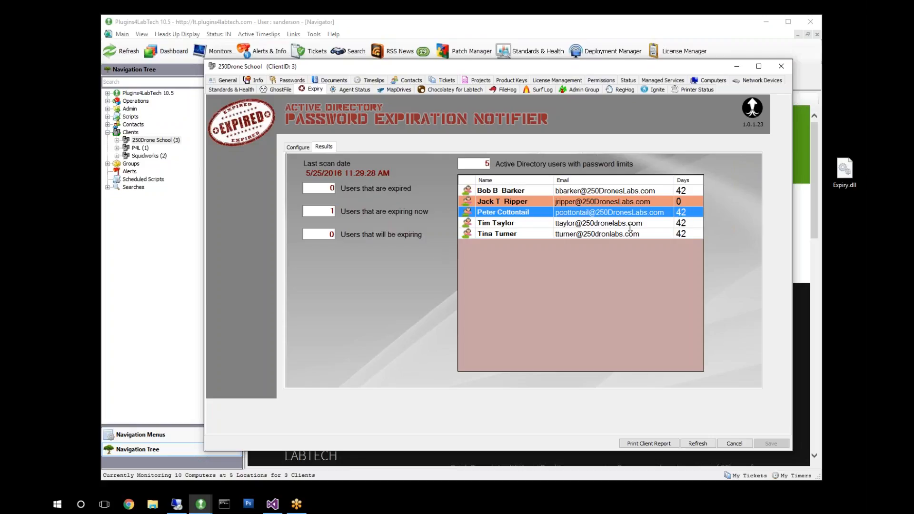
mouse_move(677, 216)
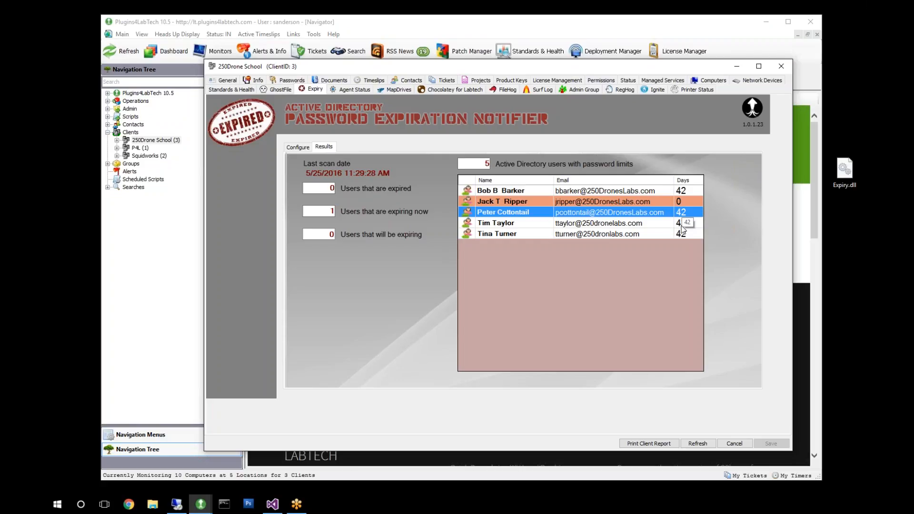
mouse_move(755, 143)
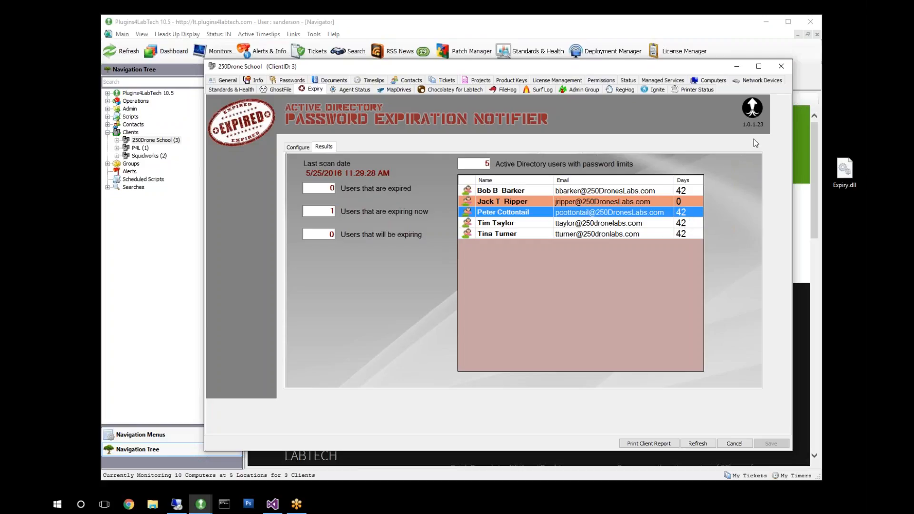
mouse_move(660, 189)
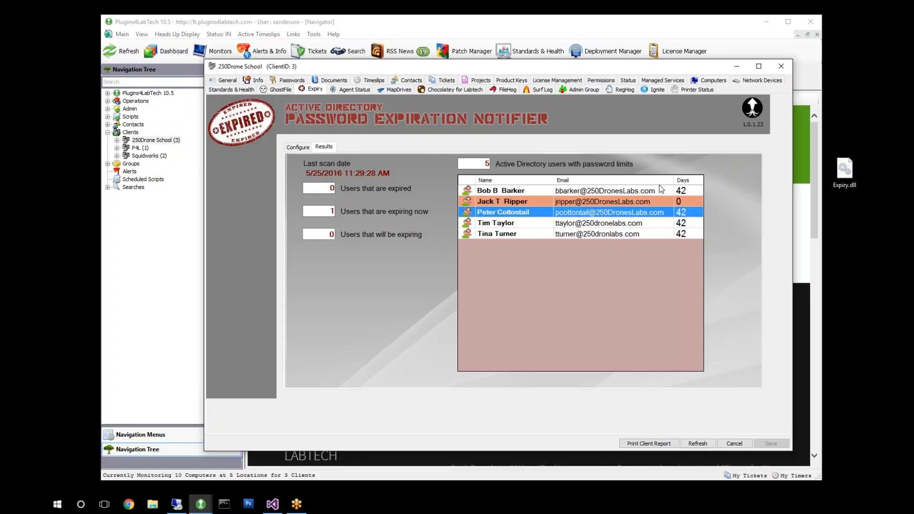
mouse_move(806, 324)
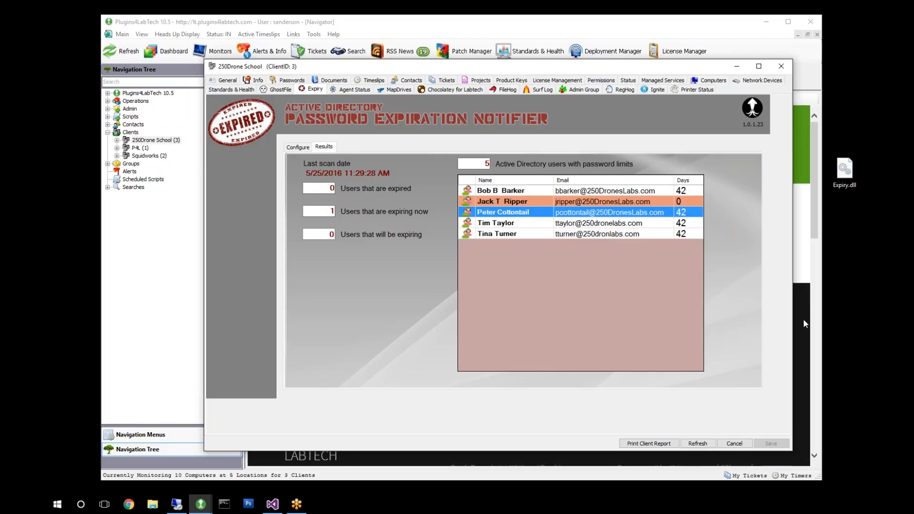
mouse_move(810, 325)
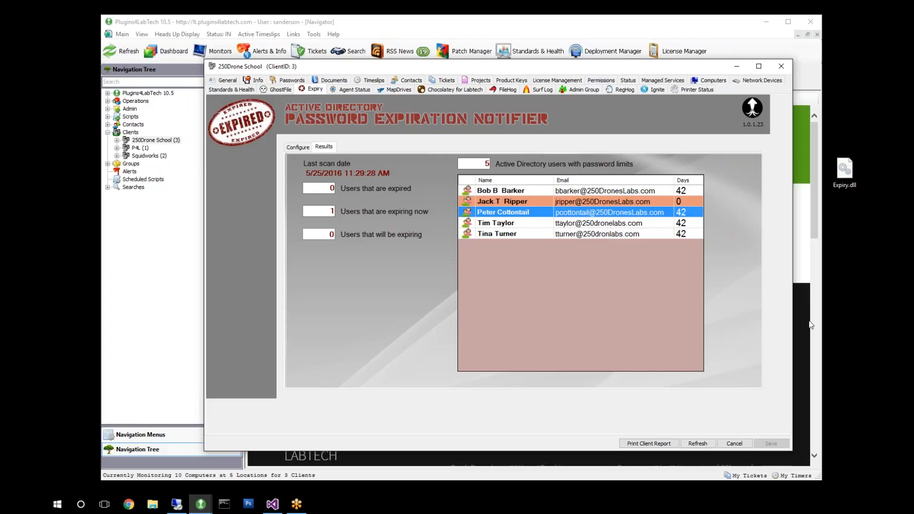
mouse_move(678, 213)
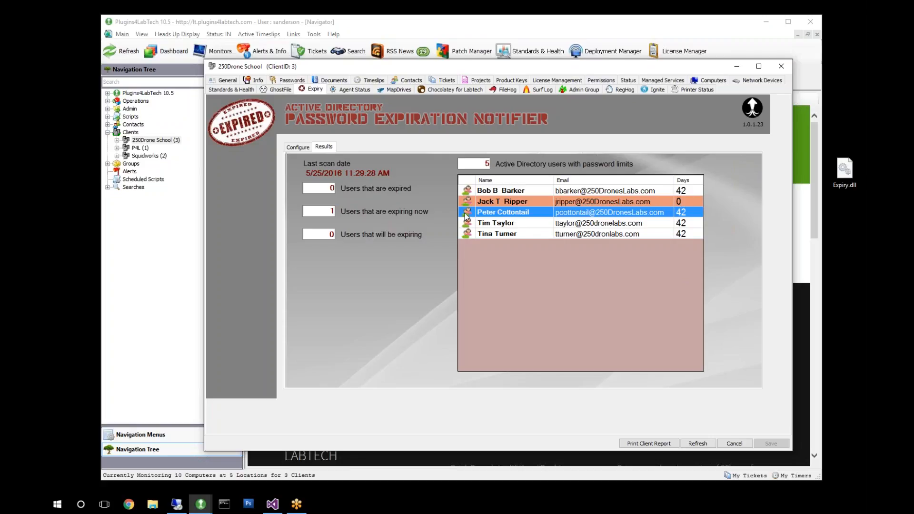
mouse_move(647, 207)
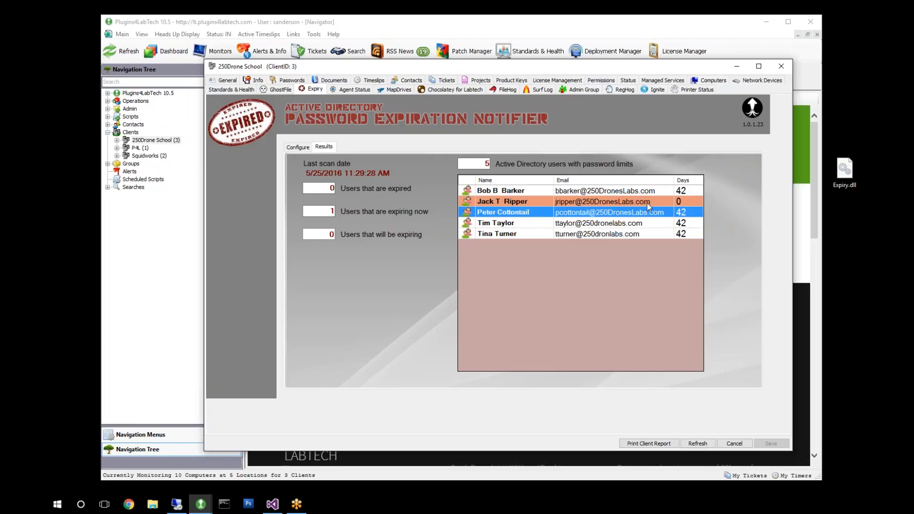
mouse_move(675, 196)
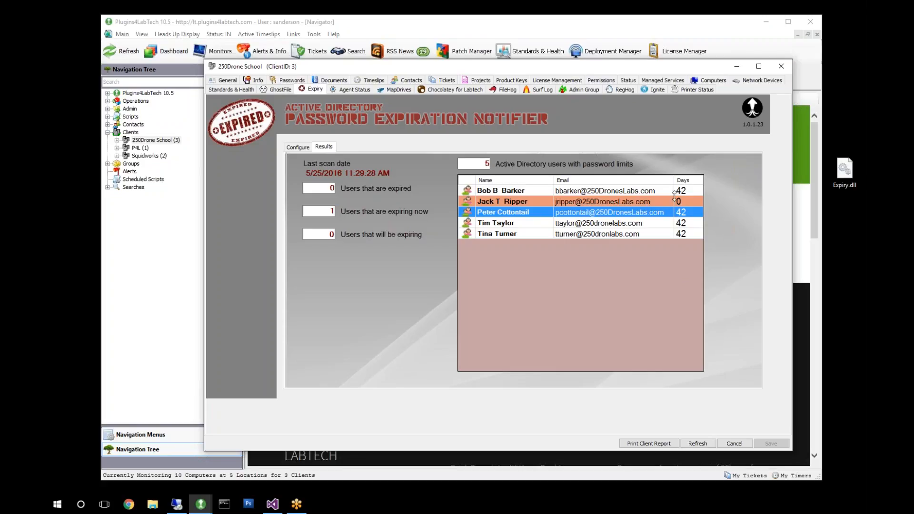
mouse_move(674, 207)
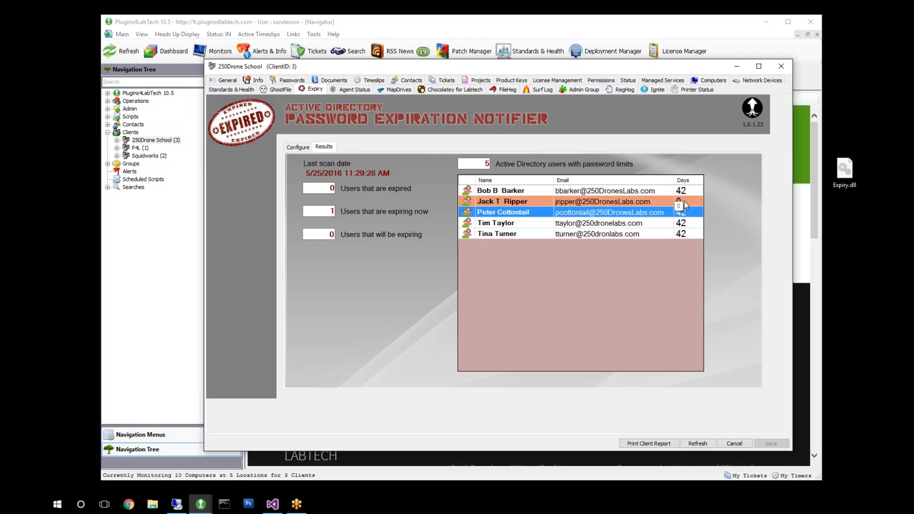
mouse_move(693, 208)
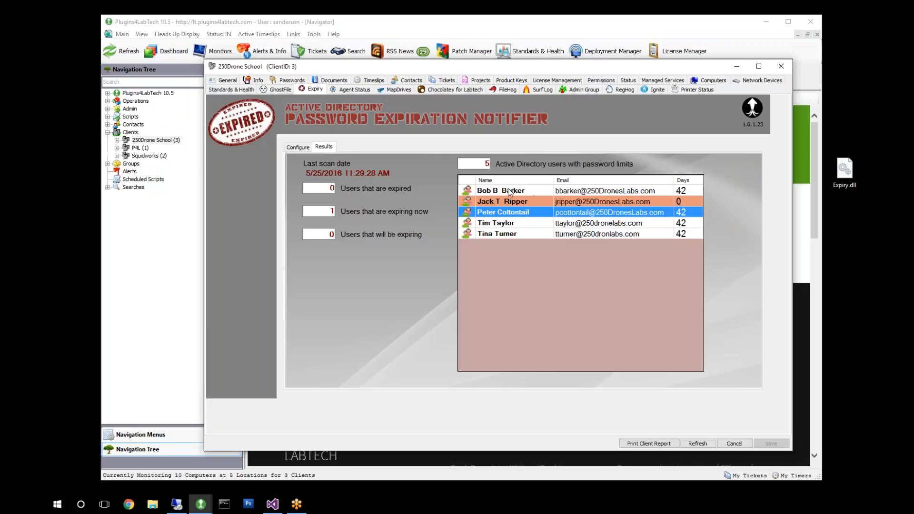
mouse_move(688, 194)
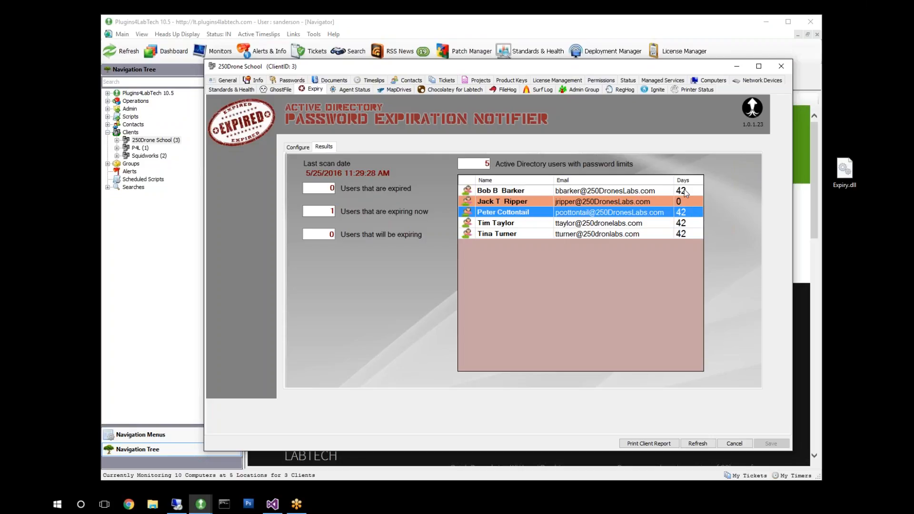
mouse_move(593, 215)
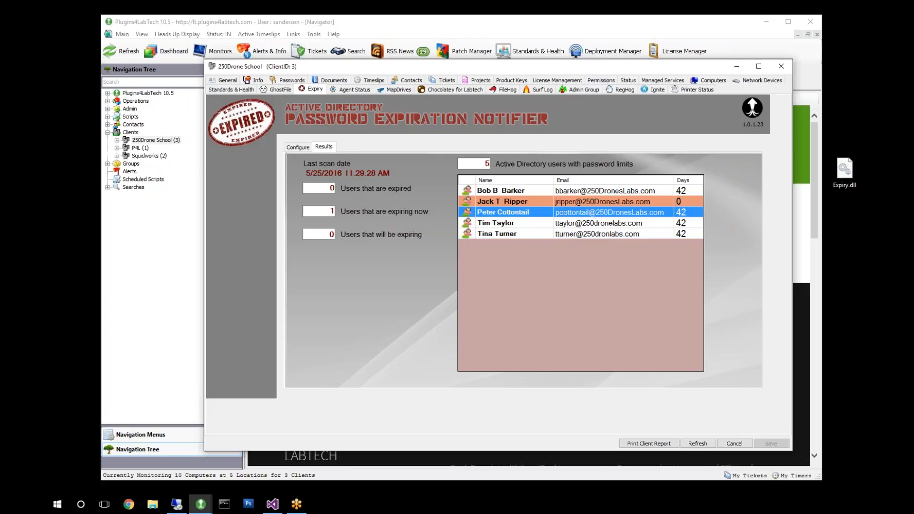
mouse_move(618, 260)
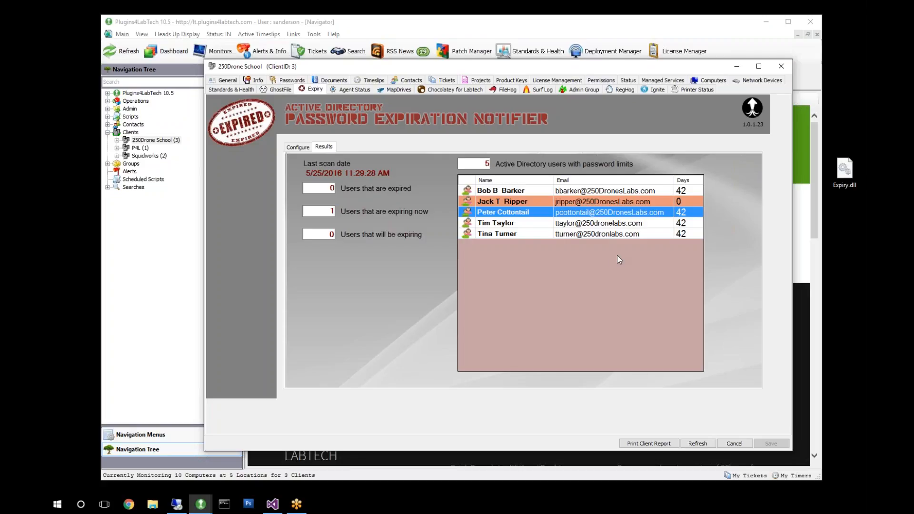
mouse_move(658, 202)
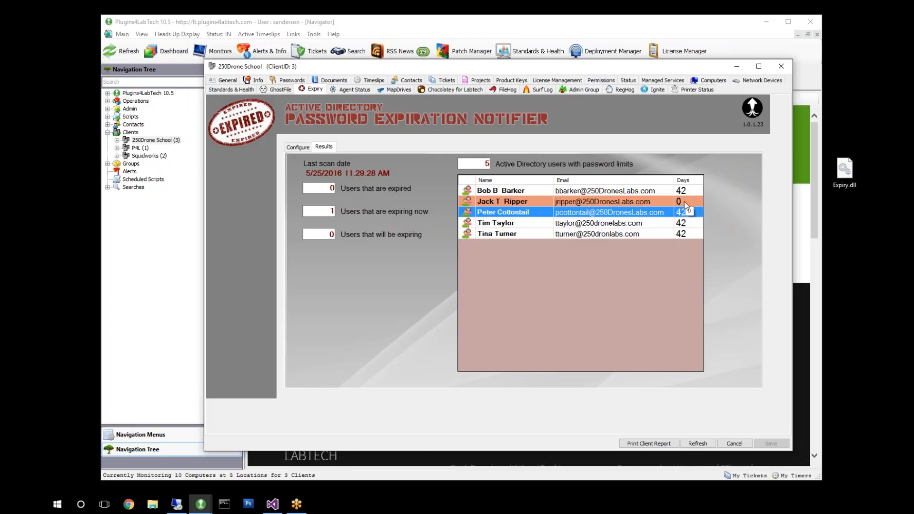
mouse_move(791, 198)
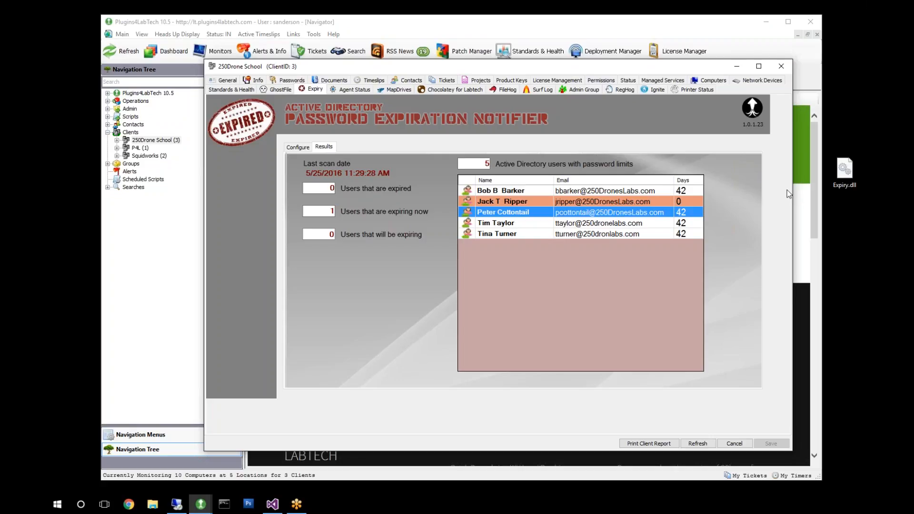
mouse_move(846, 200)
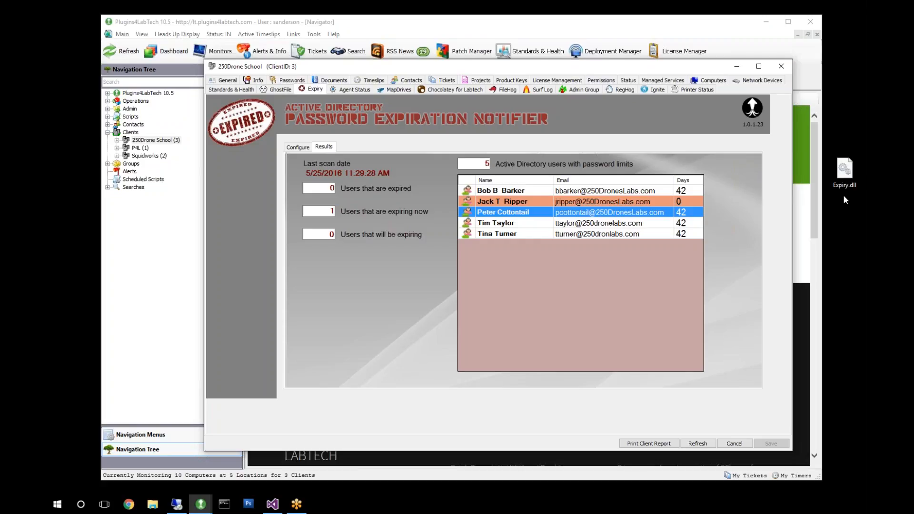
mouse_move(810, 239)
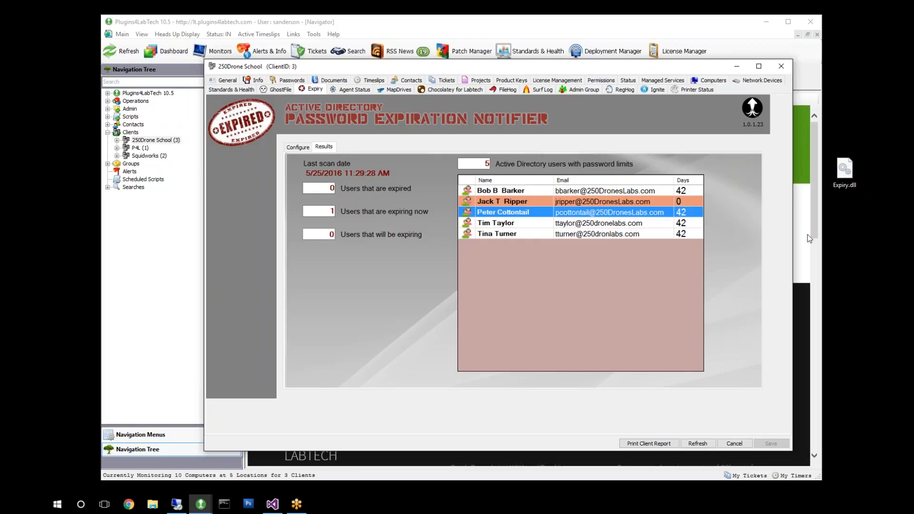
mouse_move(553, 224)
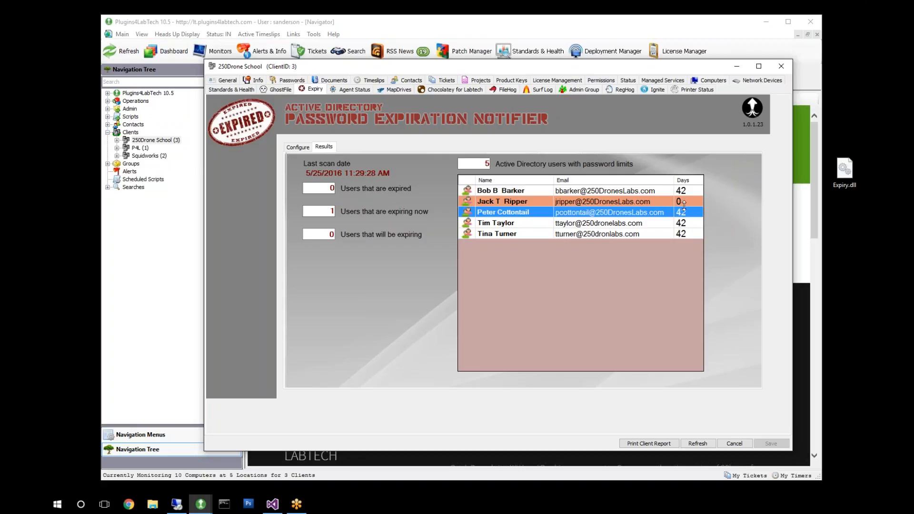
mouse_move(695, 205)
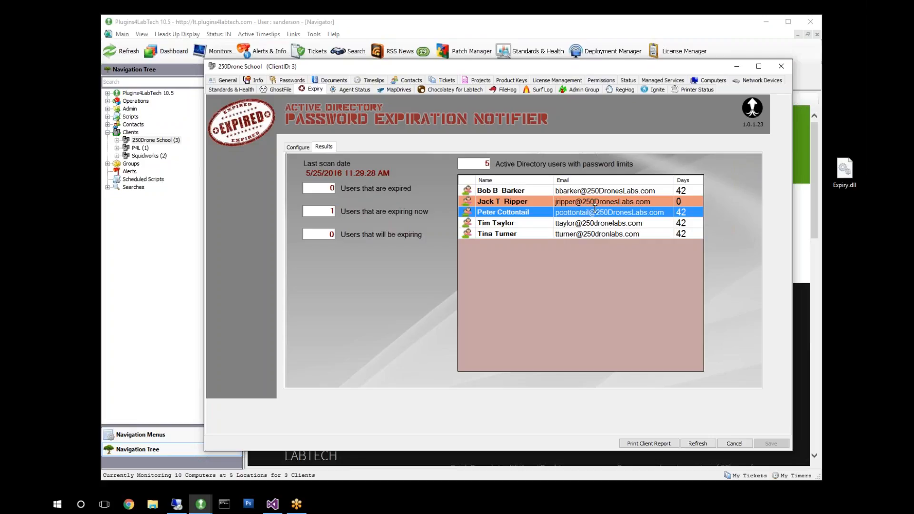
mouse_move(634, 195)
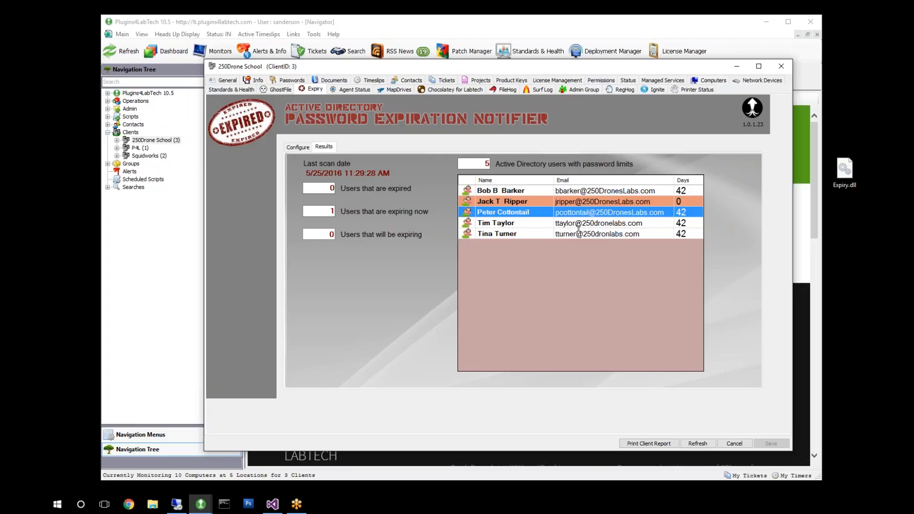
mouse_move(585, 213)
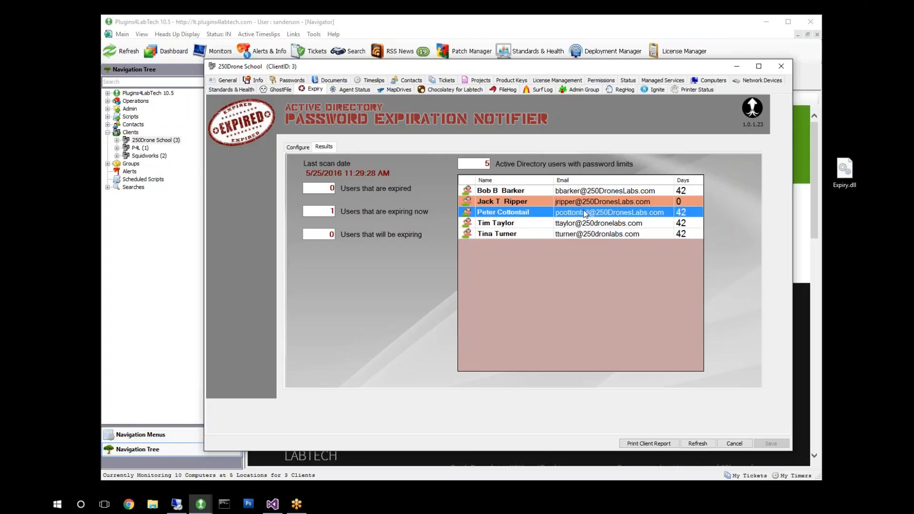
mouse_move(601, 203)
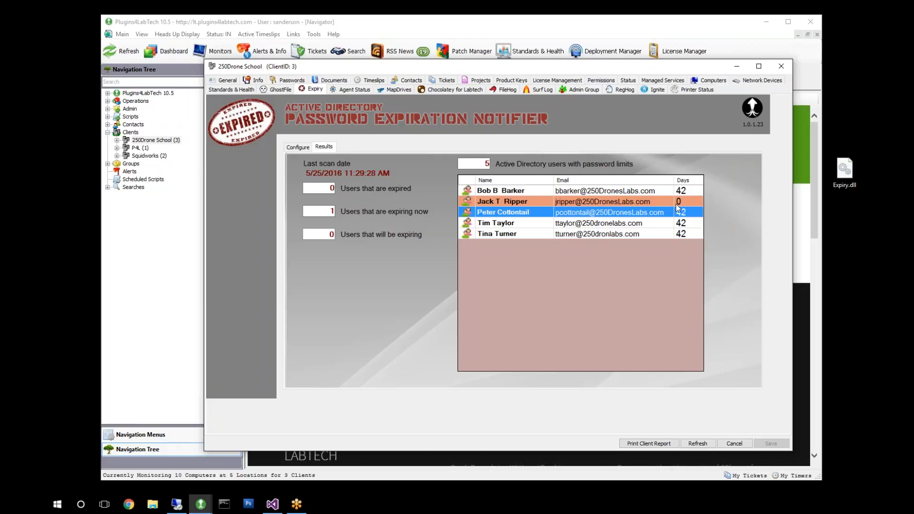
left_click(297, 146)
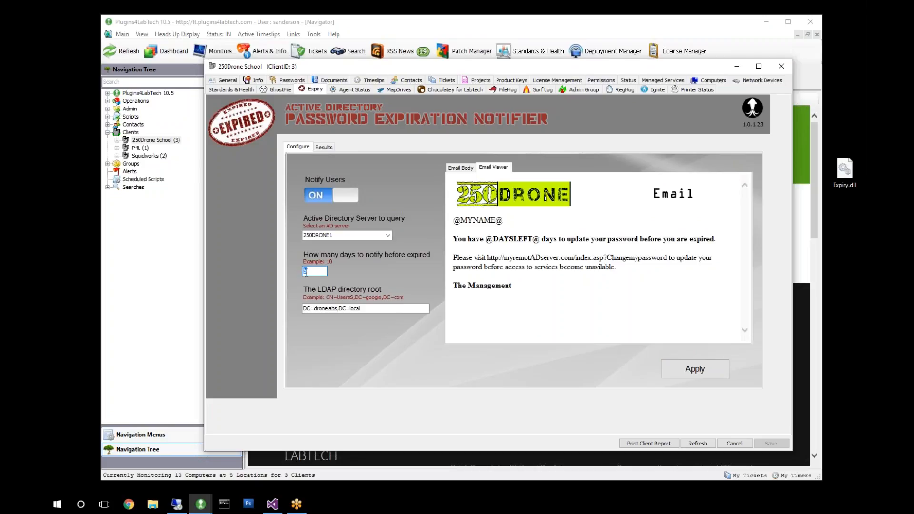
left_click(324, 147)
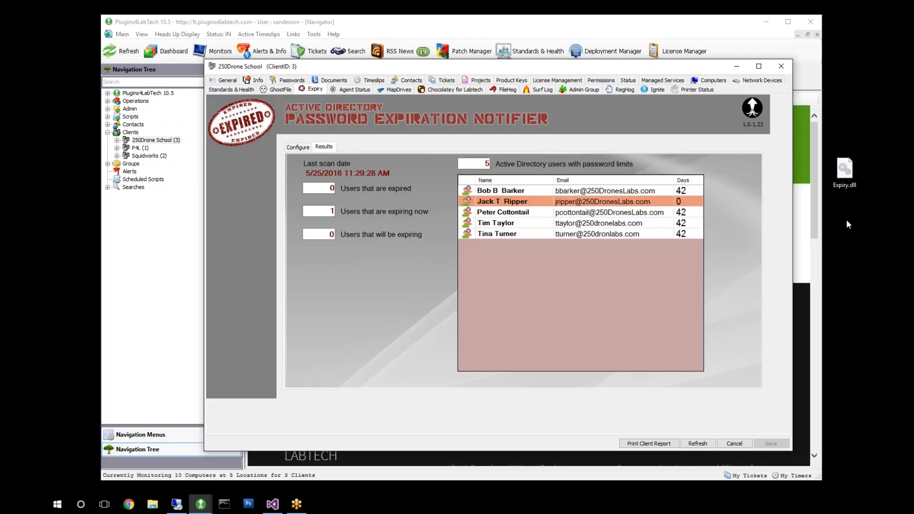
mouse_move(621, 254)
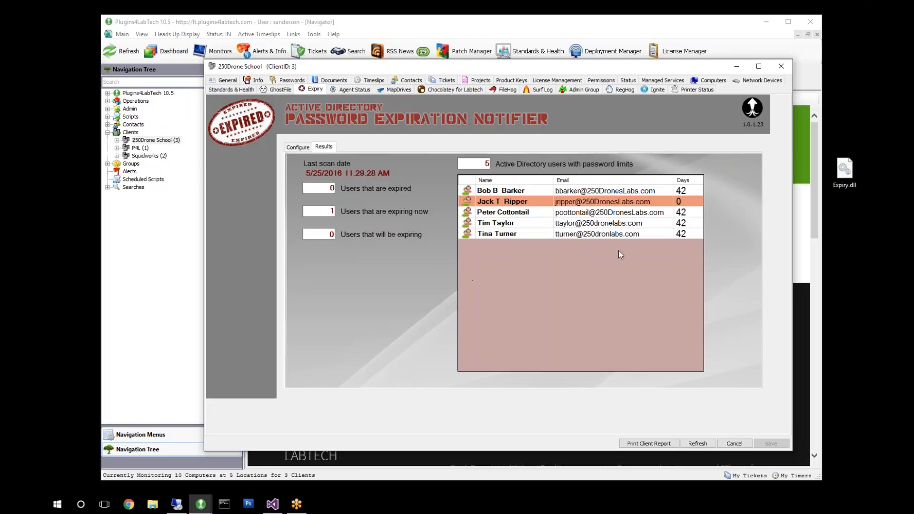
mouse_move(642, 207)
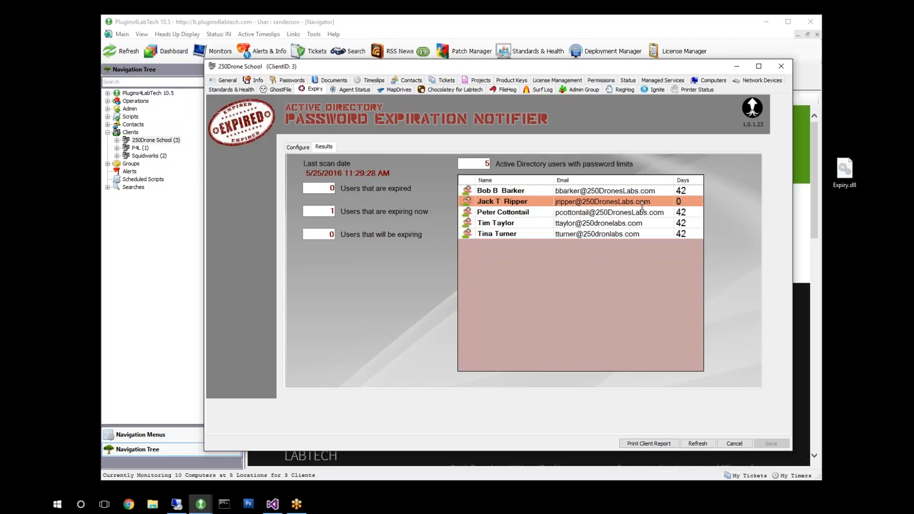
mouse_move(659, 196)
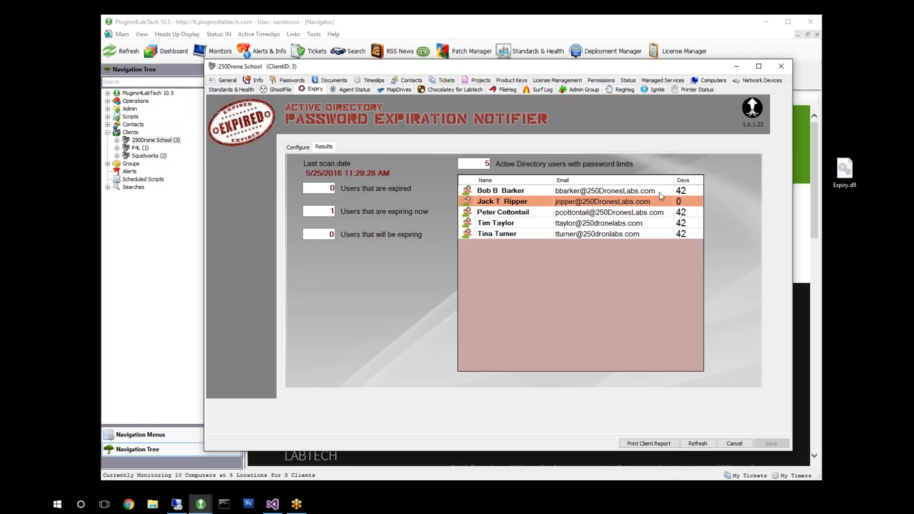
mouse_move(643, 195)
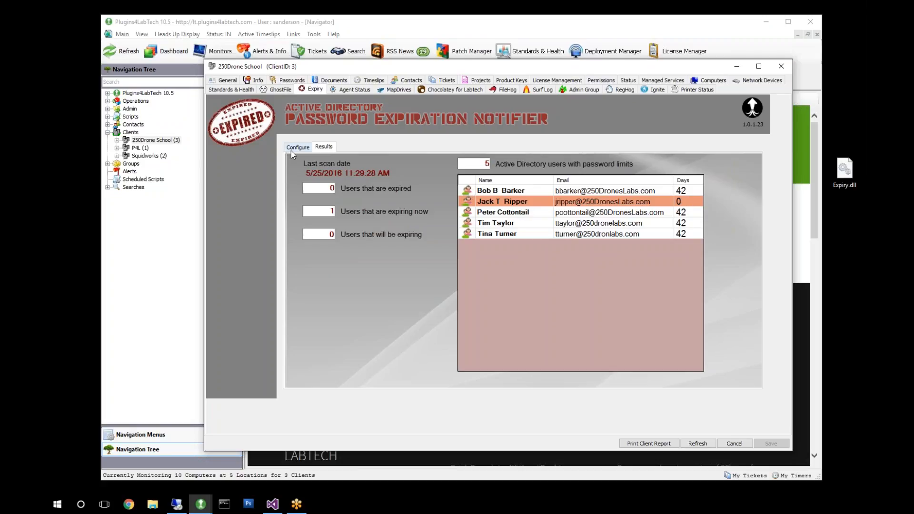
Glance at the notifier configuration again, then return to the scanned users results.
left_click(297, 146)
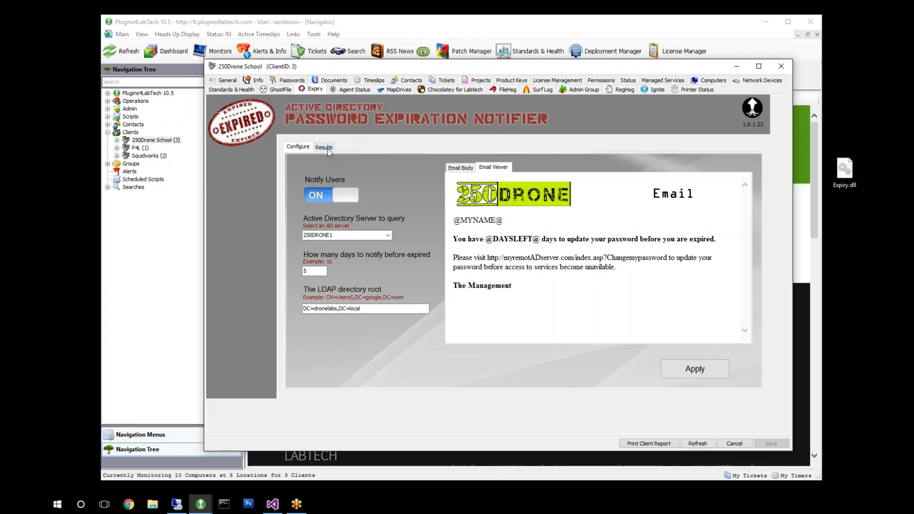
left_click(324, 146)
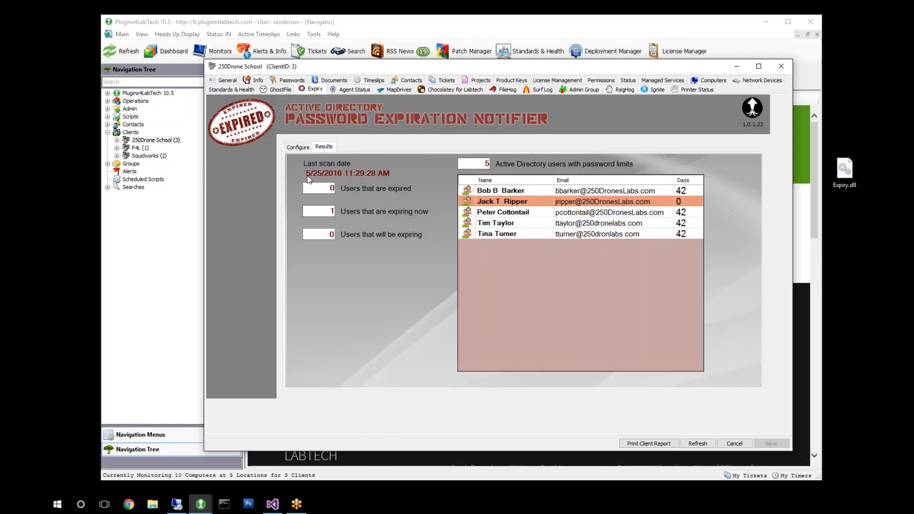
mouse_move(333, 180)
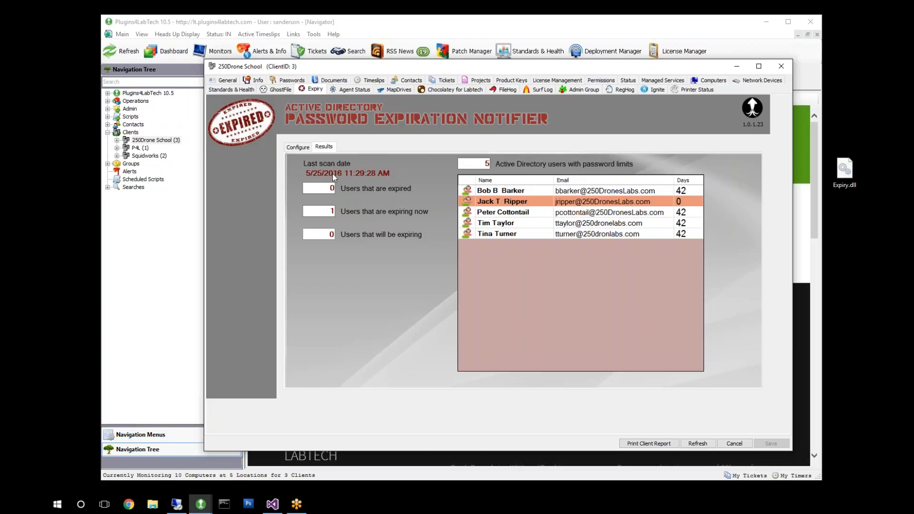
mouse_move(338, 177)
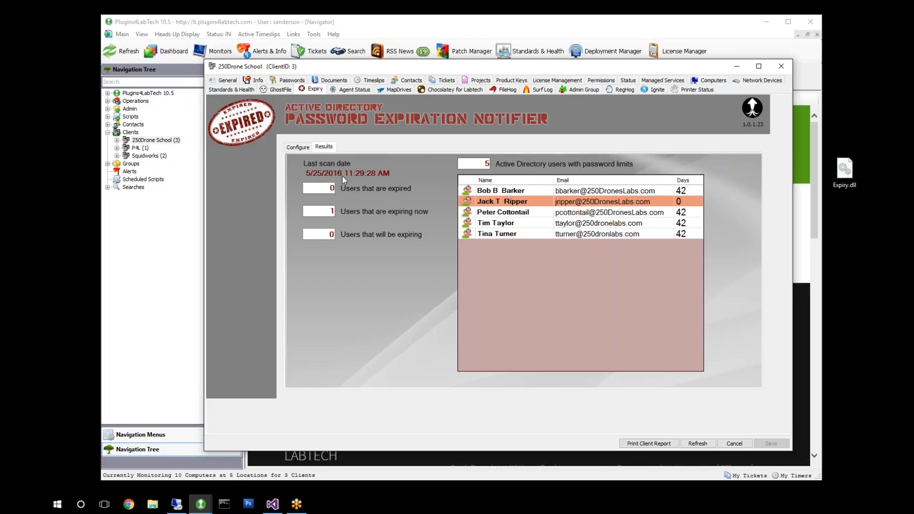
mouse_move(320, 174)
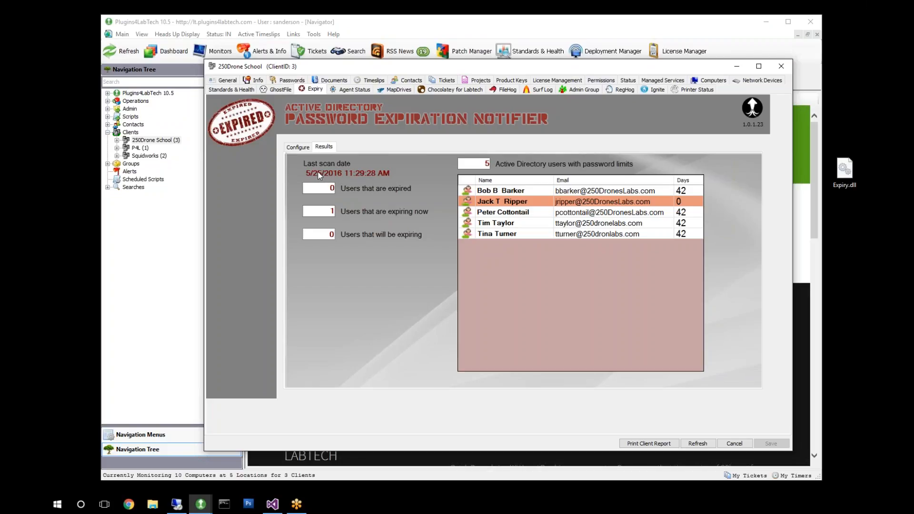
mouse_move(383, 175)
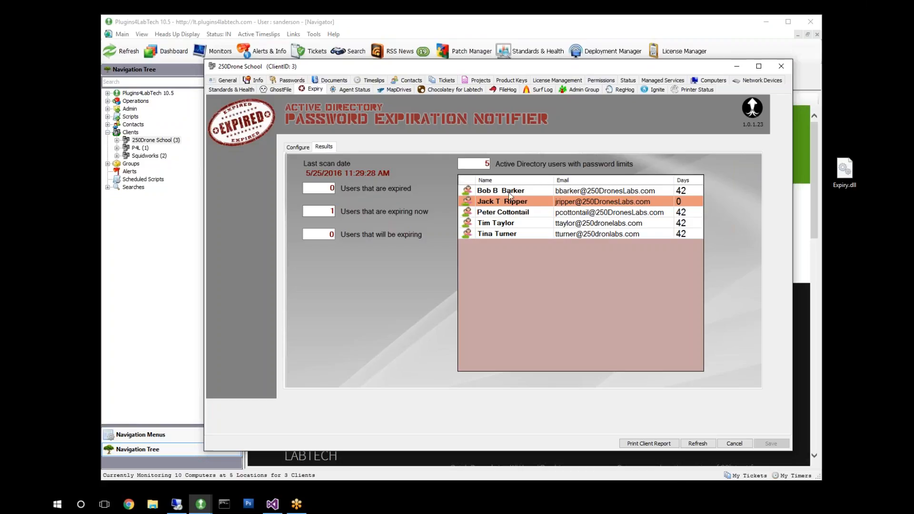
mouse_move(696, 289)
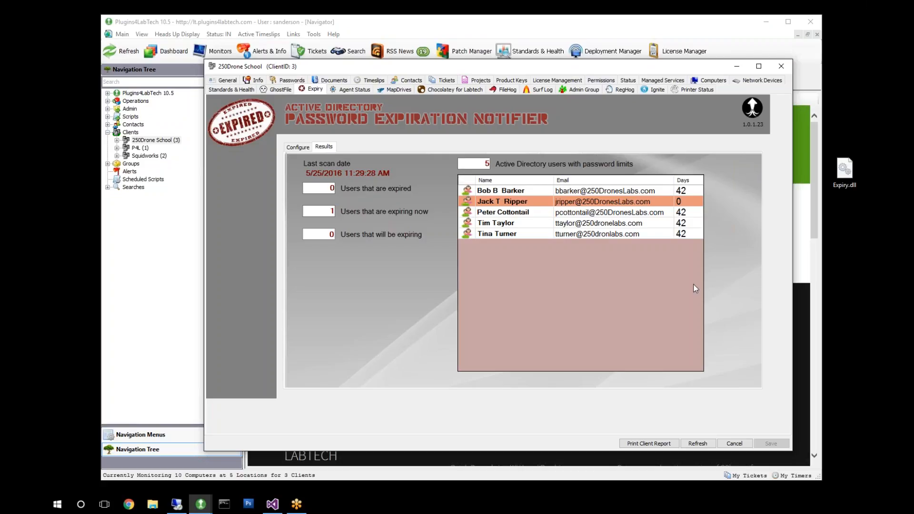
mouse_move(358, 179)
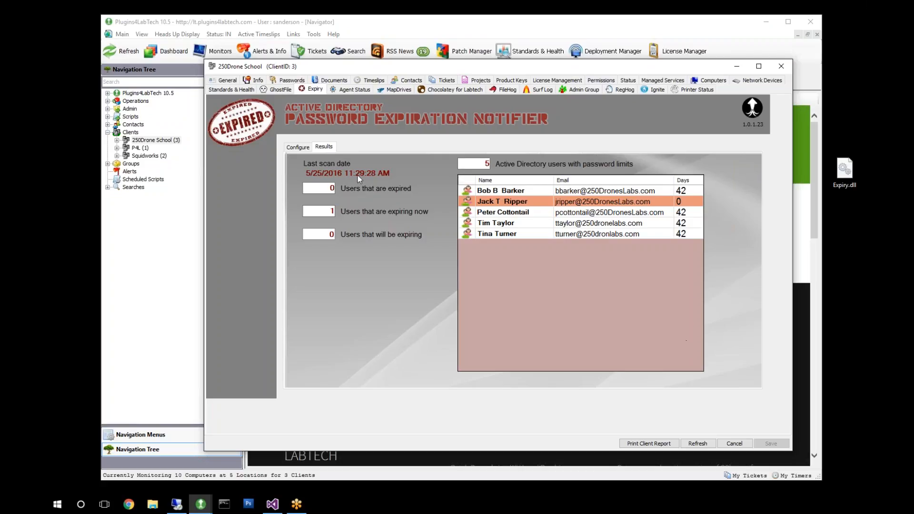
mouse_move(432, 181)
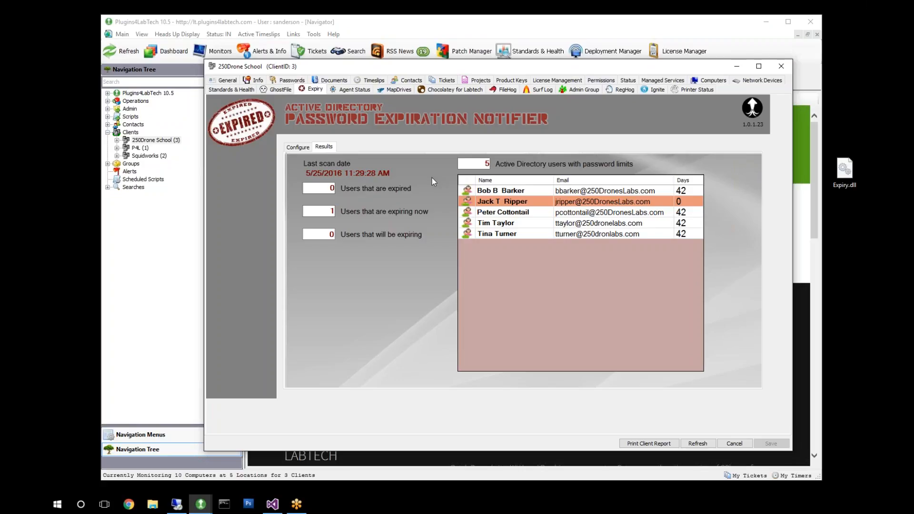
mouse_move(489, 246)
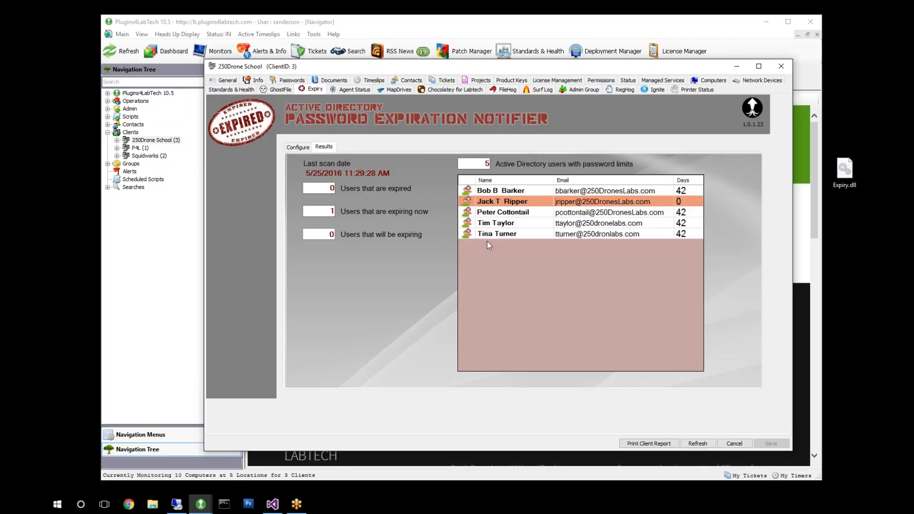
mouse_move(628, 253)
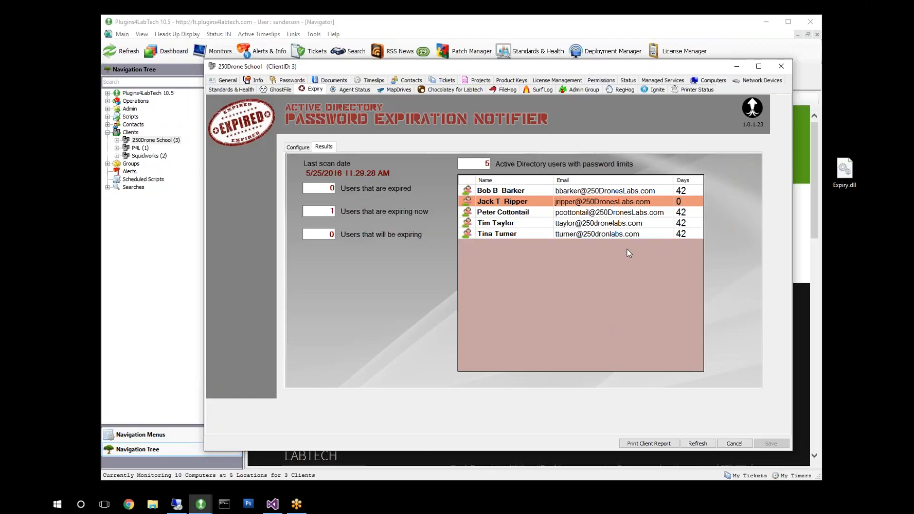
mouse_move(619, 192)
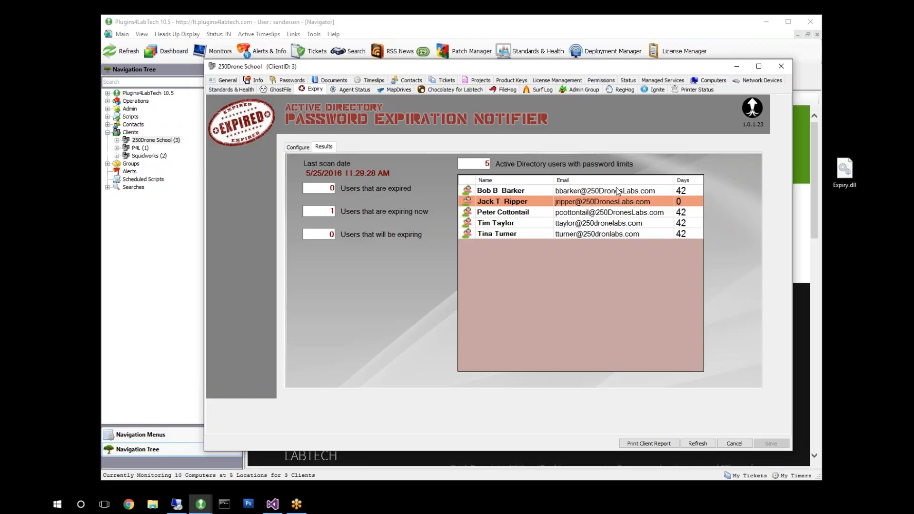
mouse_move(682, 247)
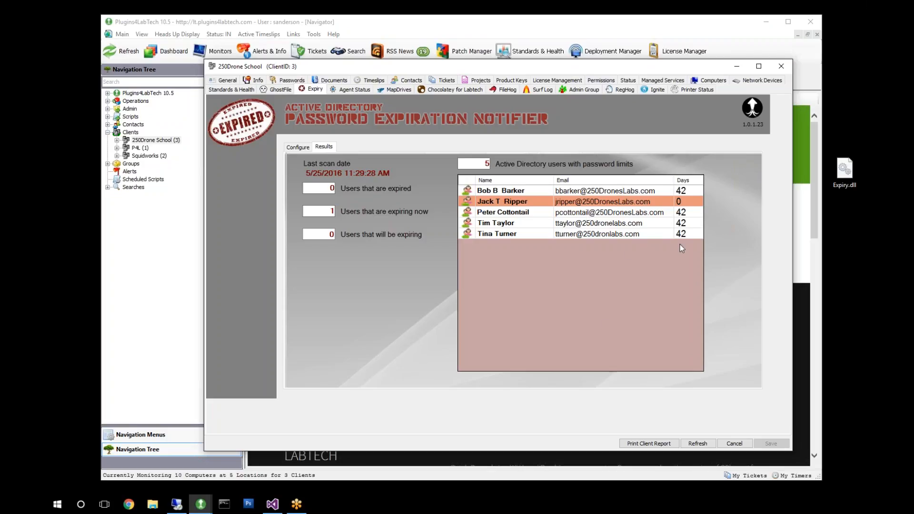
mouse_move(691, 263)
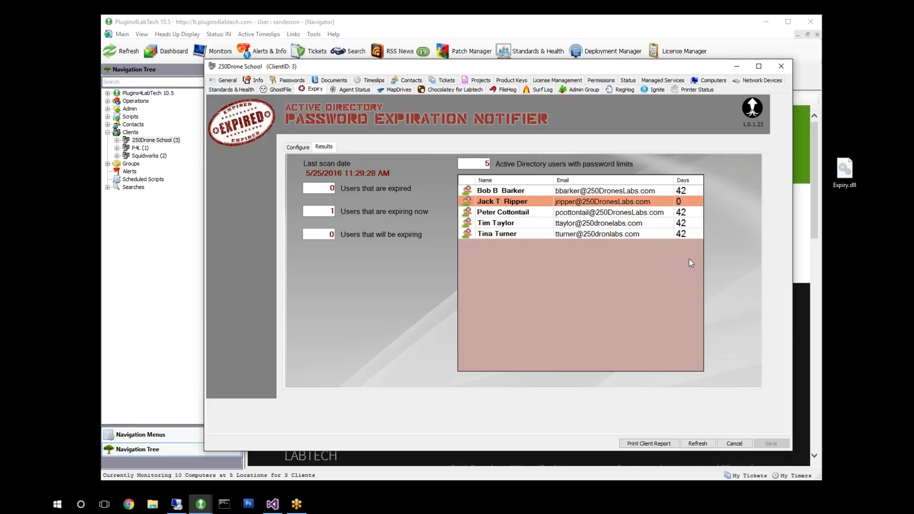
mouse_move(547, 276)
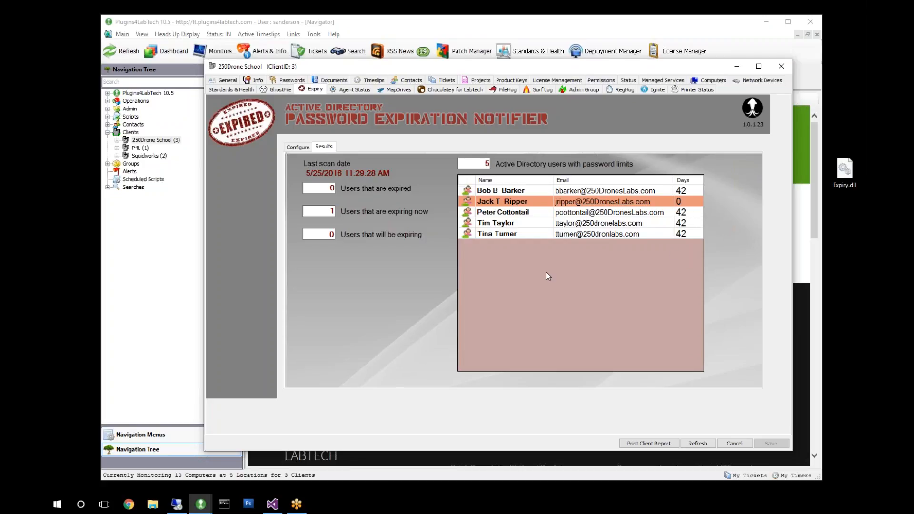
mouse_move(541, 238)
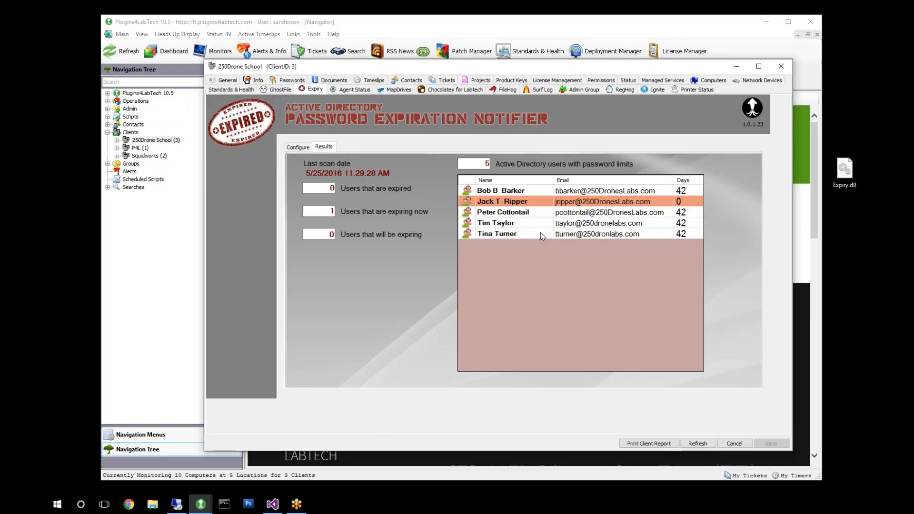
mouse_move(829, 188)
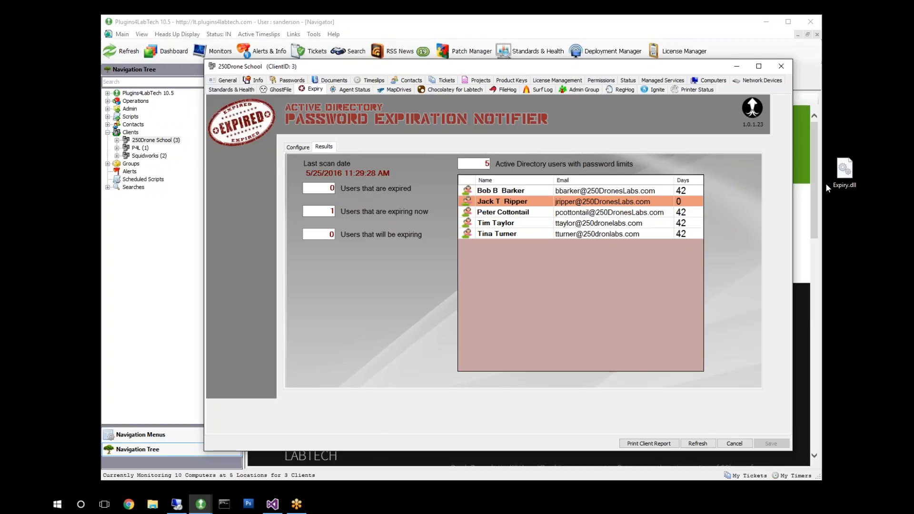
mouse_move(516, 189)
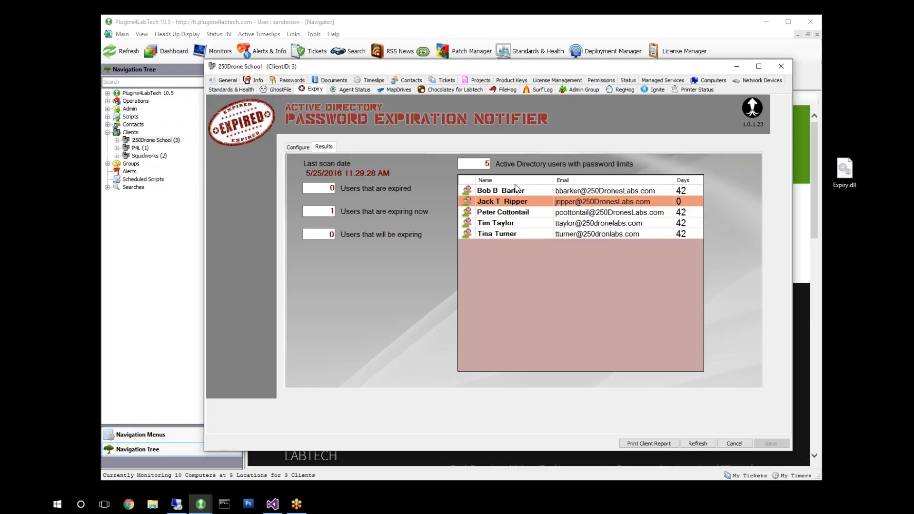
mouse_move(519, 259)
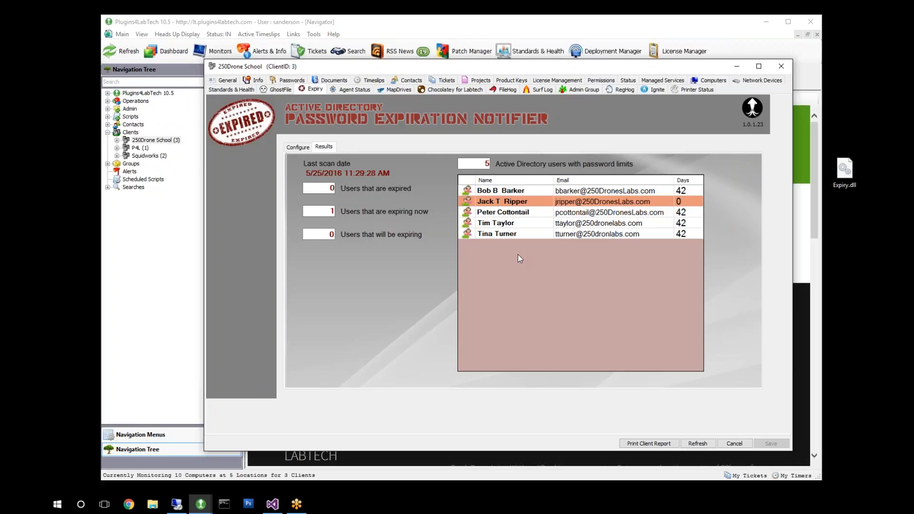
mouse_move(501, 257)
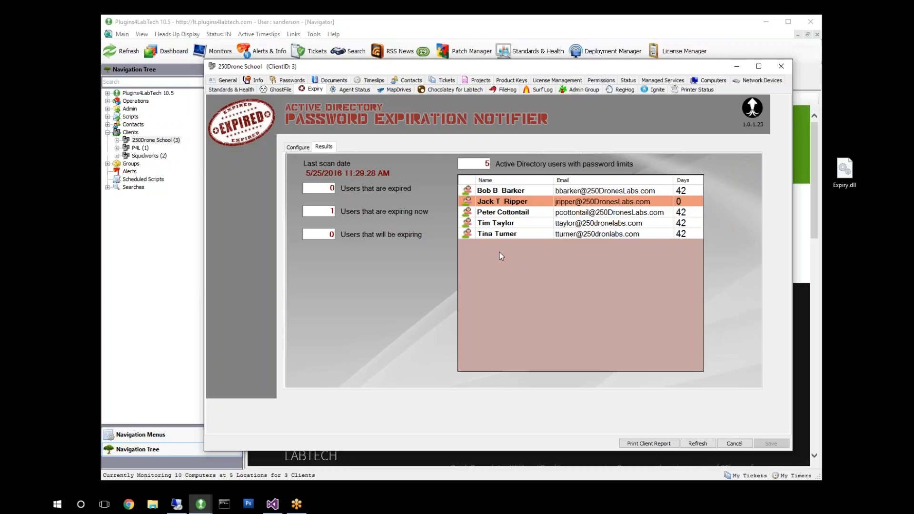
mouse_move(509, 283)
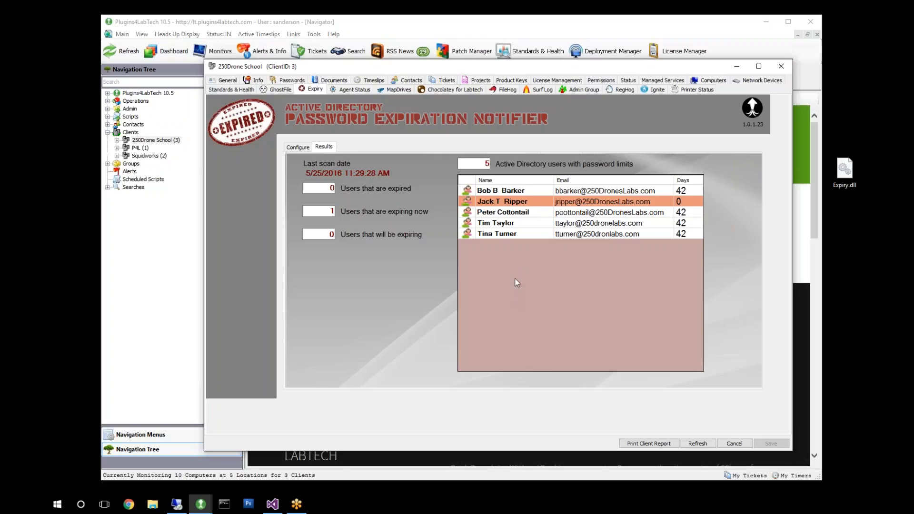
mouse_move(520, 278)
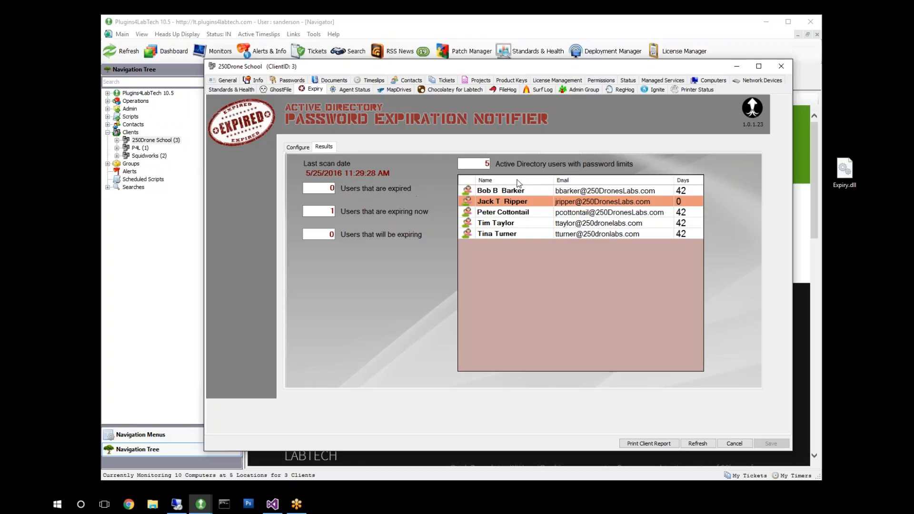
mouse_move(587, 202)
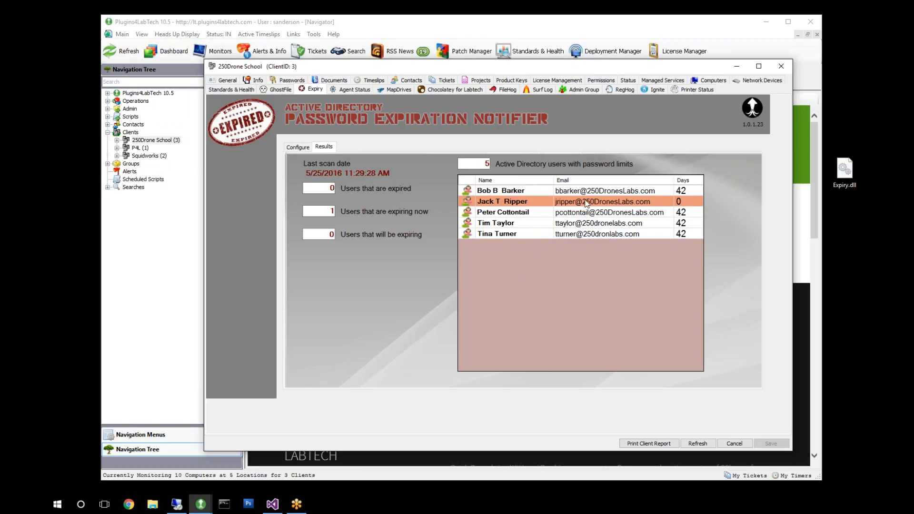
mouse_move(558, 291)
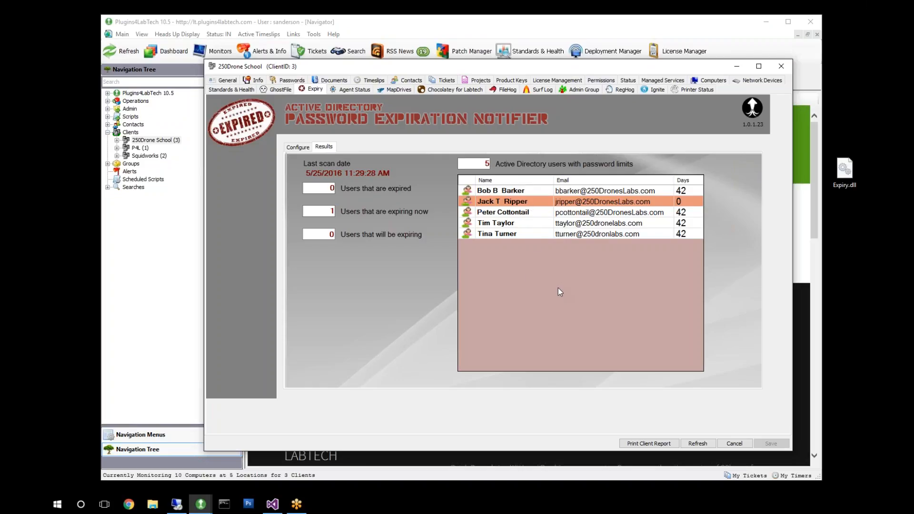
mouse_move(311, 100)
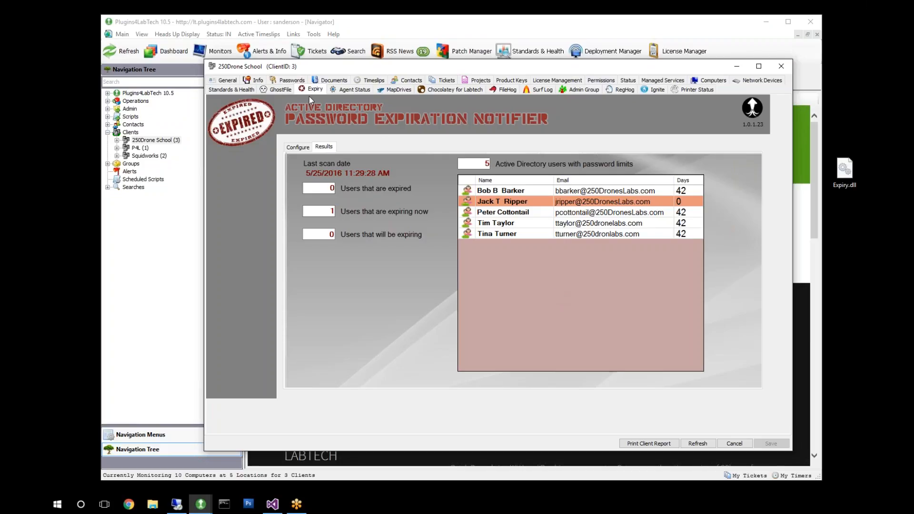
mouse_move(483, 141)
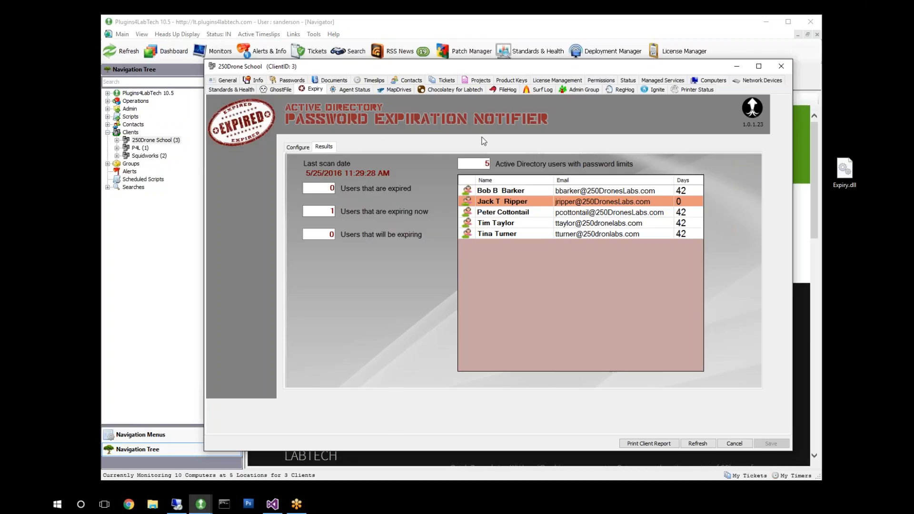
mouse_move(487, 138)
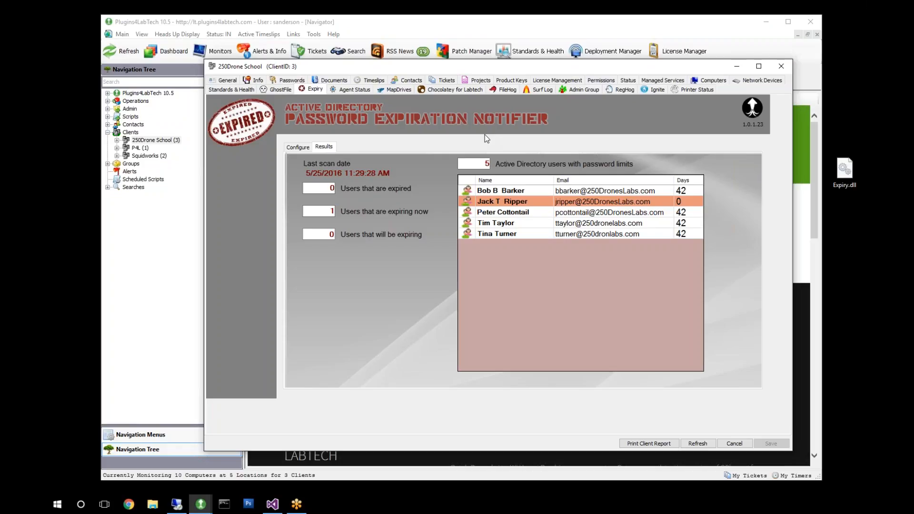
mouse_move(461, 110)
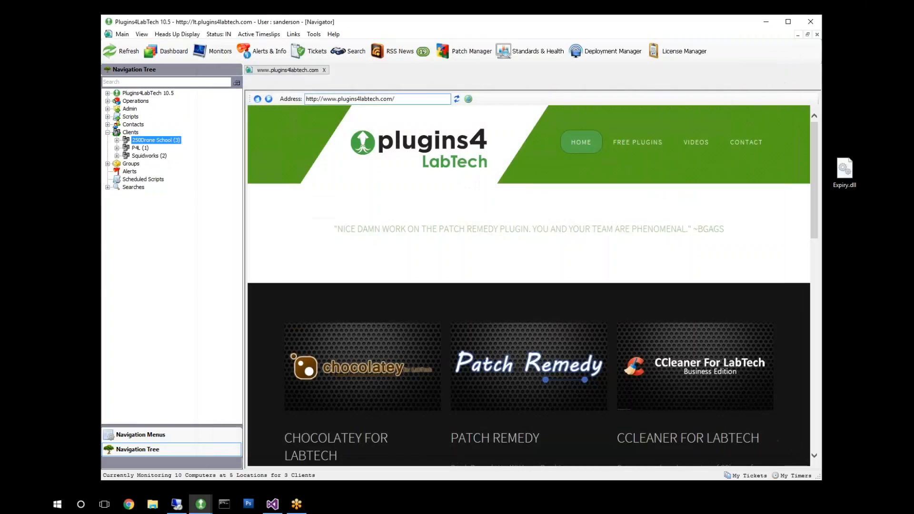
left_click(377, 99)
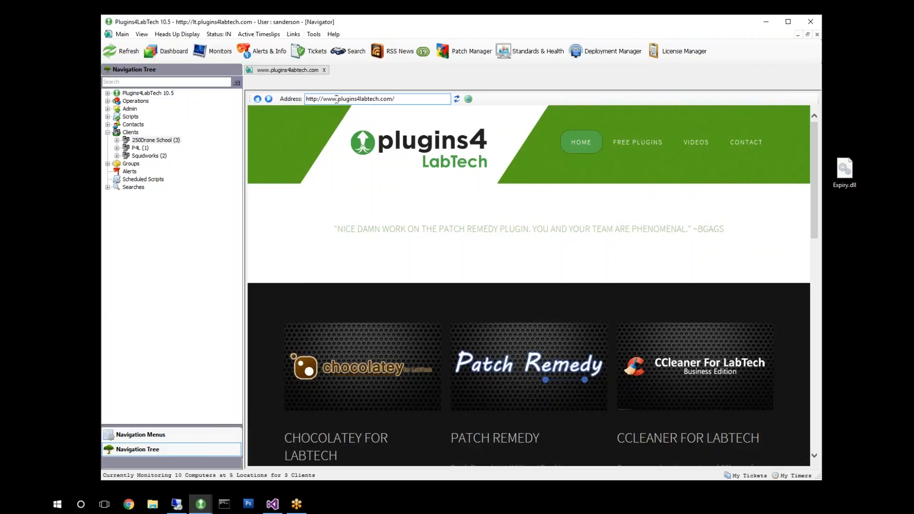
type("sup")
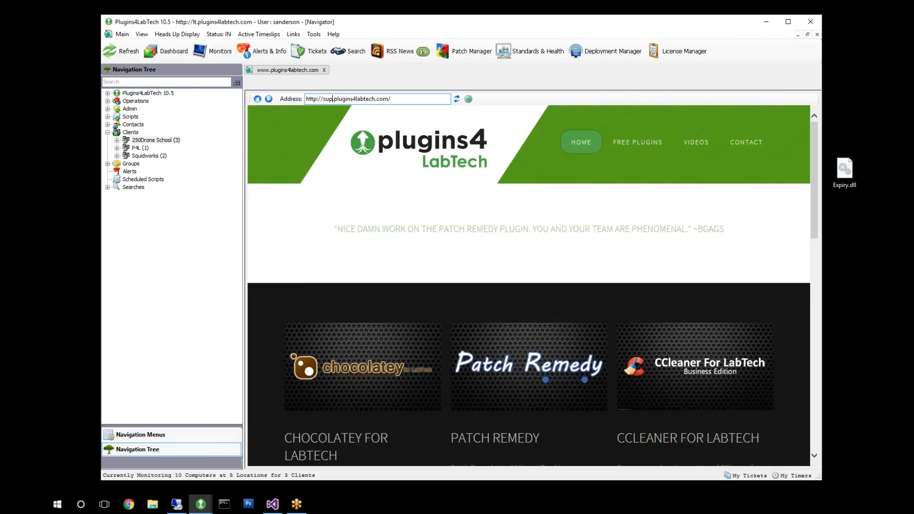
type("port")
key("Return")
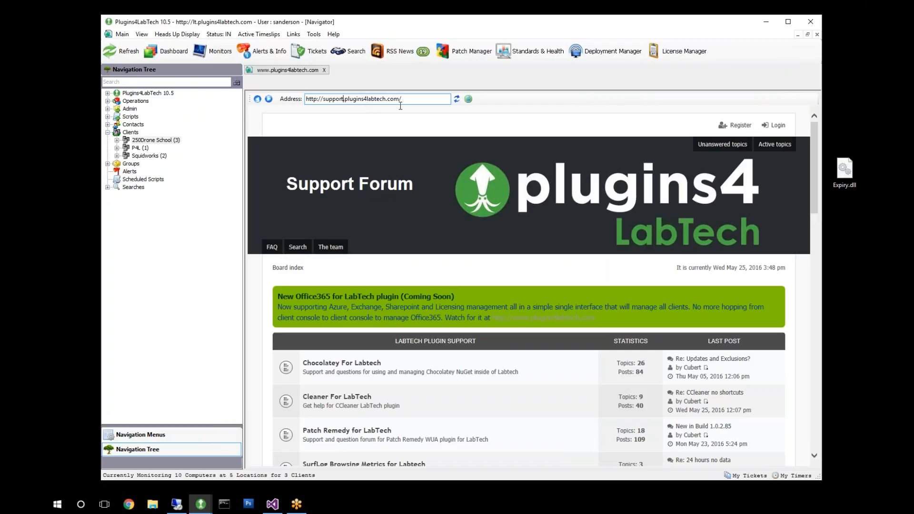
scroll("down", 3)
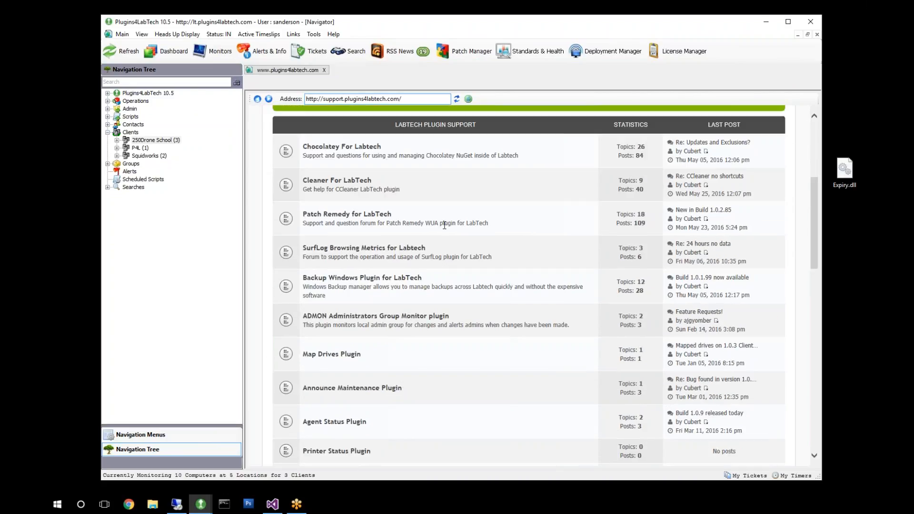
scroll("down", 3)
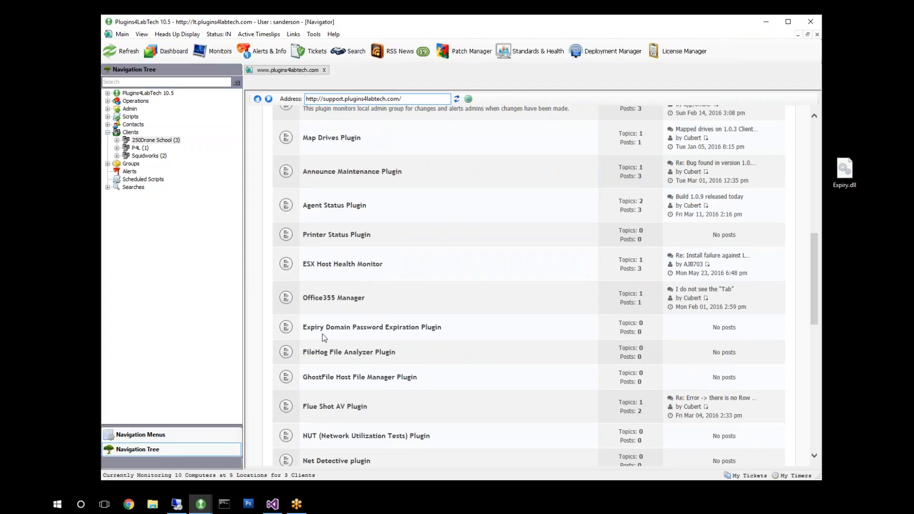
scroll("down", 3)
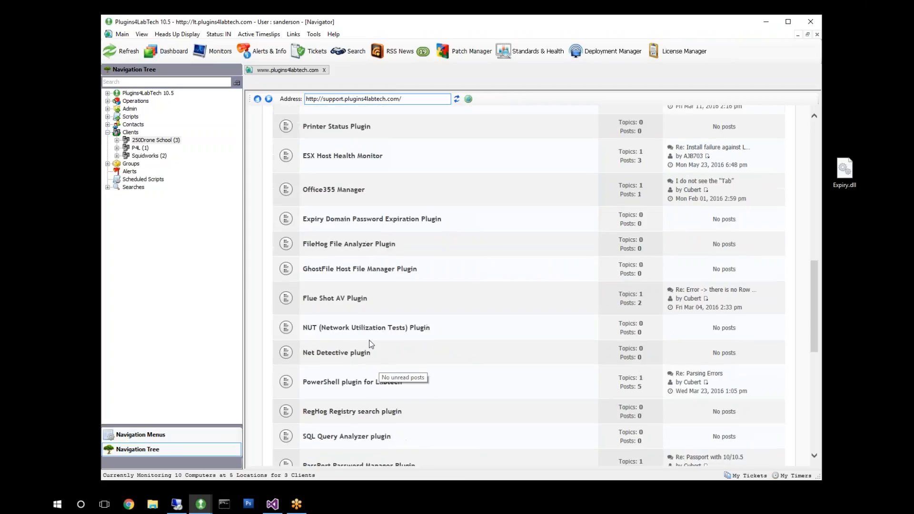
scroll("down", 3)
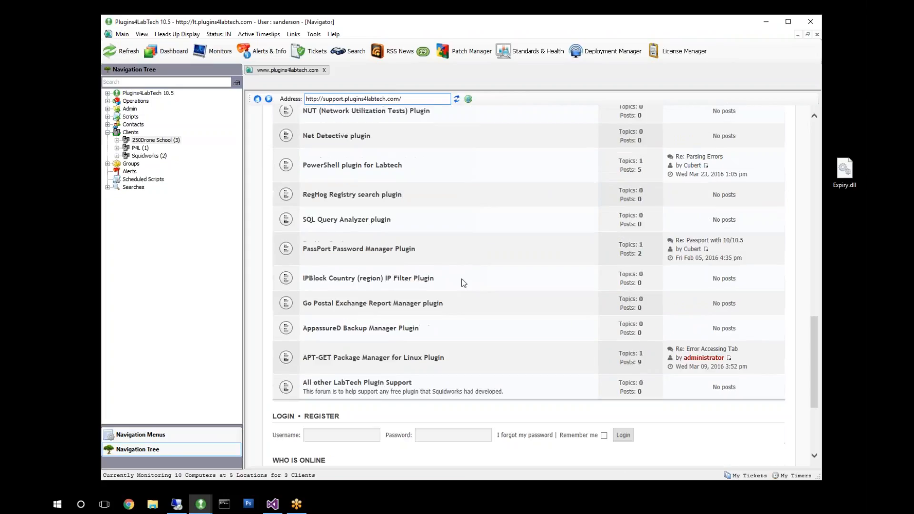
scroll("up", 3)
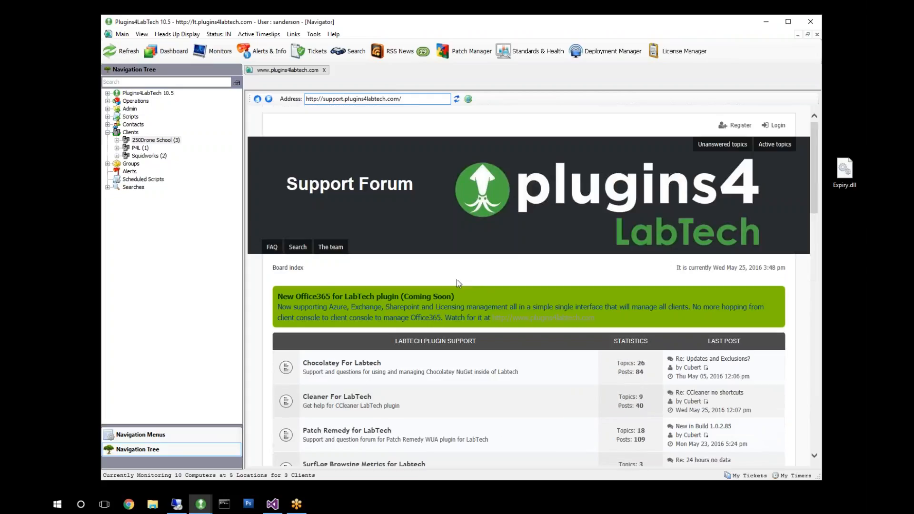